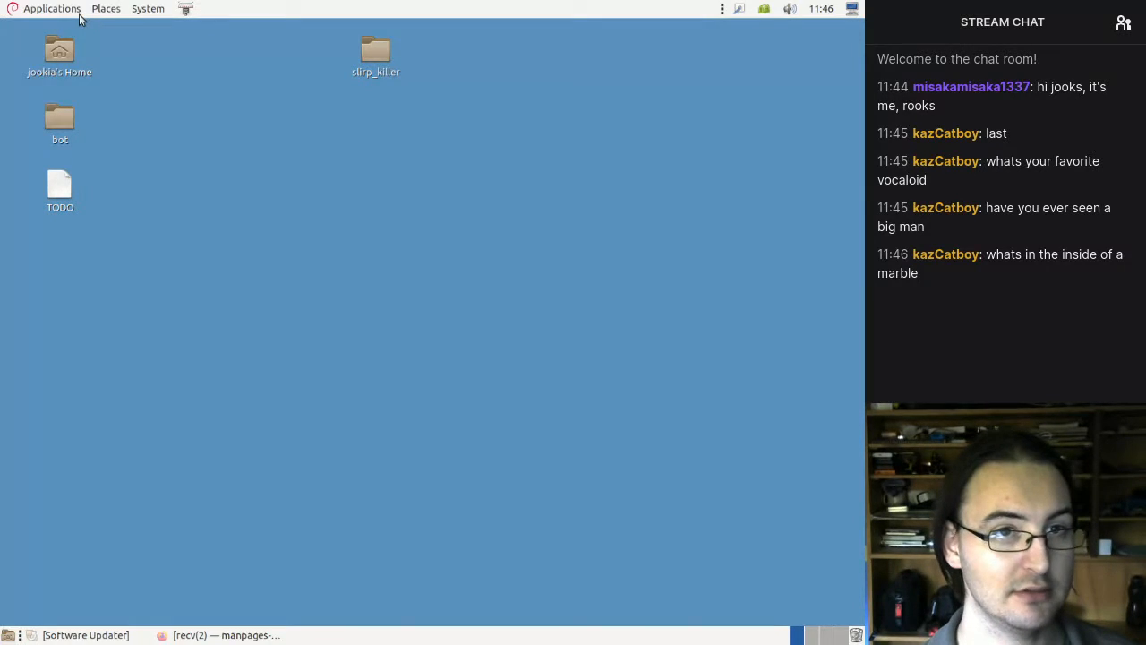
- Launch Firefox Web Browser from the MATE Applications > Internet menu
{"action": "left_click", "coordinate": [51, 8]}
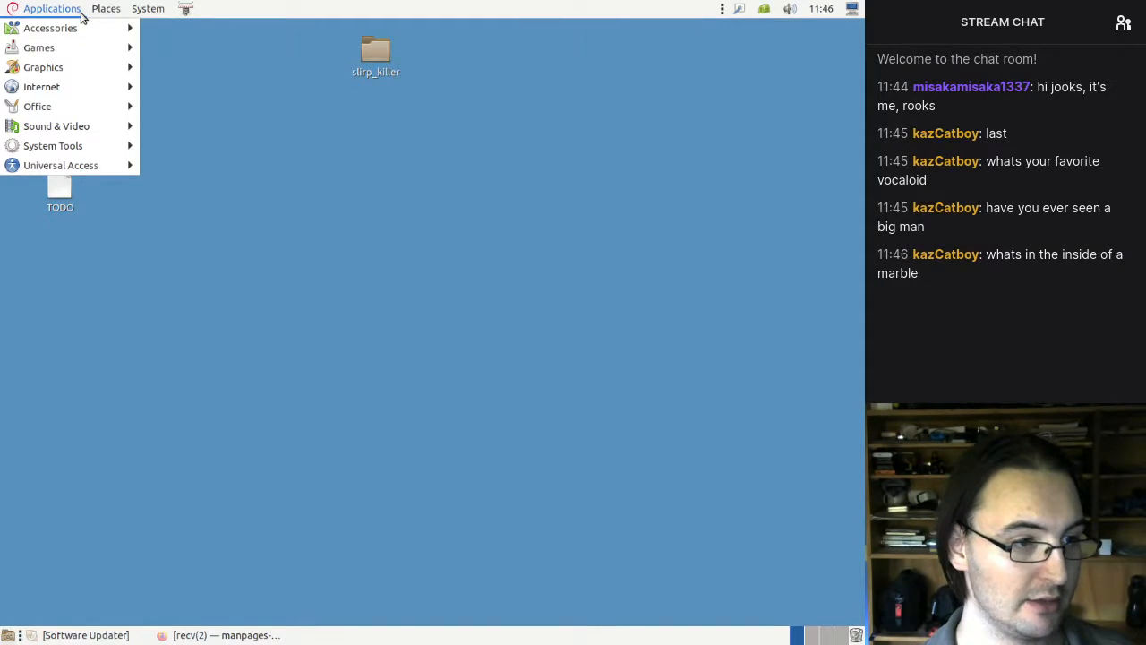
{"action": "mouse_move", "coordinate": [41, 86]}
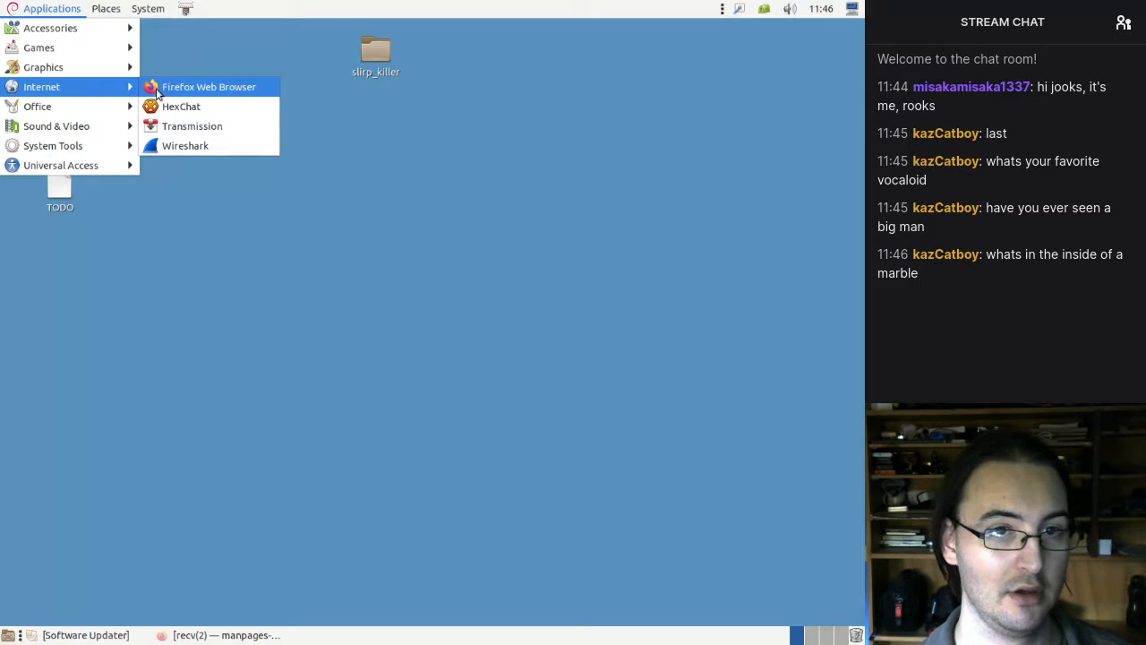
{"action": "left_click", "coordinate": [208, 86]}
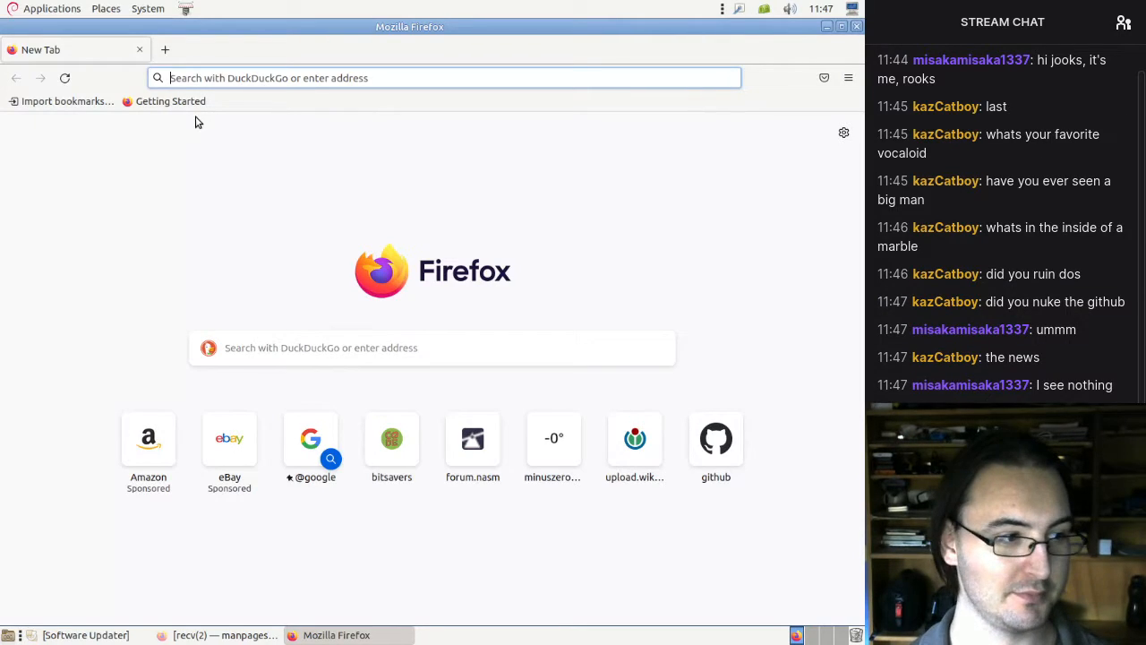
- Load youtube.com from the address bar
{"action": "scroll", "scroll_direction": "down", "scroll_amount": 3}
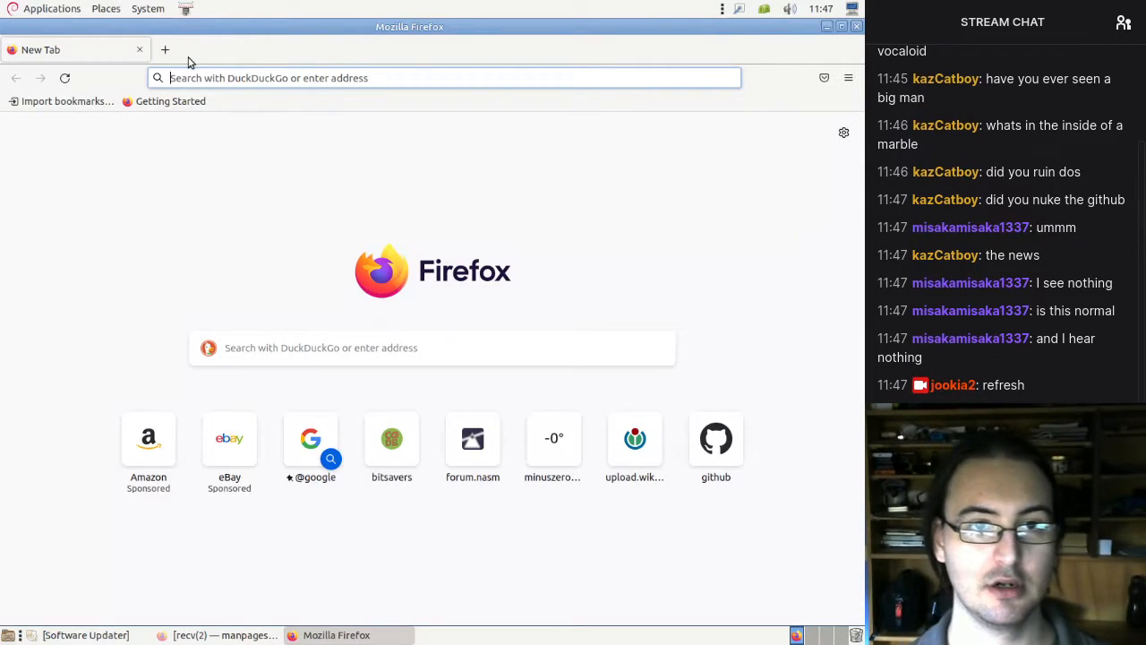
{"action": "left_click", "coordinate": [268, 78]}
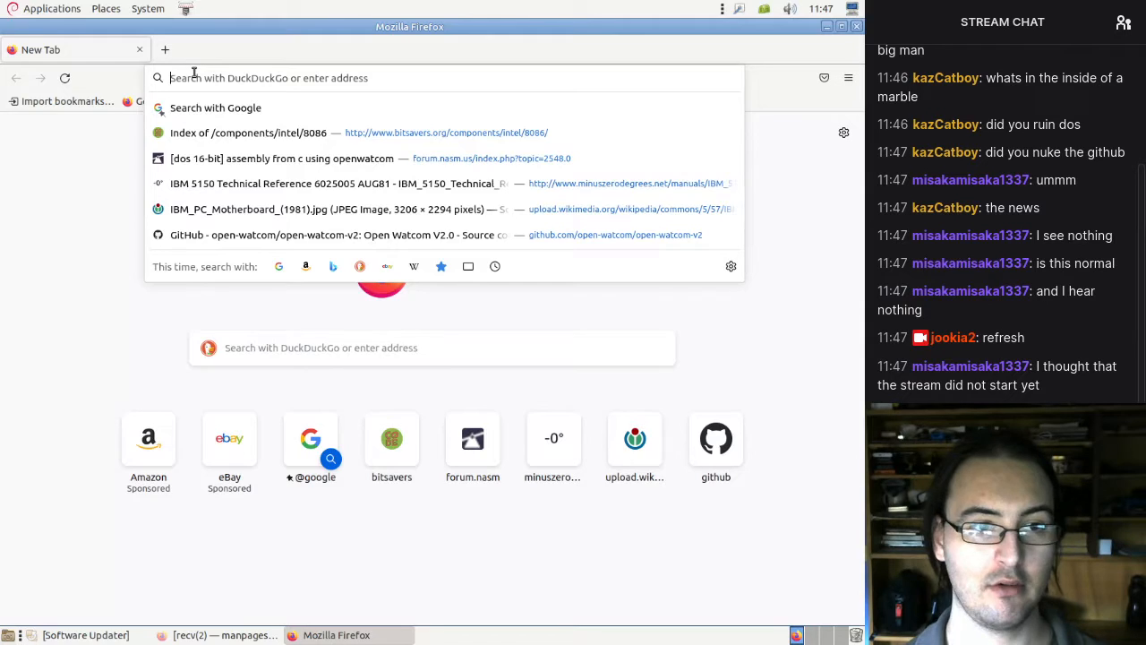
{"action": "type", "text": "youtube.com"}
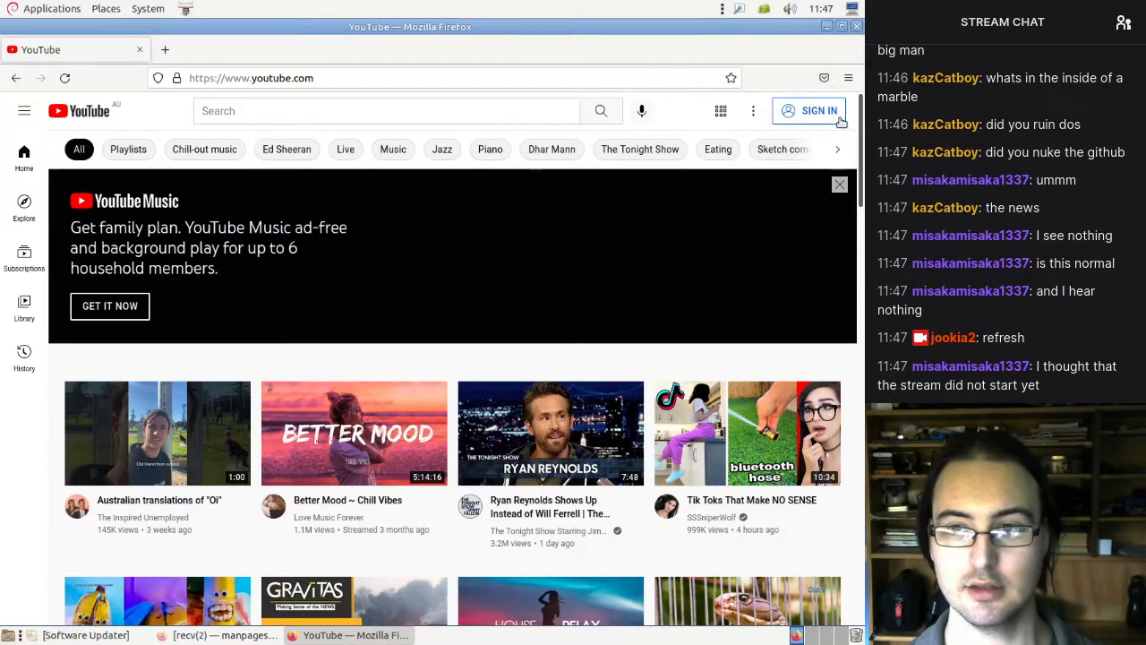
- Search YouTube for 'planet dinosaur'
{"action": "scroll", "scroll_direction": "down", "scroll_amount": 3}
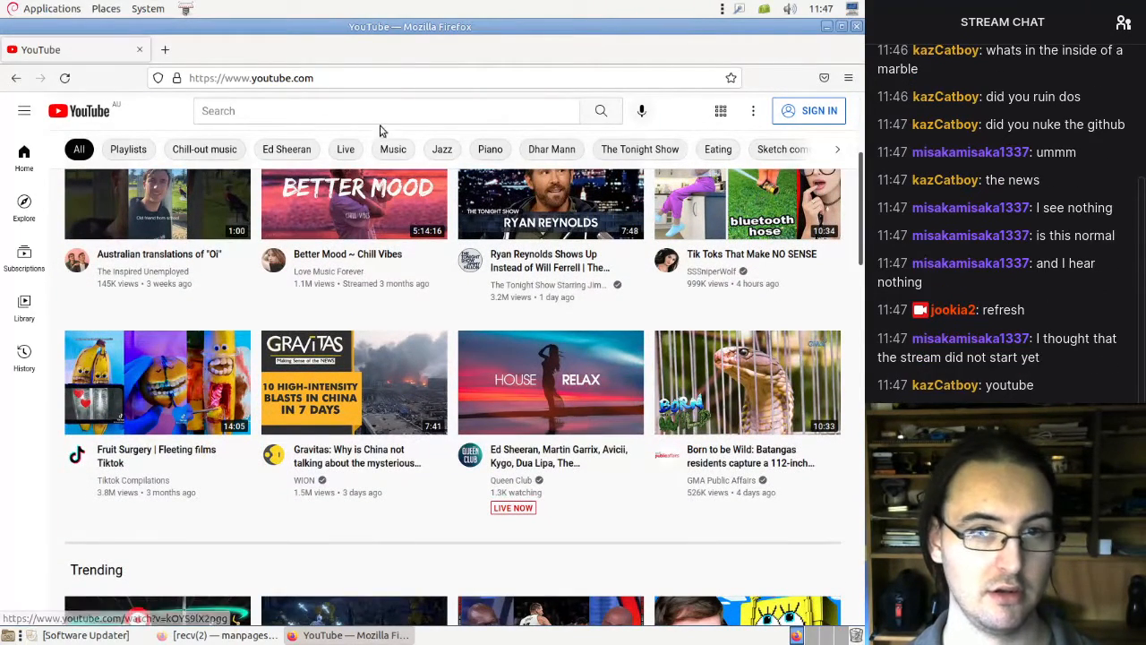
{"action": "left_click", "coordinate": [380, 110]}
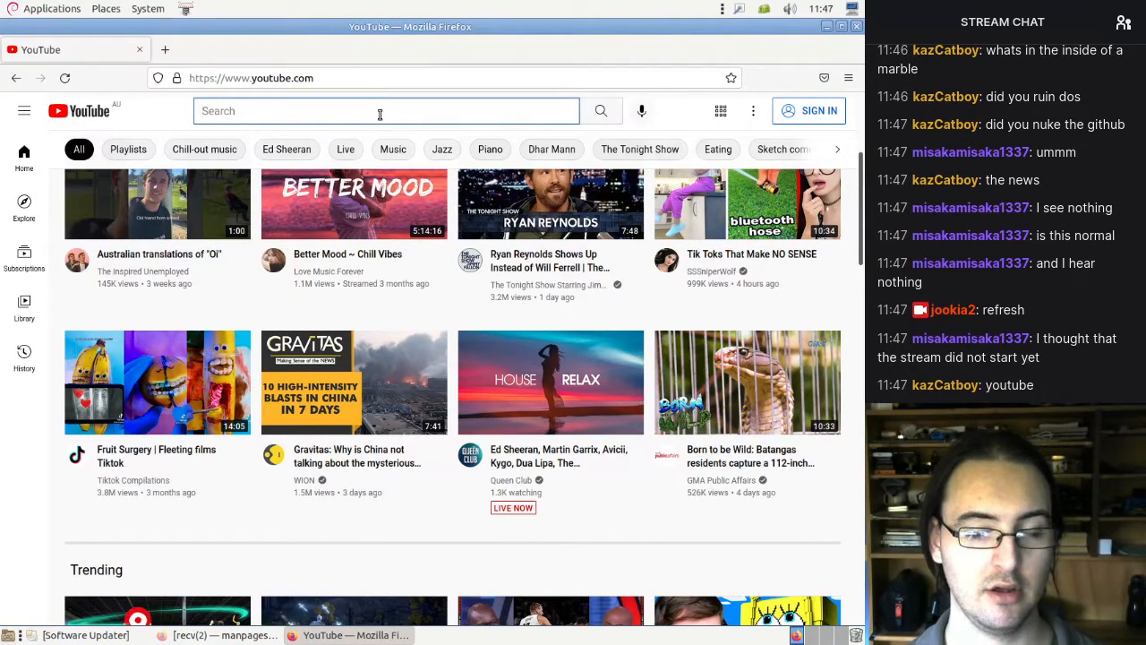
{"action": "type", "text": "planet dinosaur"}
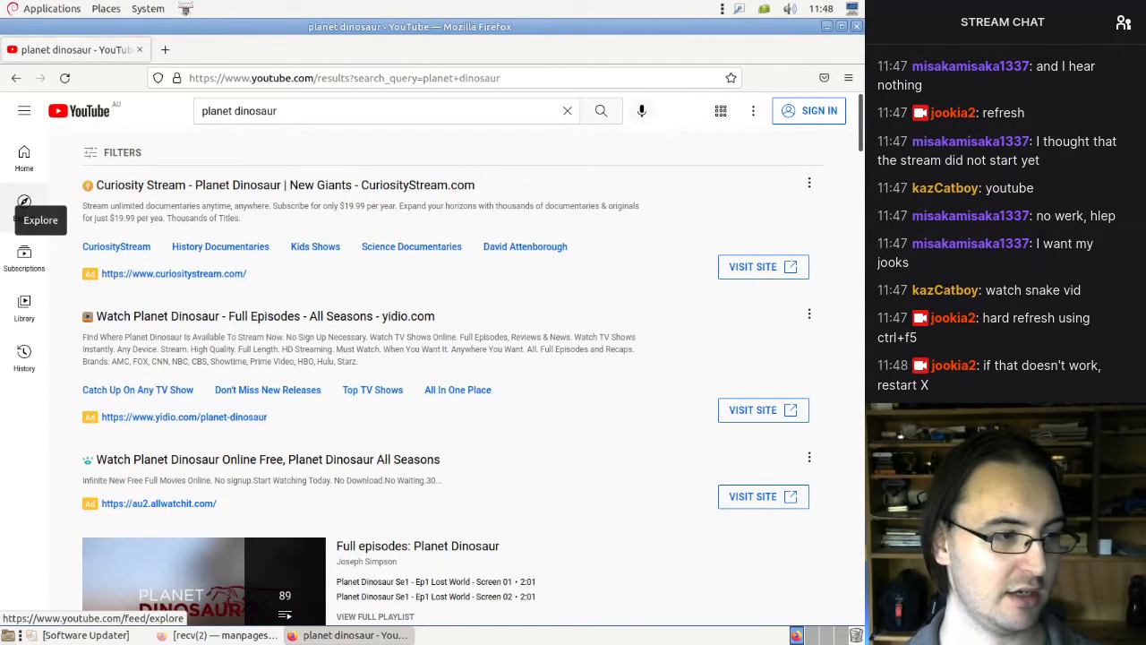
- Refine the query to 'planet dinosaur game jookia' so Jookia's Reading & Spelling video leads
{"action": "scroll", "scroll_direction": "down", "scroll_amount": 3}
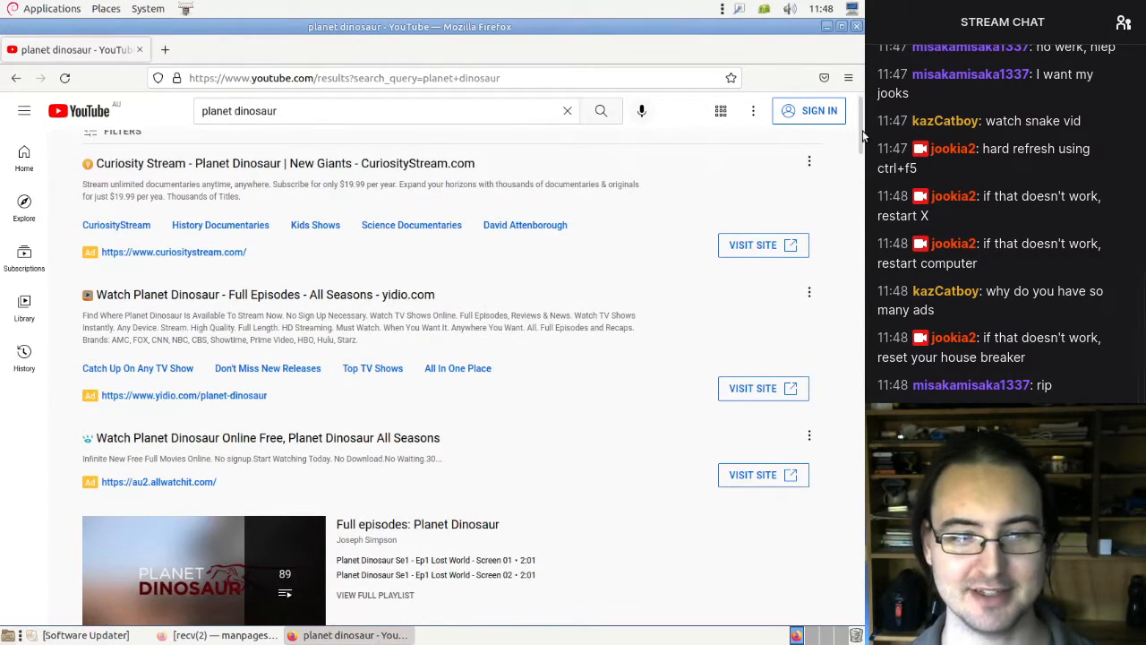
{"action": "scroll", "scroll_direction": "down", "scroll_amount": 3}
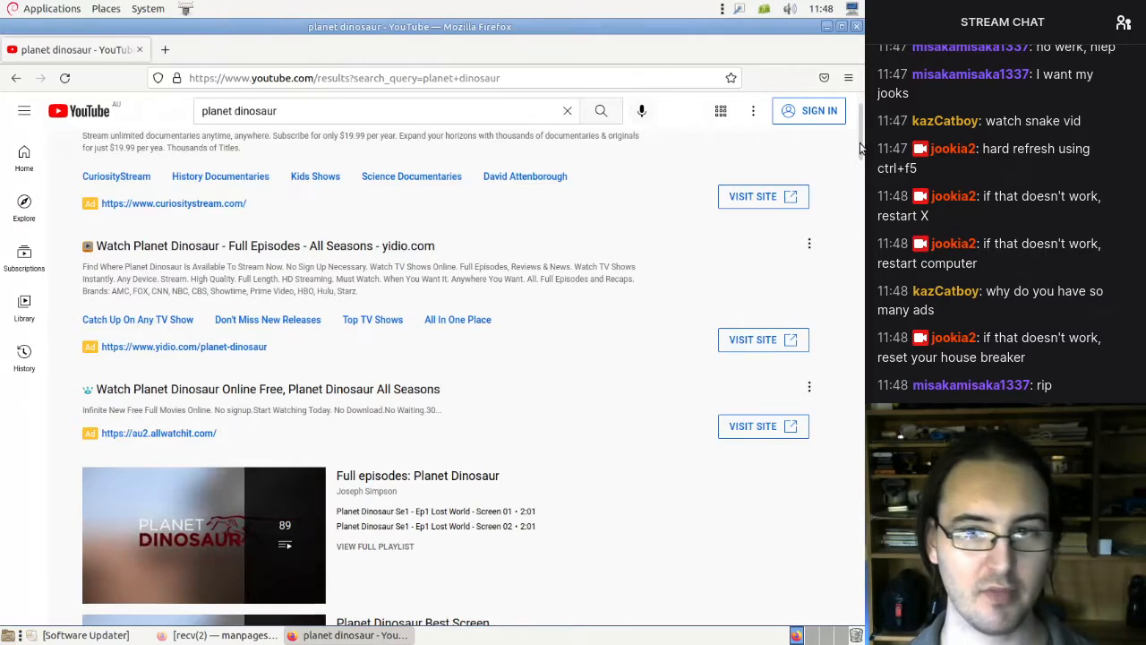
{"action": "scroll", "scroll_direction": "down", "scroll_amount": 3}
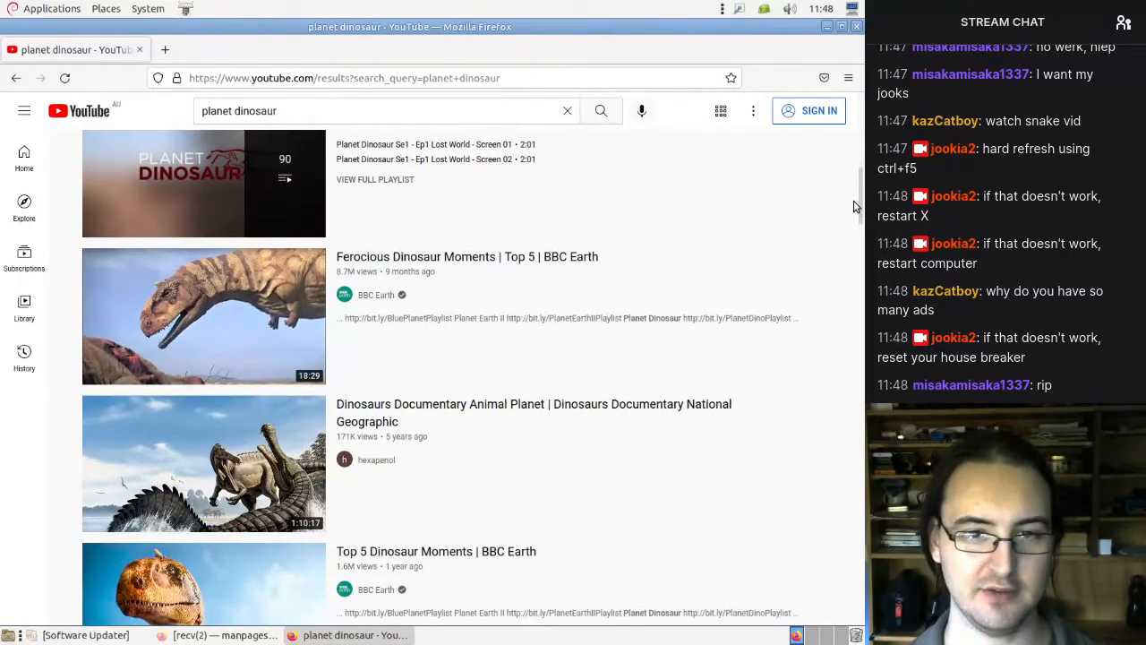
{"action": "scroll", "scroll_direction": "down", "scroll_amount": 3}
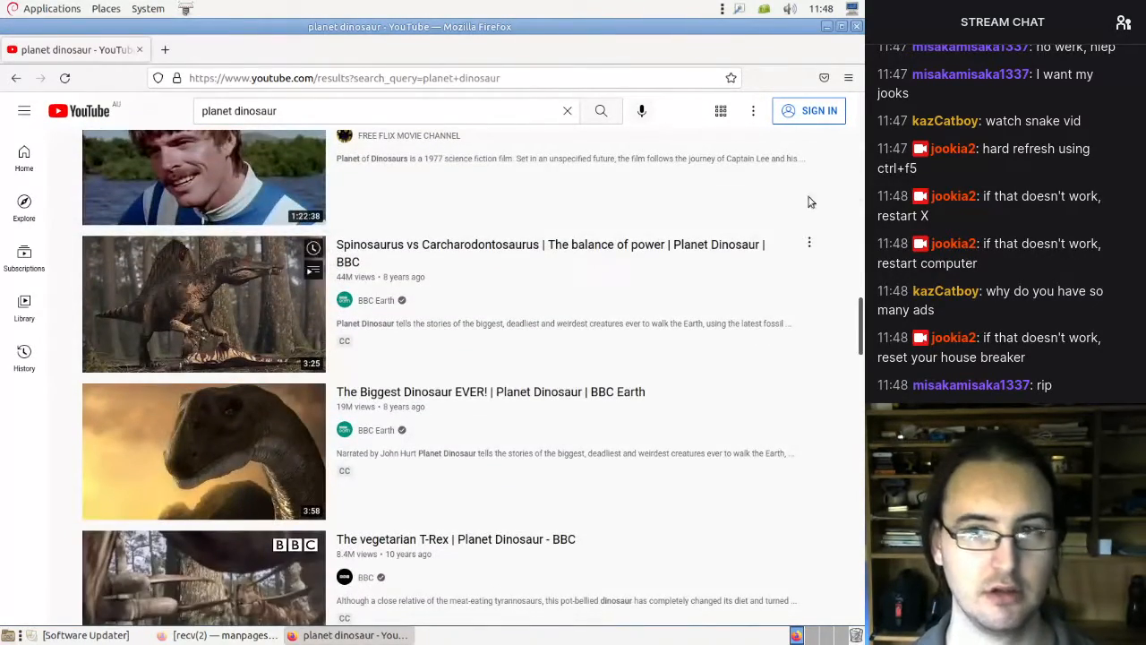
{"action": "left_click", "coordinate": [849, 78]}
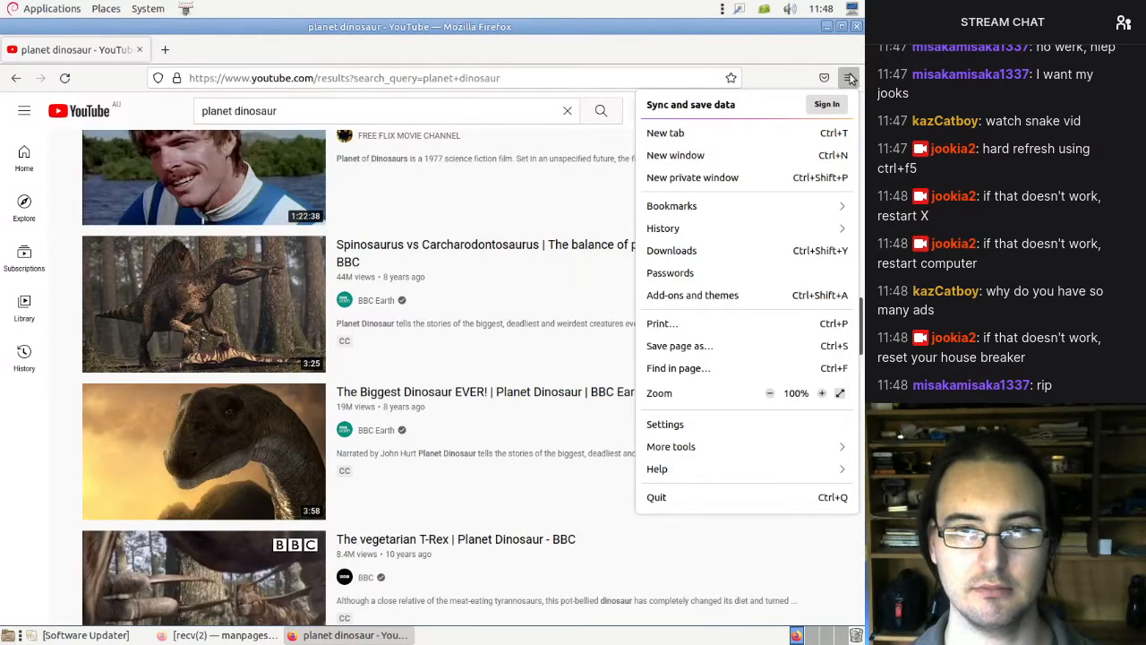
{"action": "left_click", "coordinate": [385, 110]}
{"action": "type", "text": " game"}
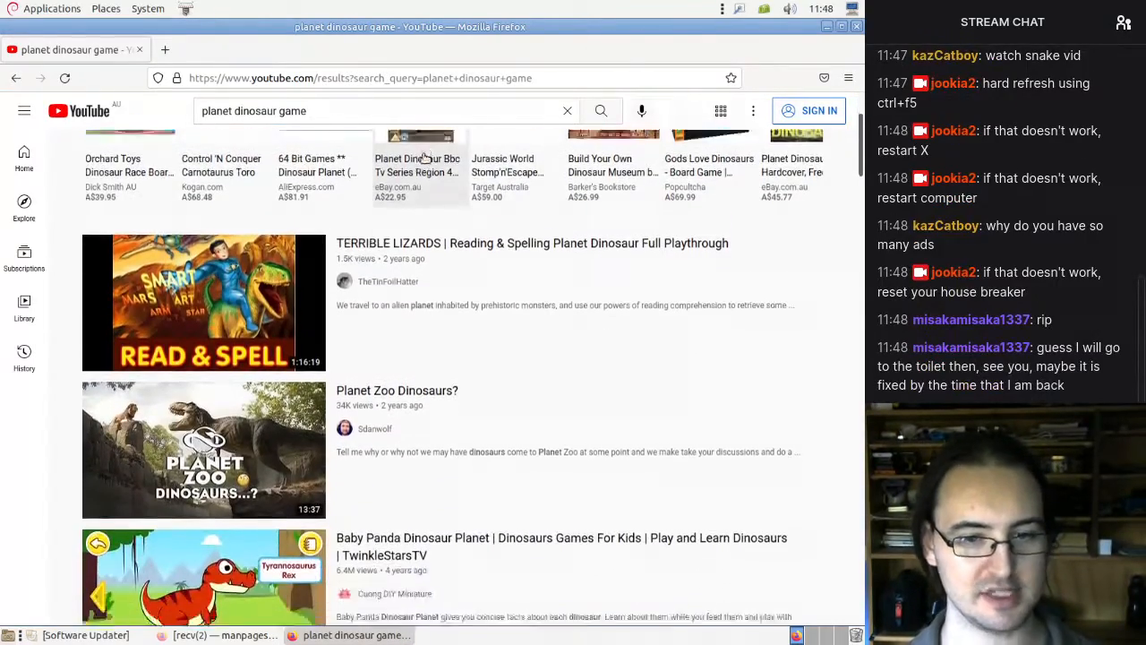
{"action": "scroll", "scroll_direction": "down", "scroll_amount": 3}
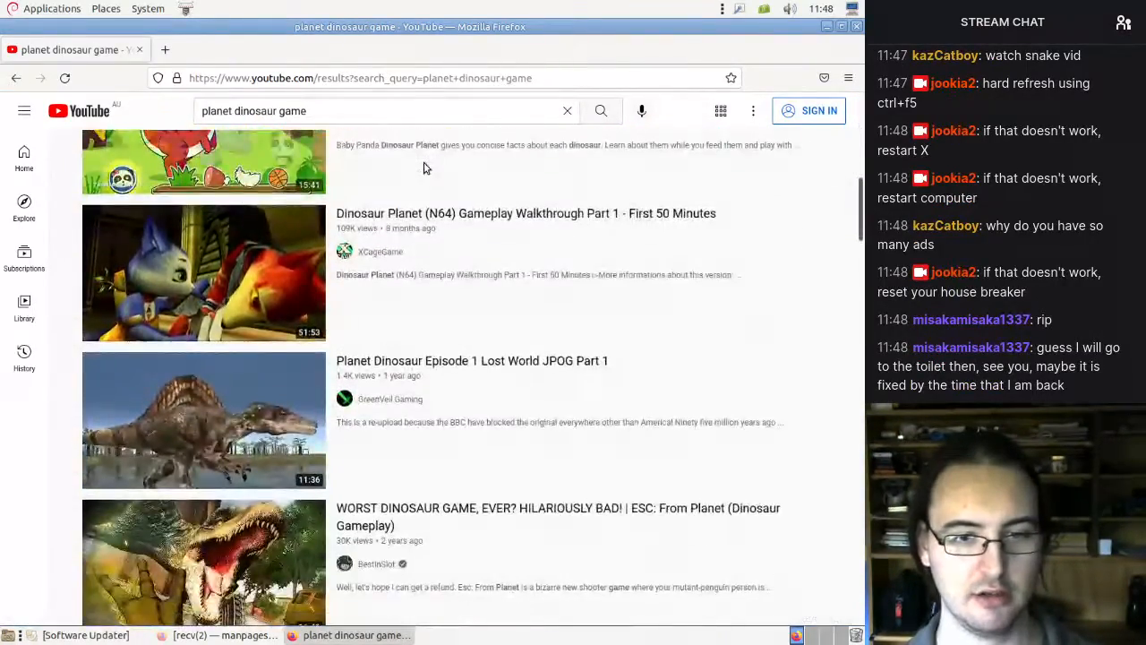
{"action": "scroll", "scroll_direction": "down", "scroll_amount": 3}
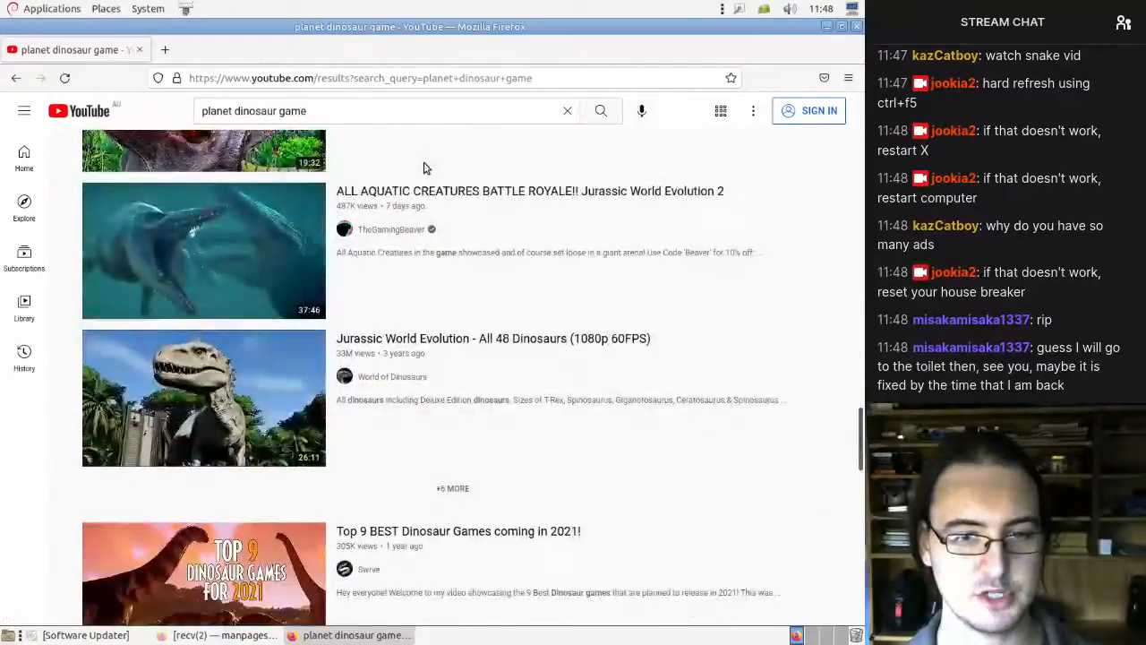
{"action": "scroll", "scroll_direction": "down", "scroll_amount": 3}
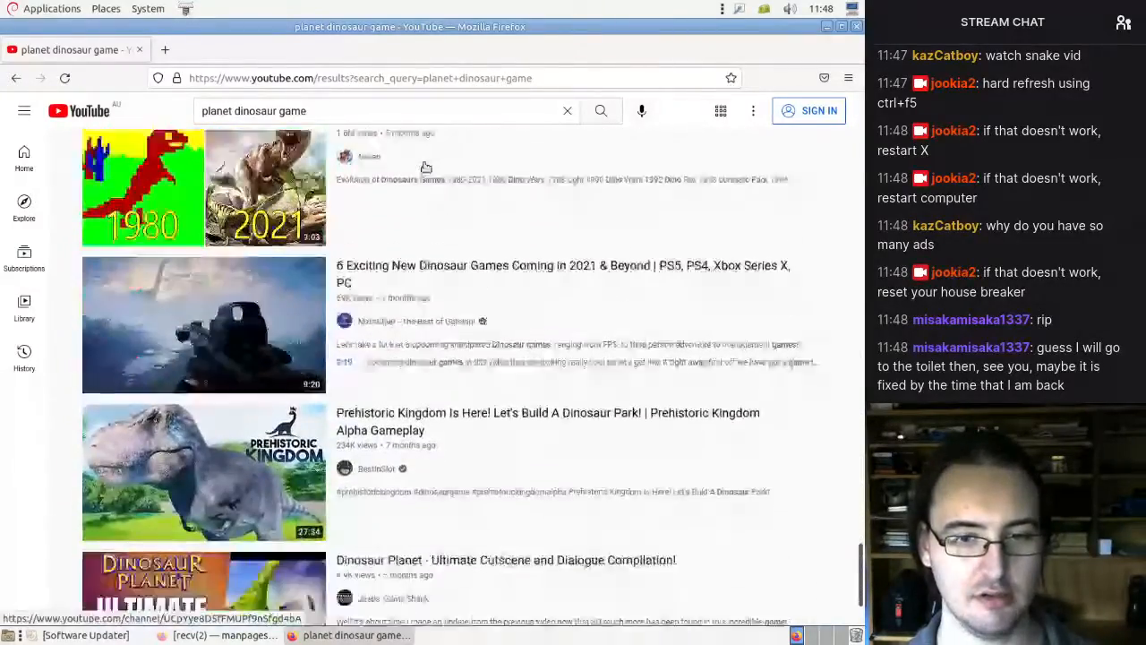
{"action": "scroll", "scroll_direction": "down", "scroll_amount": 3}
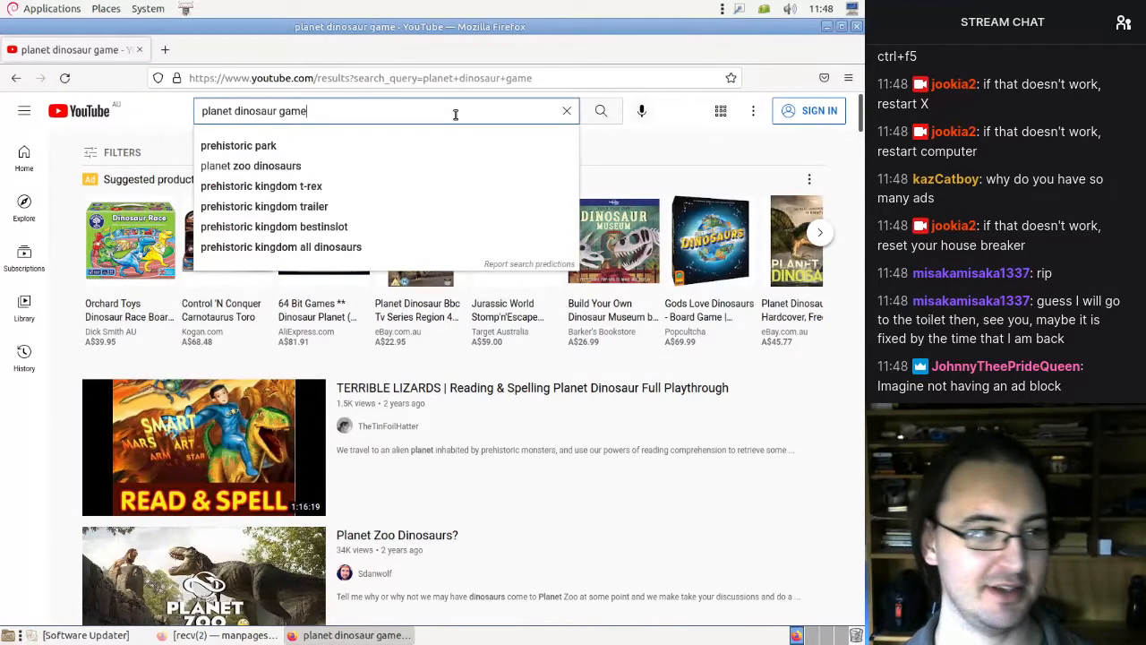
{"action": "type", "text": "jookia"}
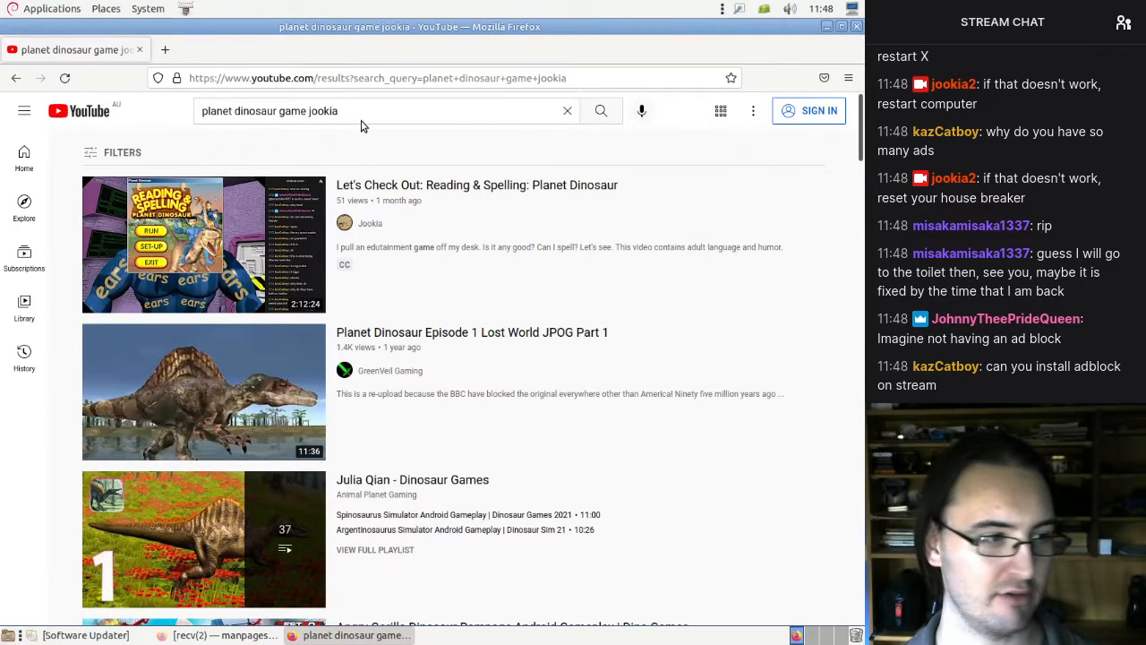
- Search DuckDuckGo for 'ublock origin' in a new tab, opening the ad and project site in tabs
{"action": "left_click", "coordinate": [165, 49]}
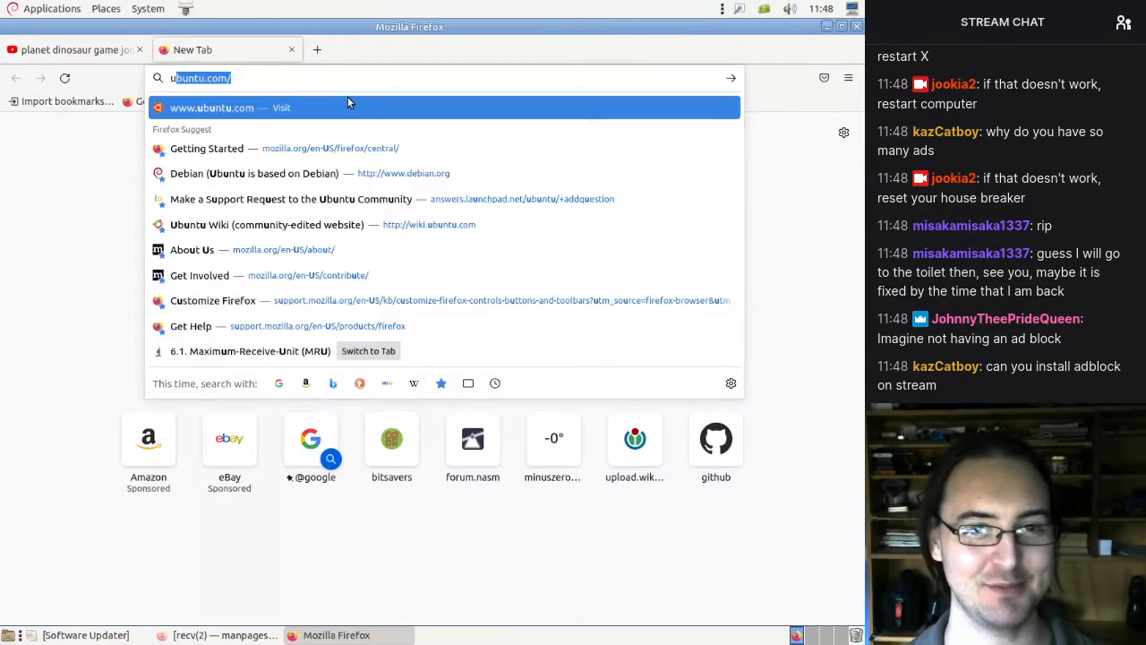
{"action": "type", "text": "ublock origin"}
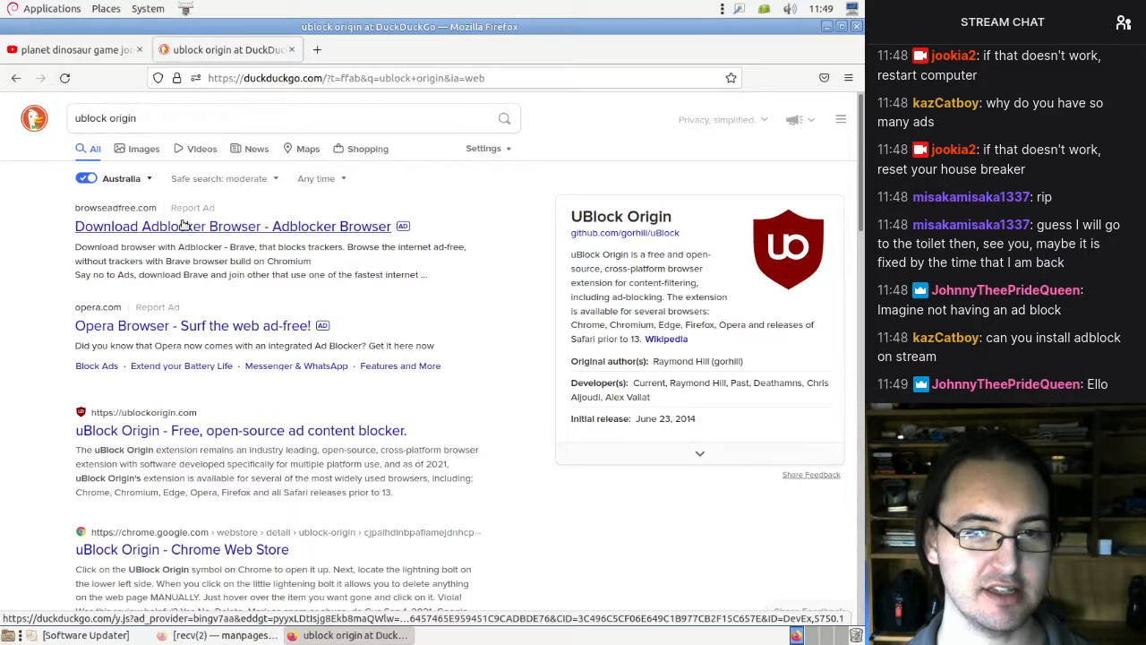
{"action": "left_click", "coordinate": [231, 226]}
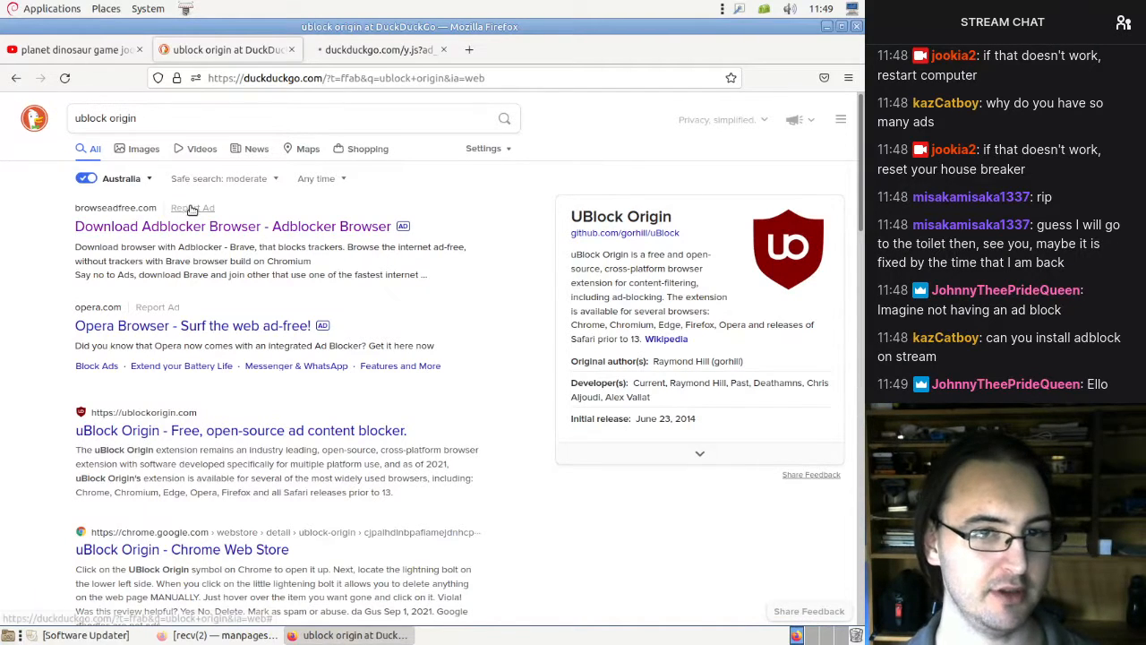
{"action": "left_click", "coordinate": [203, 227]}
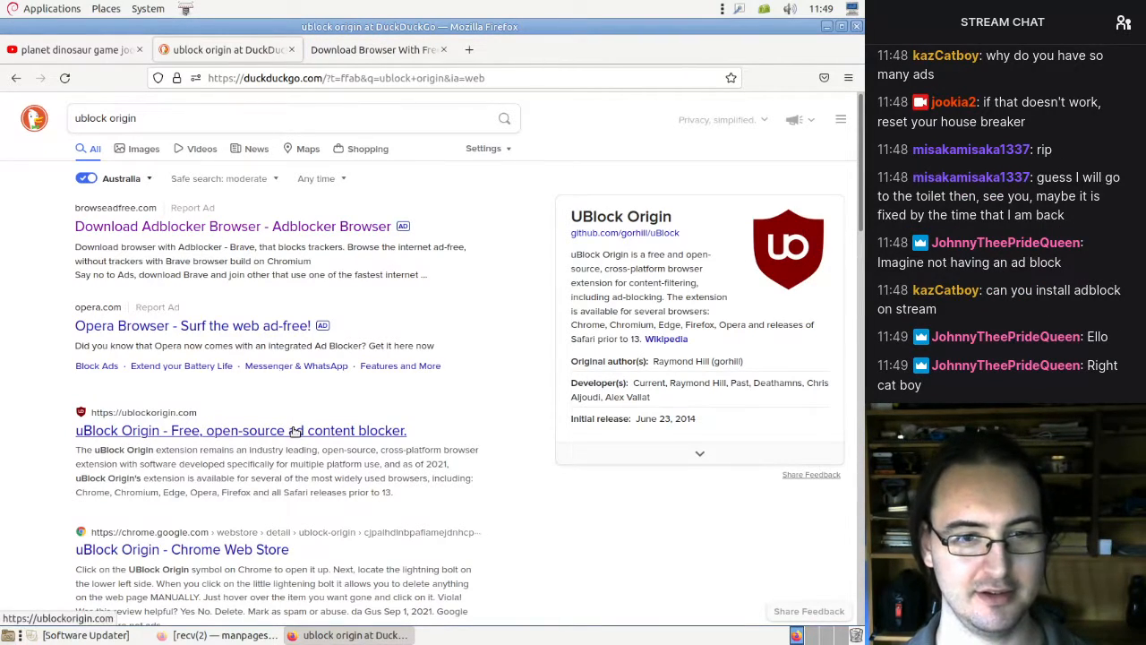
{"action": "left_click", "coordinate": [240, 430]}
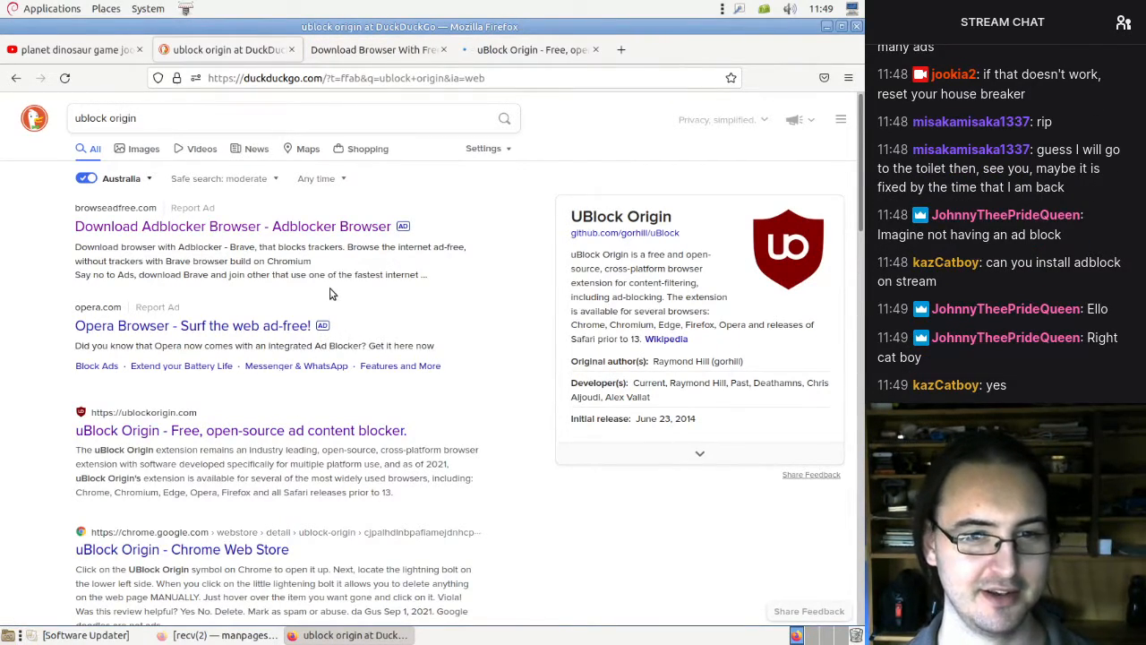
{"action": "scroll", "scroll_direction": "down", "scroll_amount": 3}
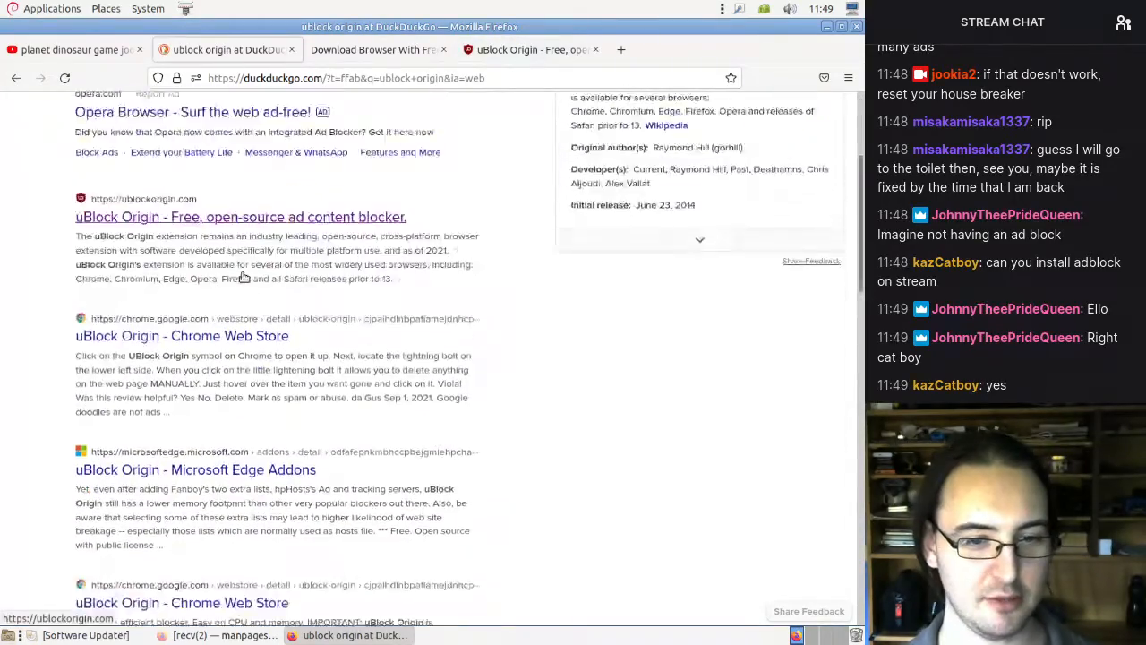
{"action": "scroll", "scroll_direction": "down", "scroll_amount": 3}
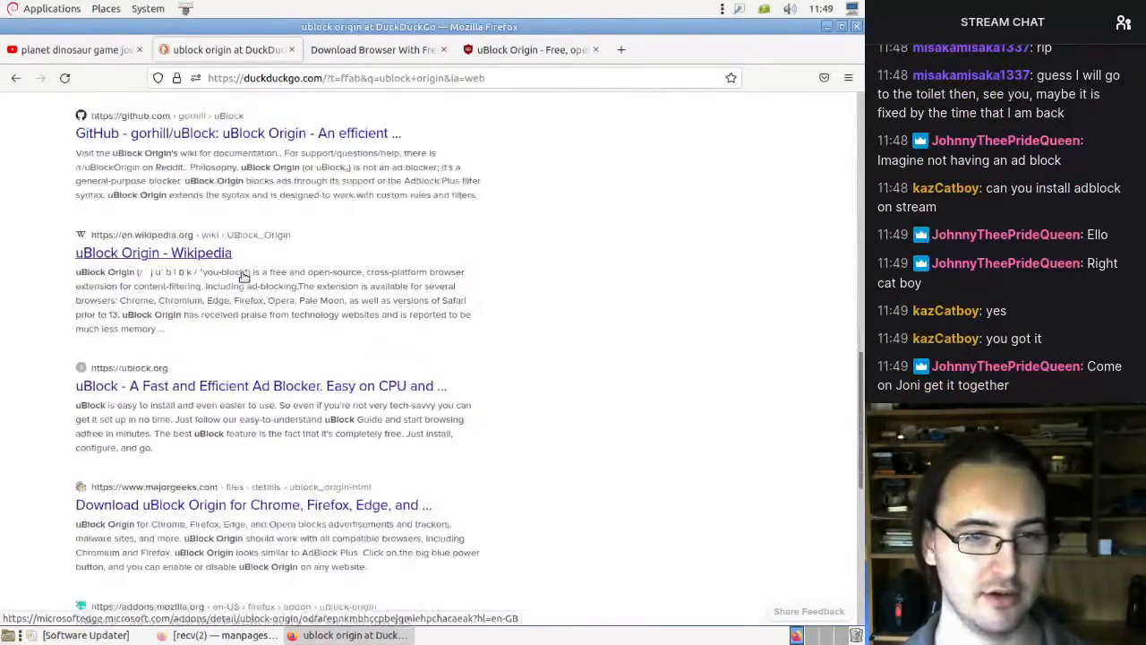
{"action": "scroll", "scroll_direction": "down", "scroll_amount": 3}
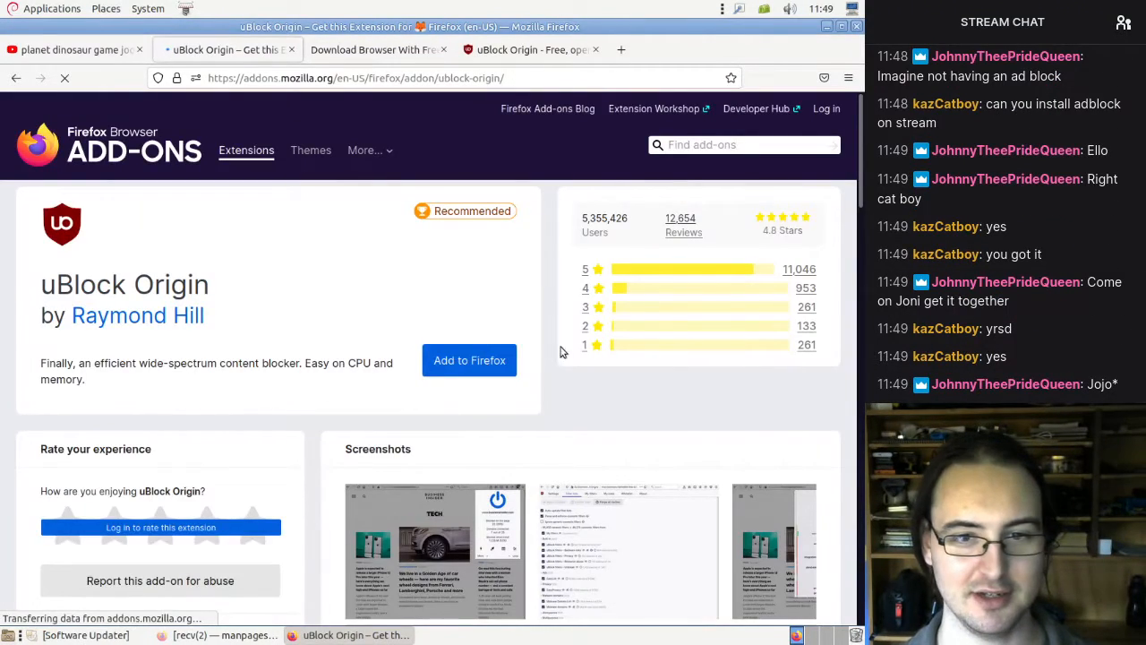
- Install uBlock Origin from its Add-ons page, then scroll through the adblocker ad page
{"action": "left_click", "coordinate": [468, 360]}
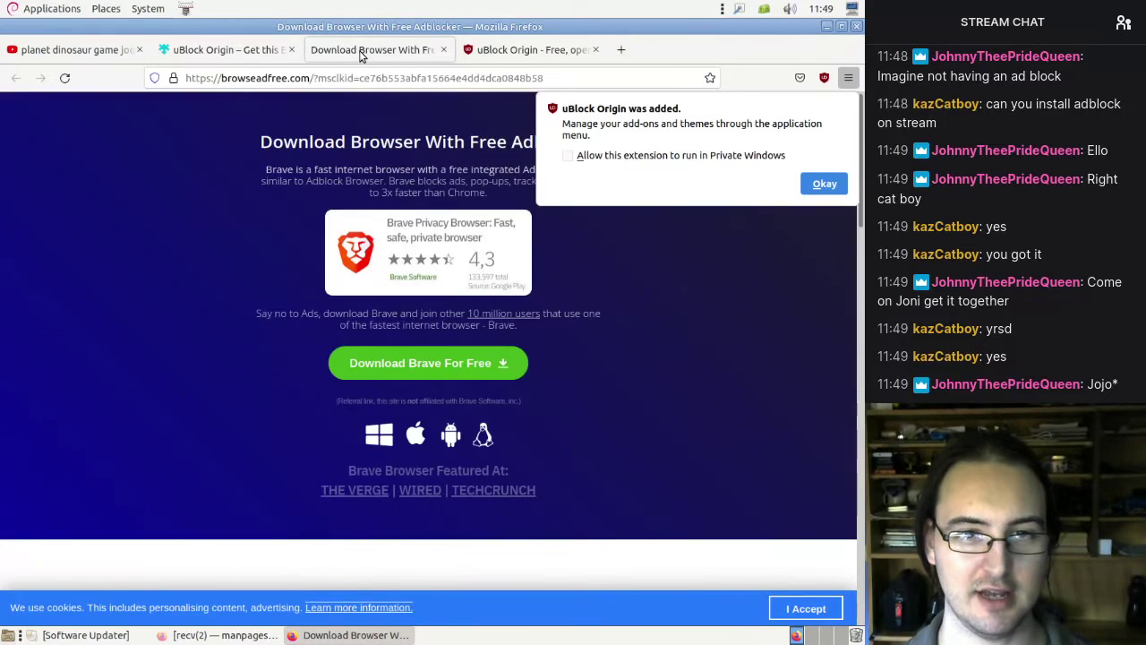
{"action": "left_click", "coordinate": [362, 49]}
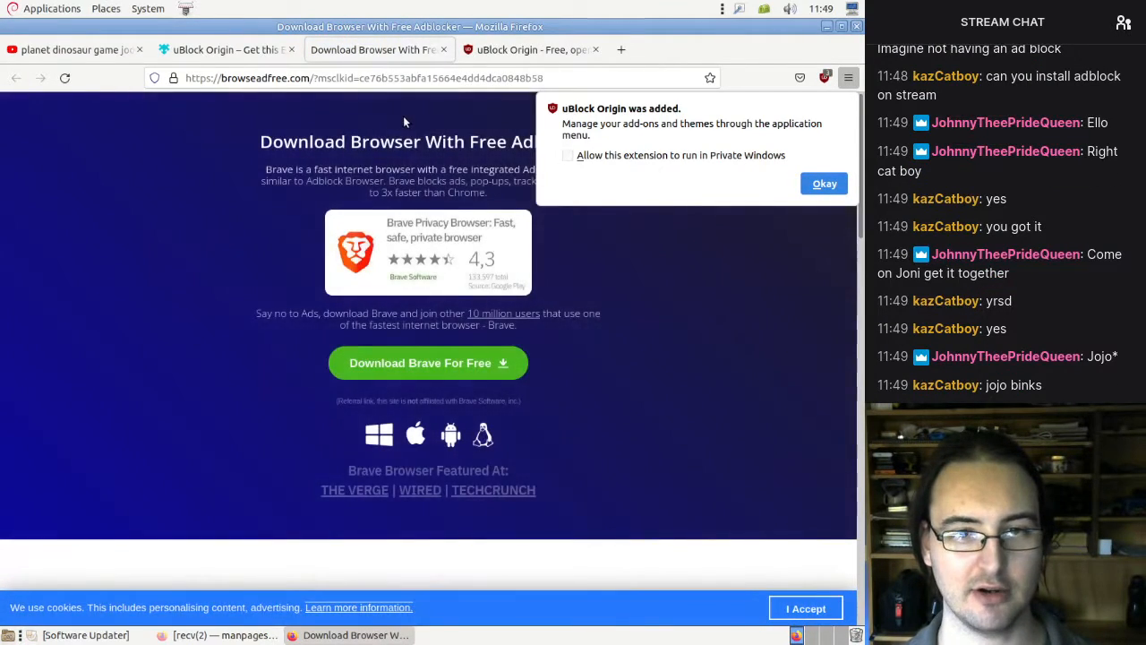
{"action": "scroll", "scroll_direction": "down", "scroll_amount": 3}
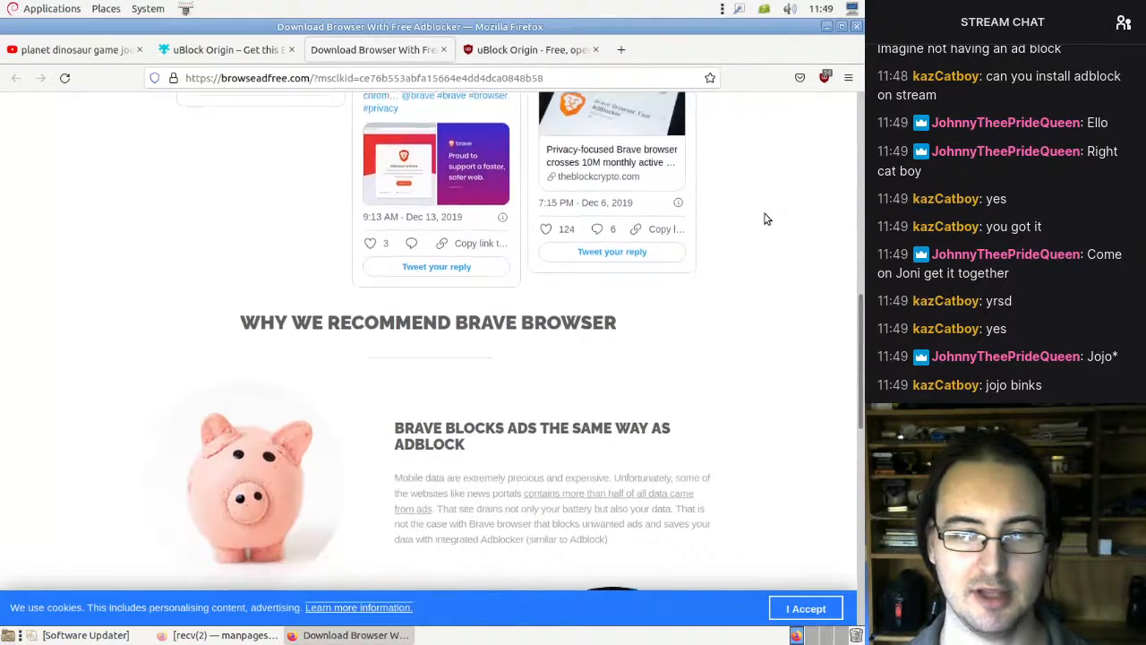
{"action": "scroll", "scroll_direction": "down", "scroll_amount": 3}
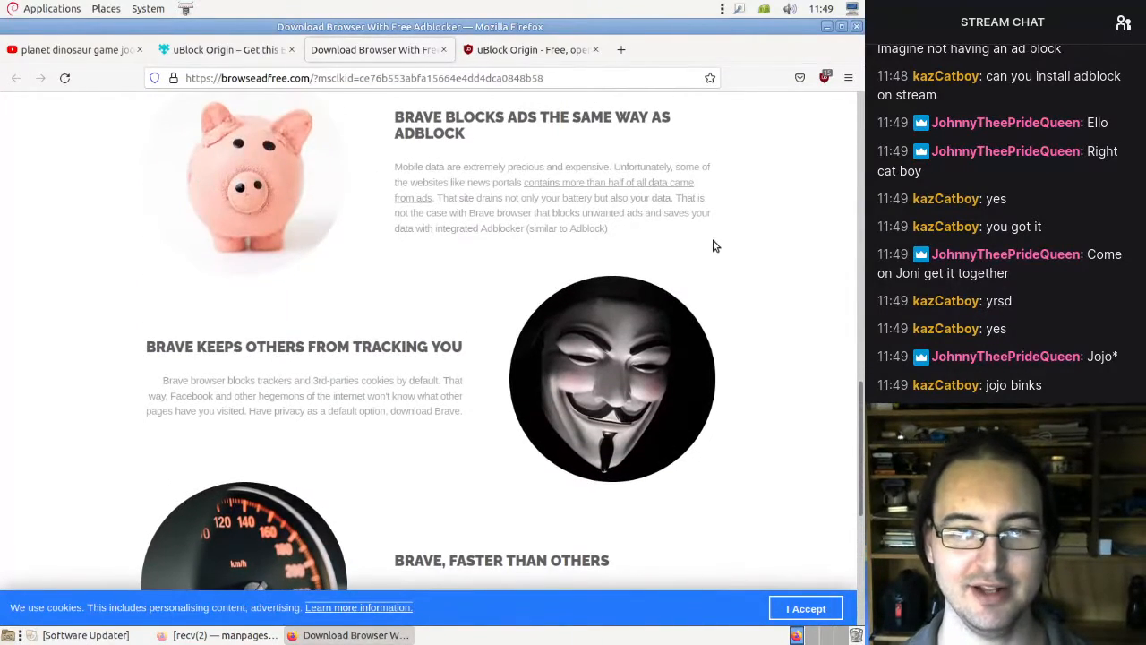
{"action": "mouse_move", "coordinate": [640, 362]}
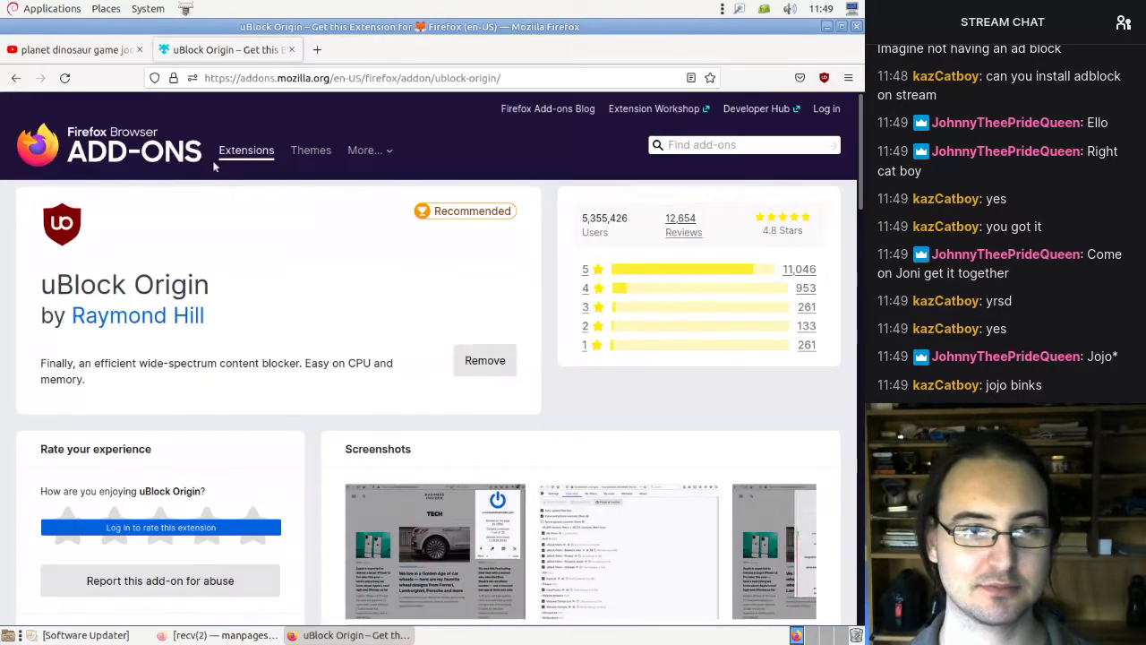
- Close the add-on tab, open the Reading & Spelling: Planet Dinosaur video, and add a blank tab
{"action": "left_click", "coordinate": [80, 50]}
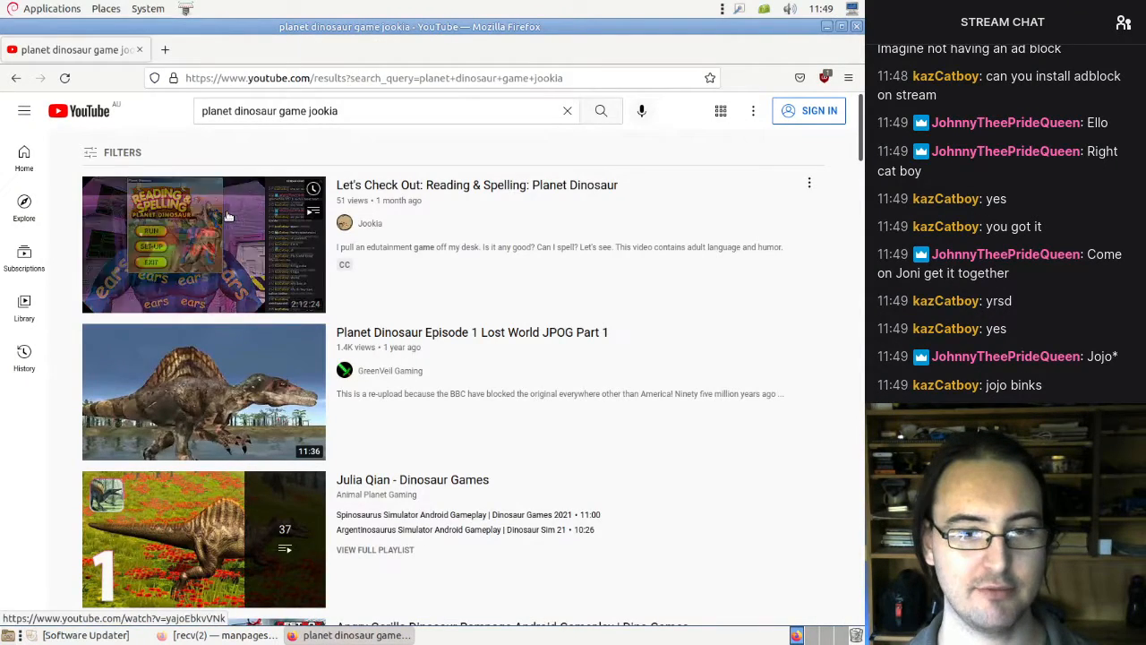
{"action": "scroll", "scroll_direction": "down", "scroll_amount": 3}
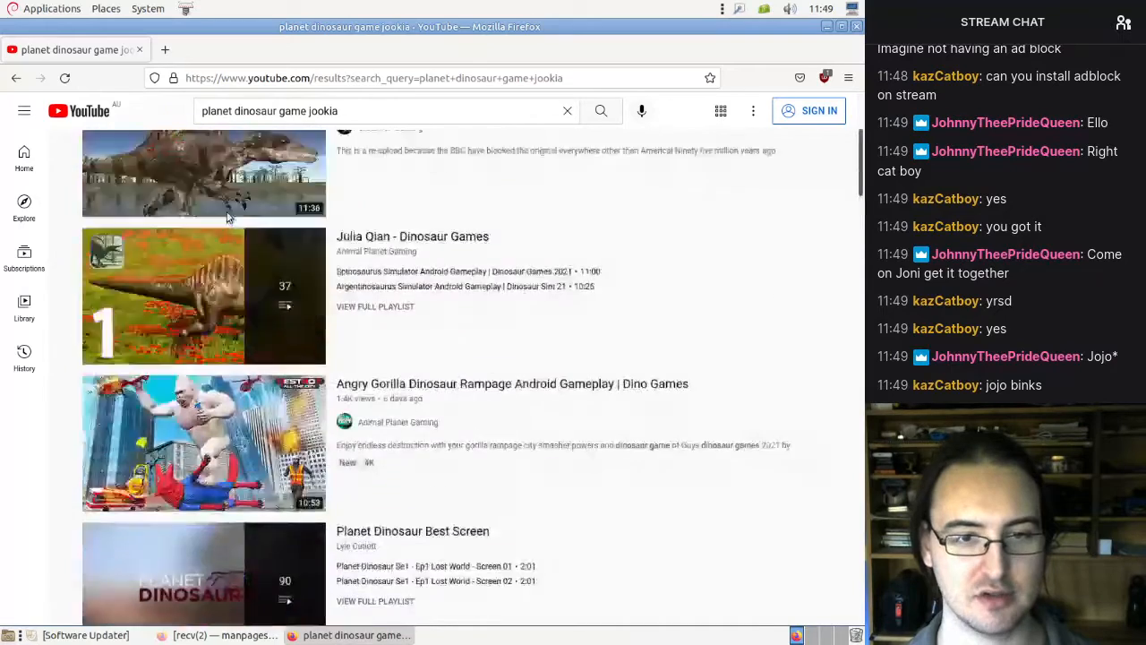
{"action": "scroll", "scroll_direction": "up", "scroll_amount": 3}
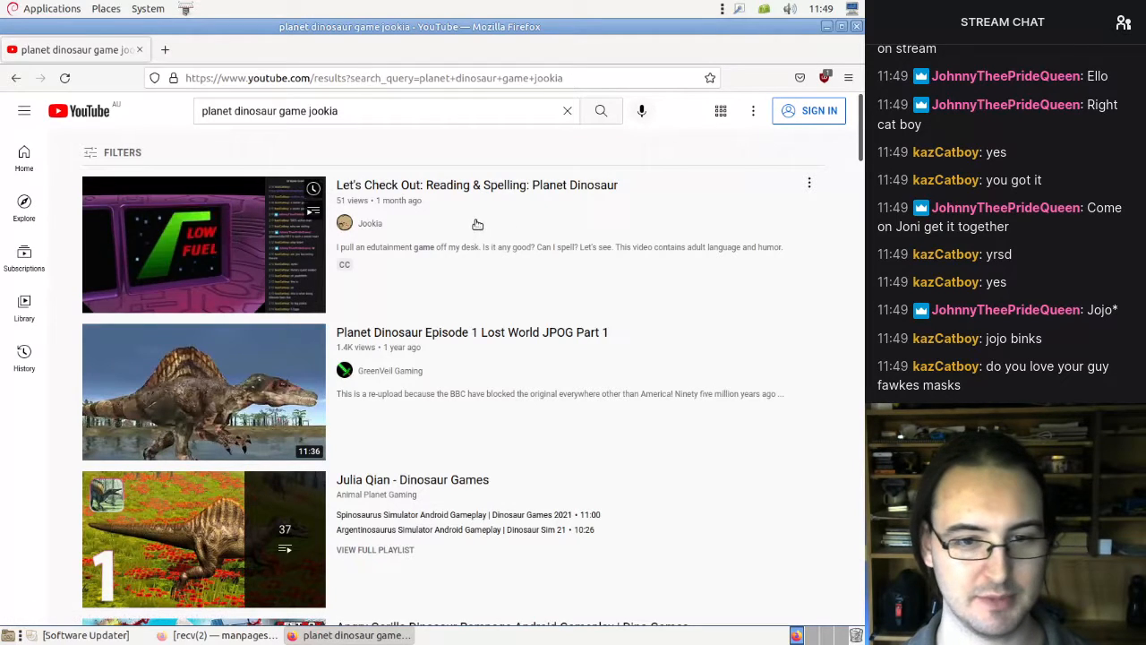
{"action": "scroll", "scroll_direction": "down", "scroll_amount": 3}
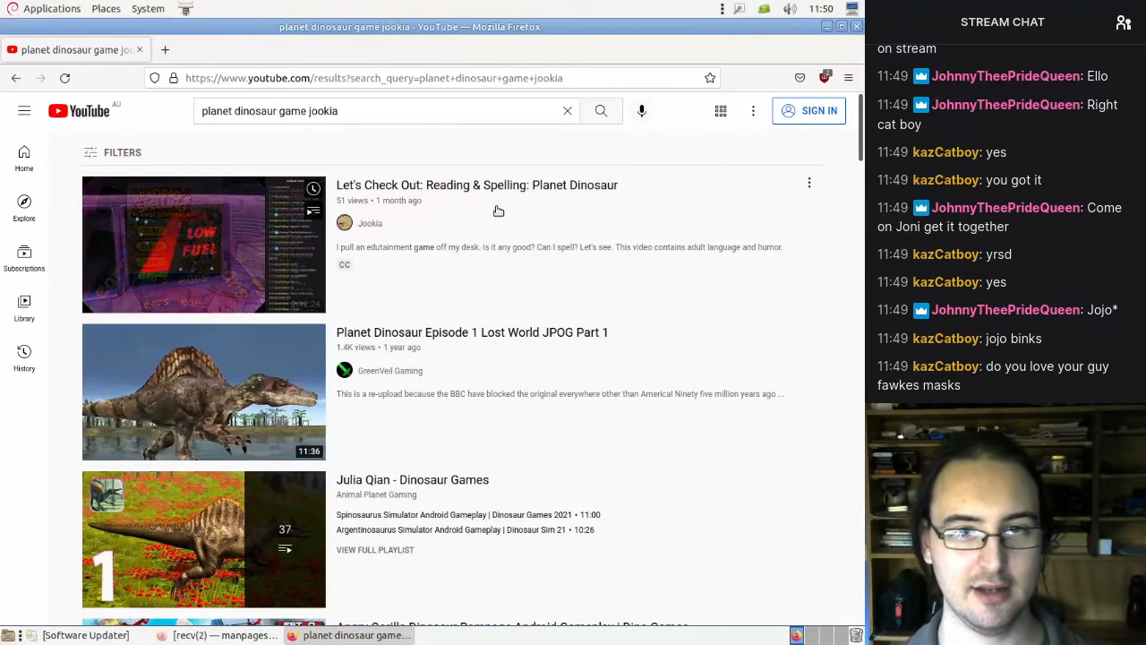
{"action": "left_click", "coordinate": [203, 243]}
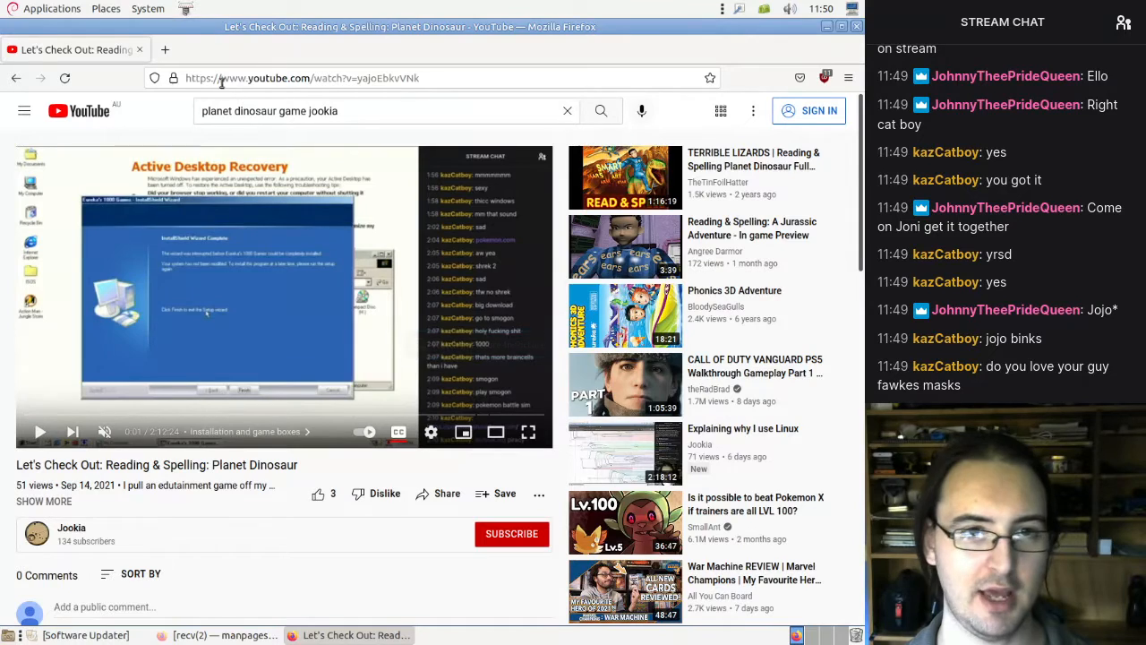
{"action": "mouse_move", "coordinate": [164, 49]}
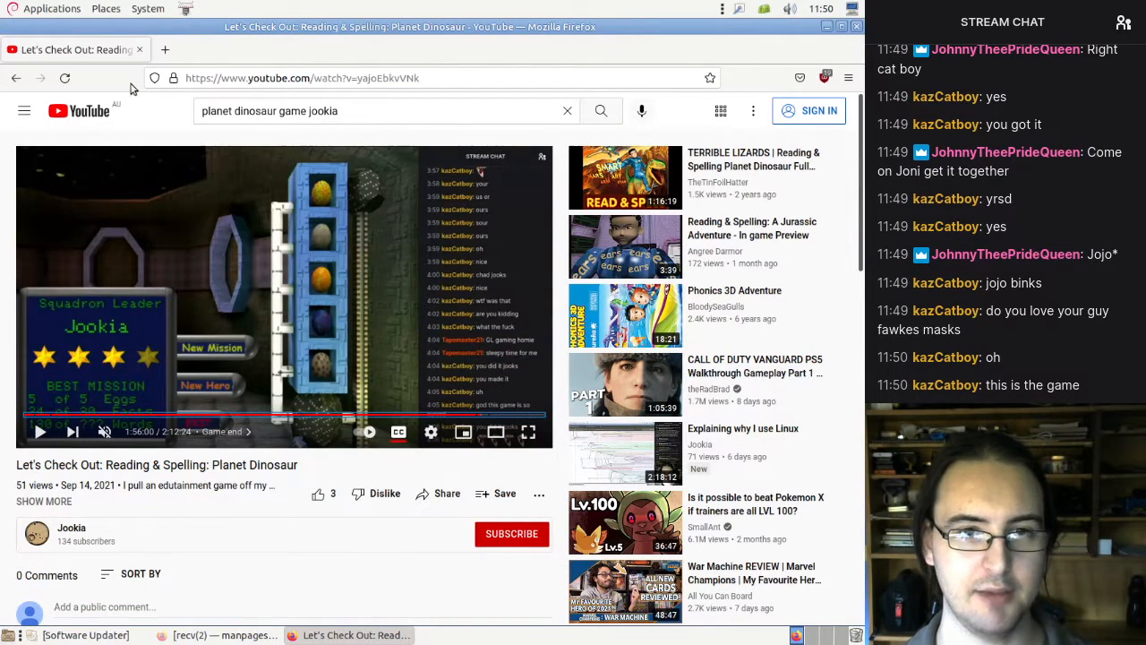
{"action": "left_click", "coordinate": [175, 49]}
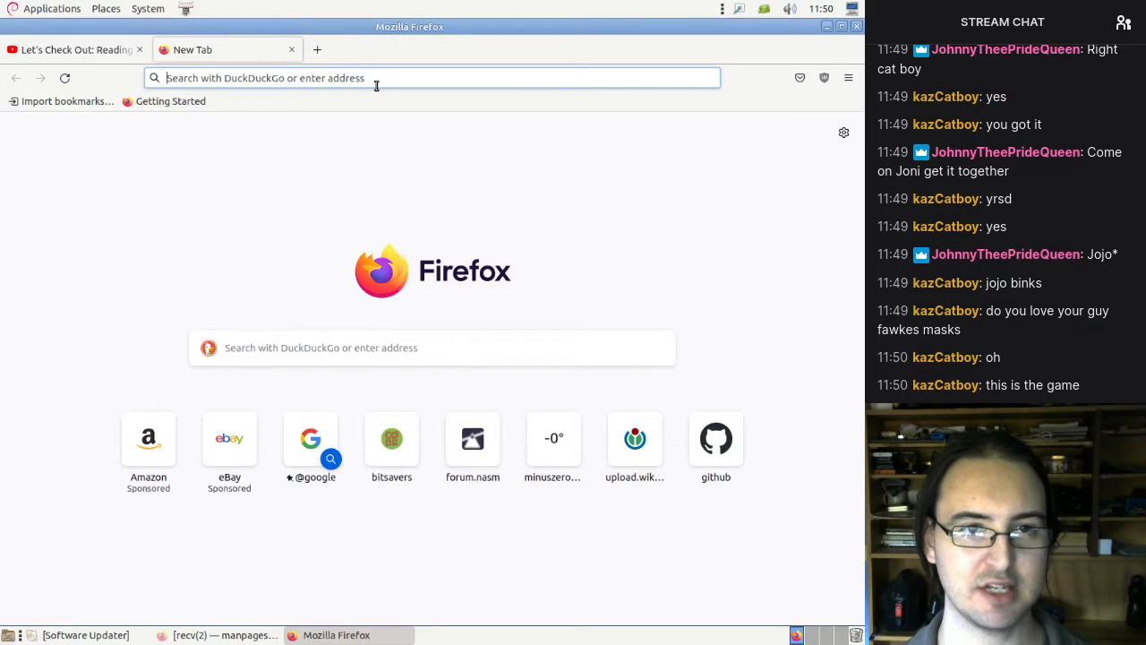
- Search DuckDuckGo for reading and spelling with "jurassic world" quoted as a phrase
{"action": "type", "text": "reading+and+spelling+jurassic+world"}
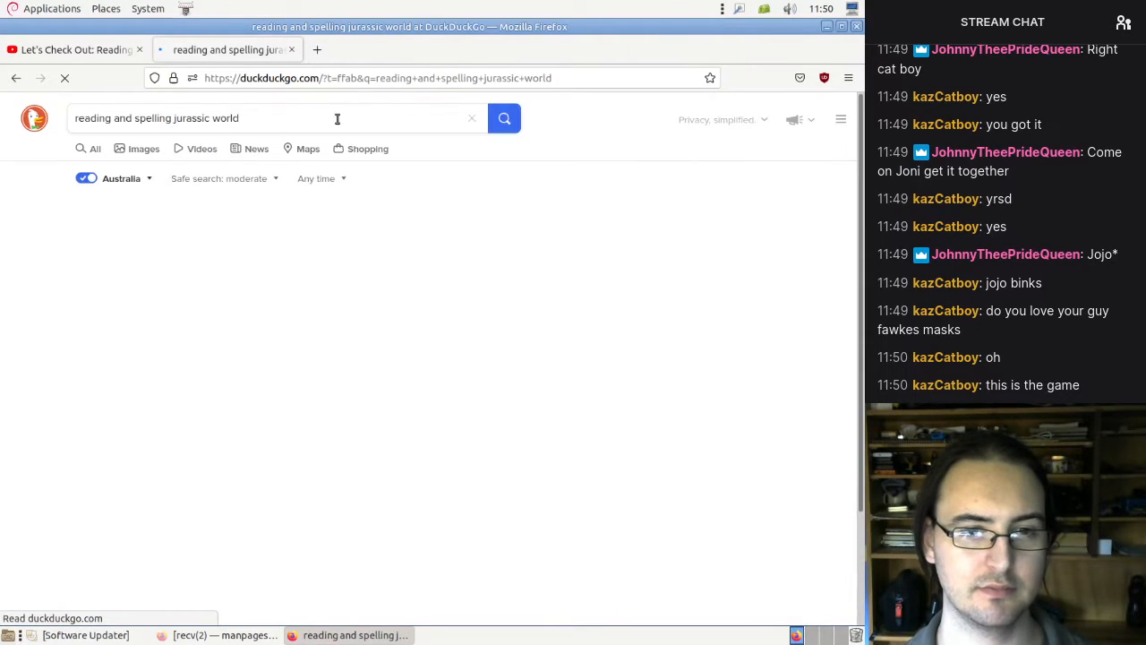
{"action": "left_click", "coordinate": [504, 117]}
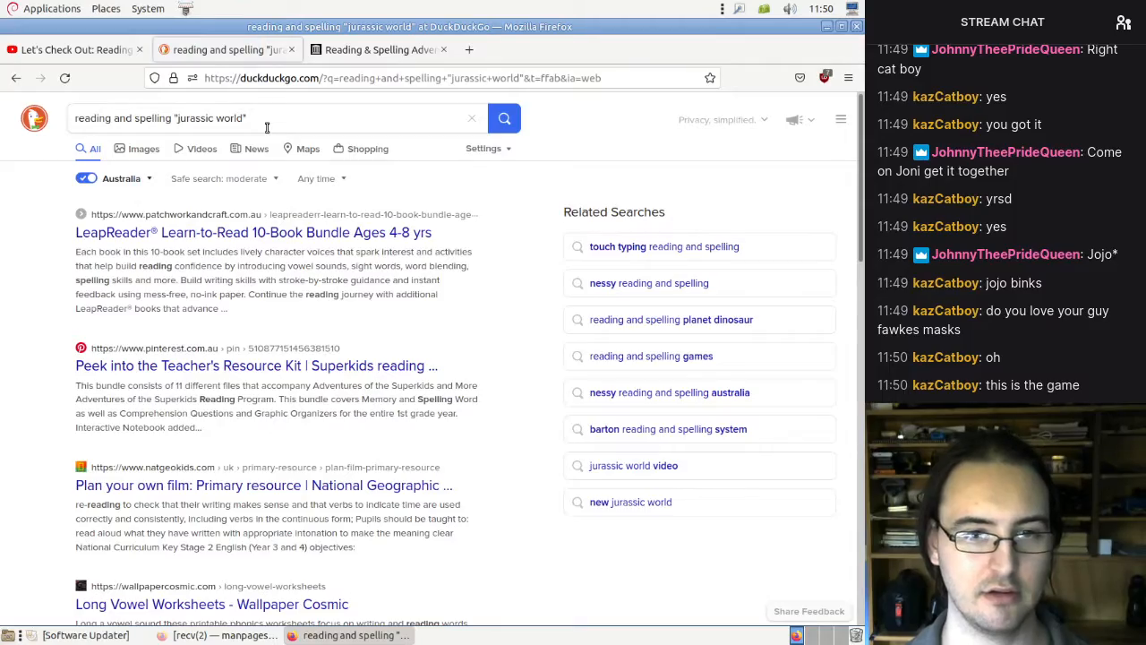
{"action": "scroll", "scroll_direction": "down", "scroll_amount": 3}
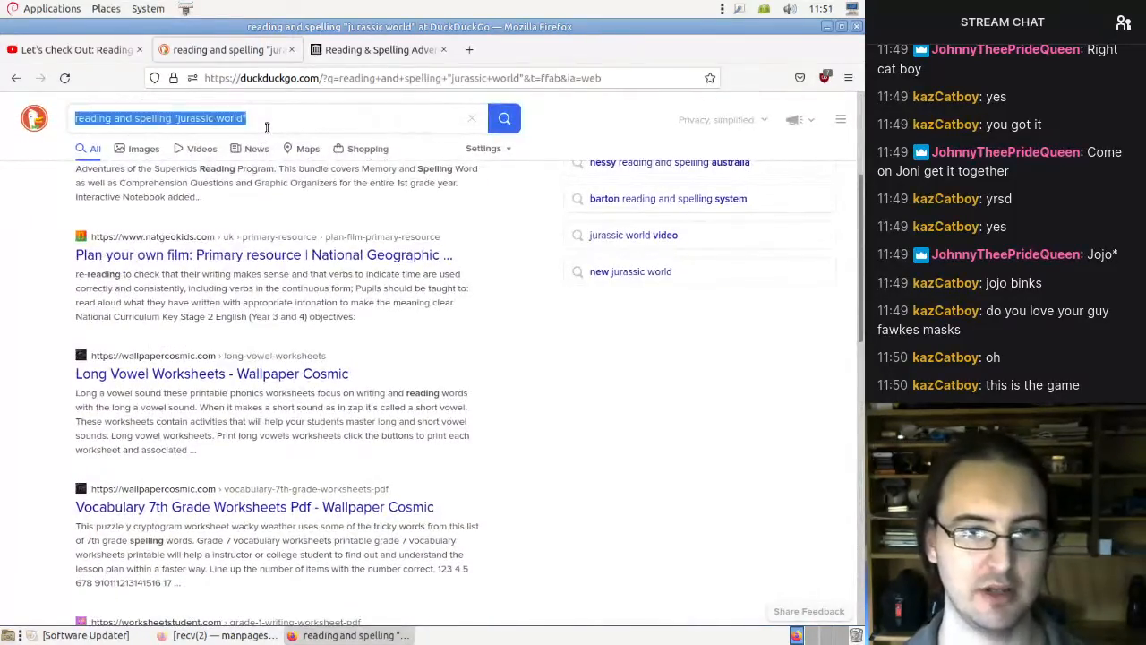
- Search 'brisbane library' and follow Brisbane City Council Libraries to the eLibCat catalogue
{"action": "type", "text": "brisbane li"}
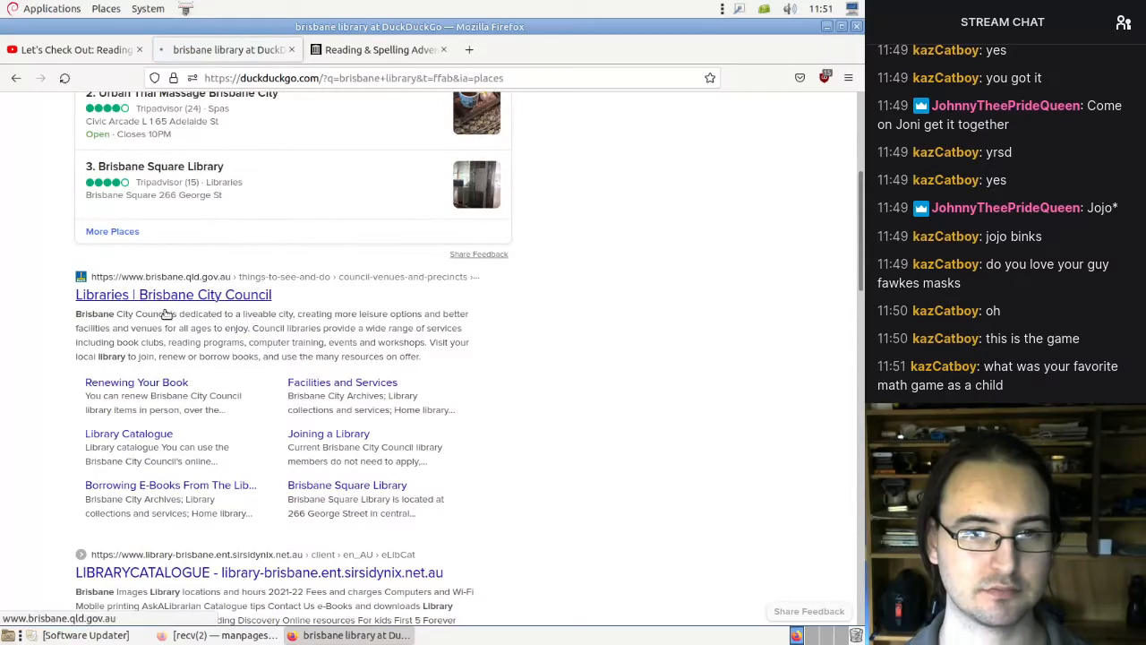
{"action": "left_click", "coordinate": [173, 294]}
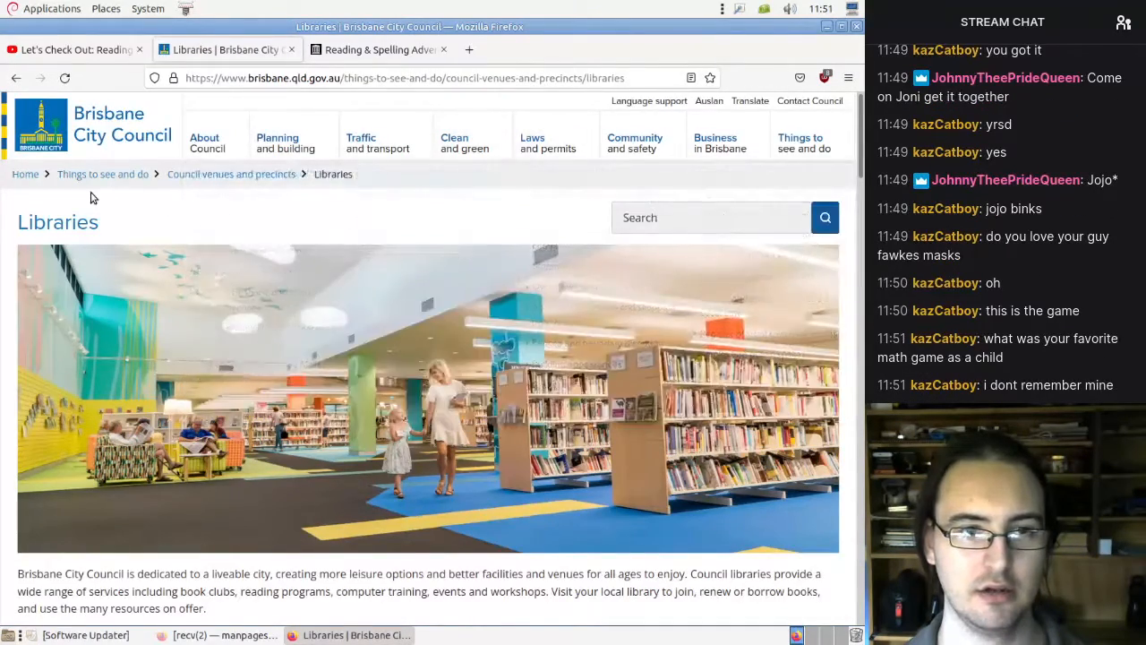
{"action": "scroll", "scroll_direction": "down", "scroll_amount": 3}
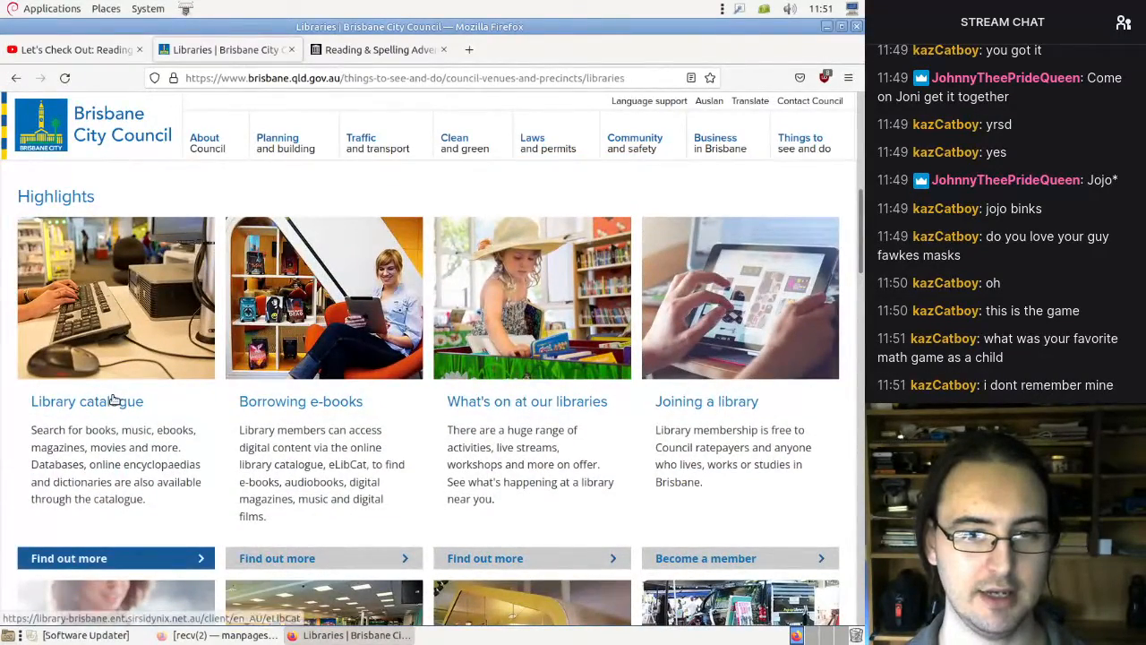
{"action": "left_click", "coordinate": [86, 401]}
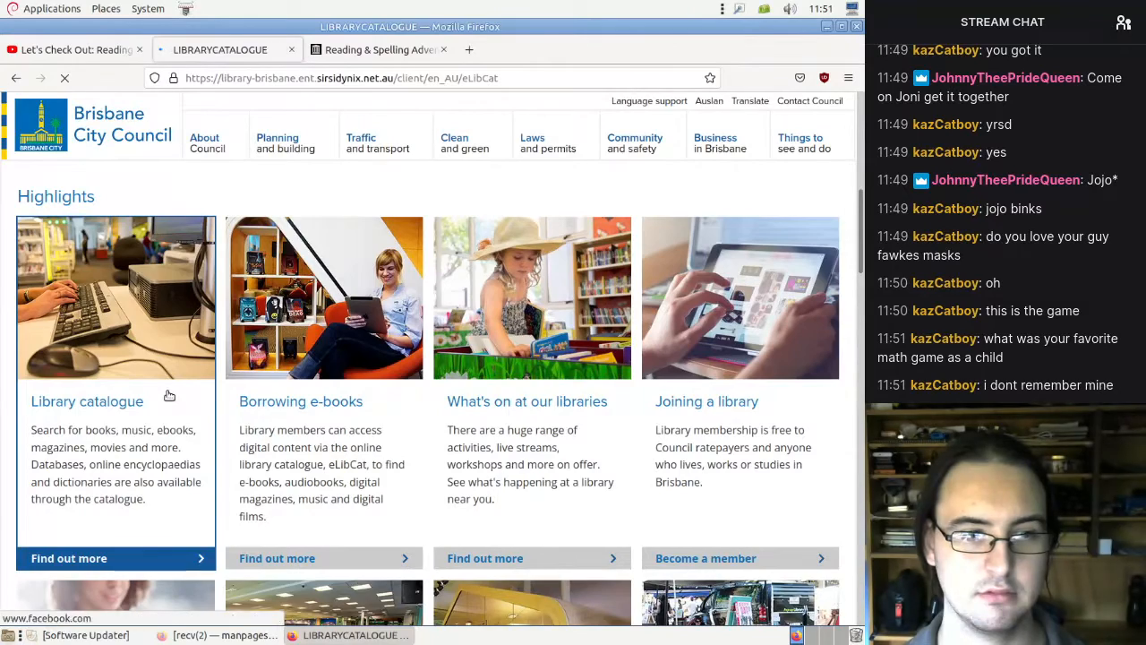
{"action": "left_click", "coordinate": [86, 401]}
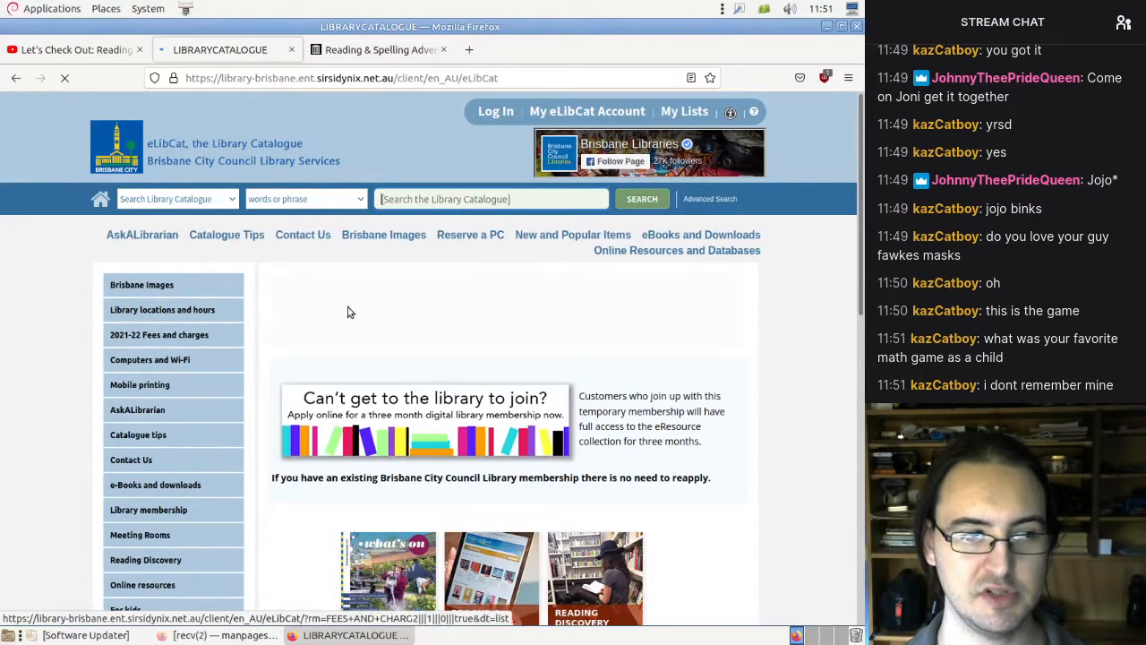
{"action": "scroll", "scroll_direction": "down", "scroll_amount": 3}
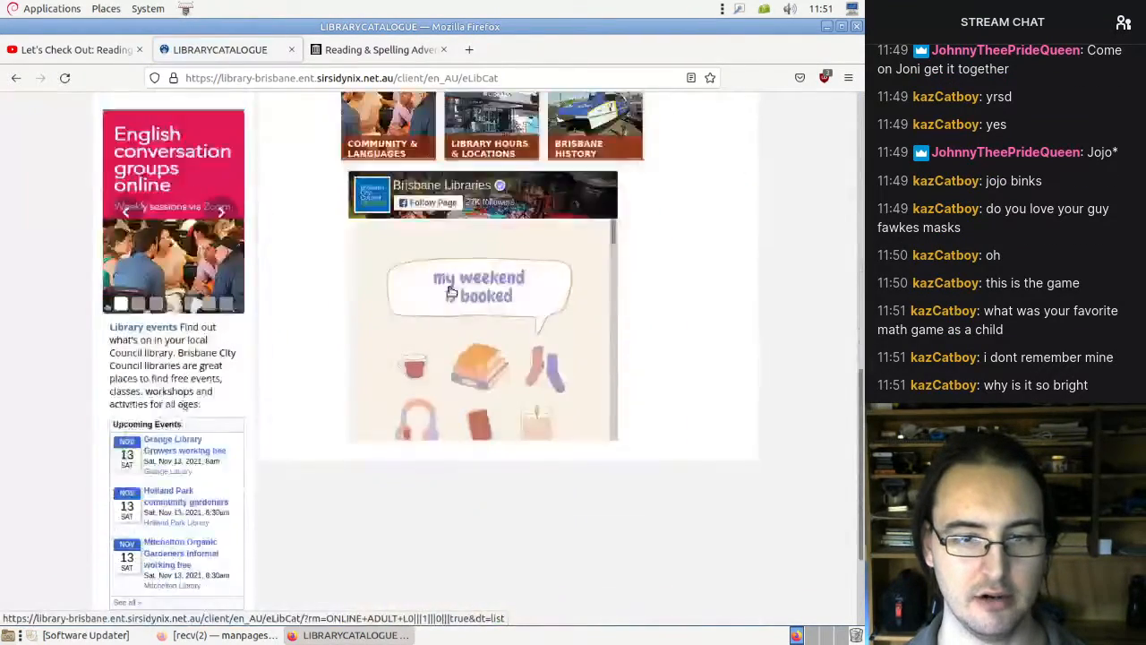
{"action": "scroll", "scroll_direction": "up", "scroll_amount": 3}
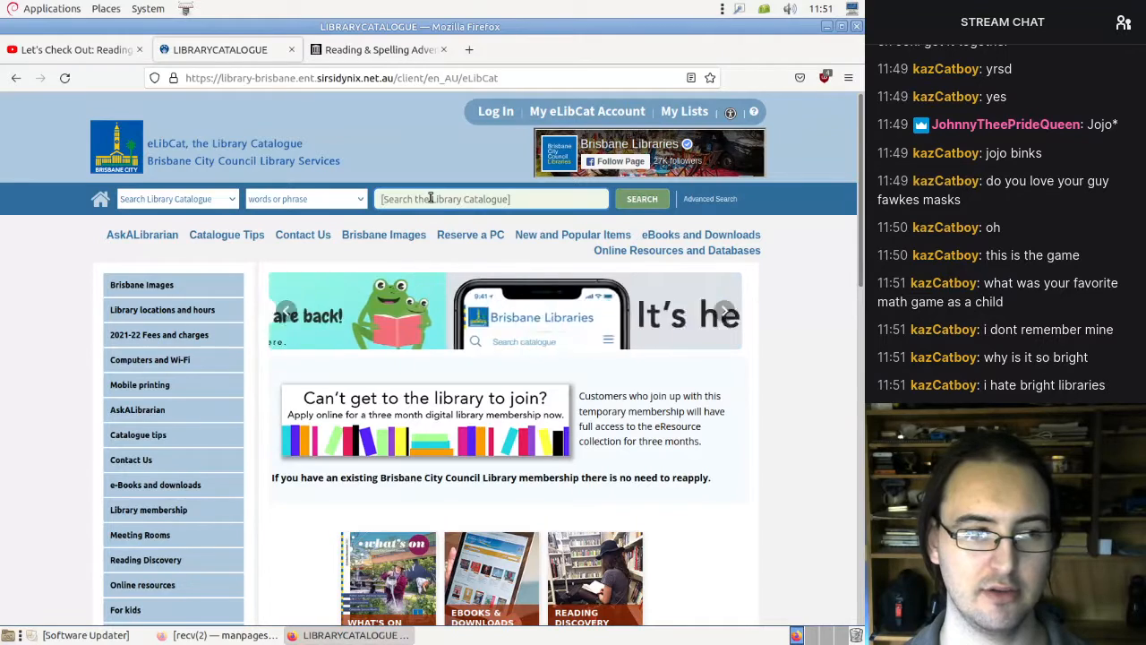
- Search the eLibCat catalogue for 'Jurassic world' and scroll the 43 results
{"action": "type", "text": "Jurassic world"}
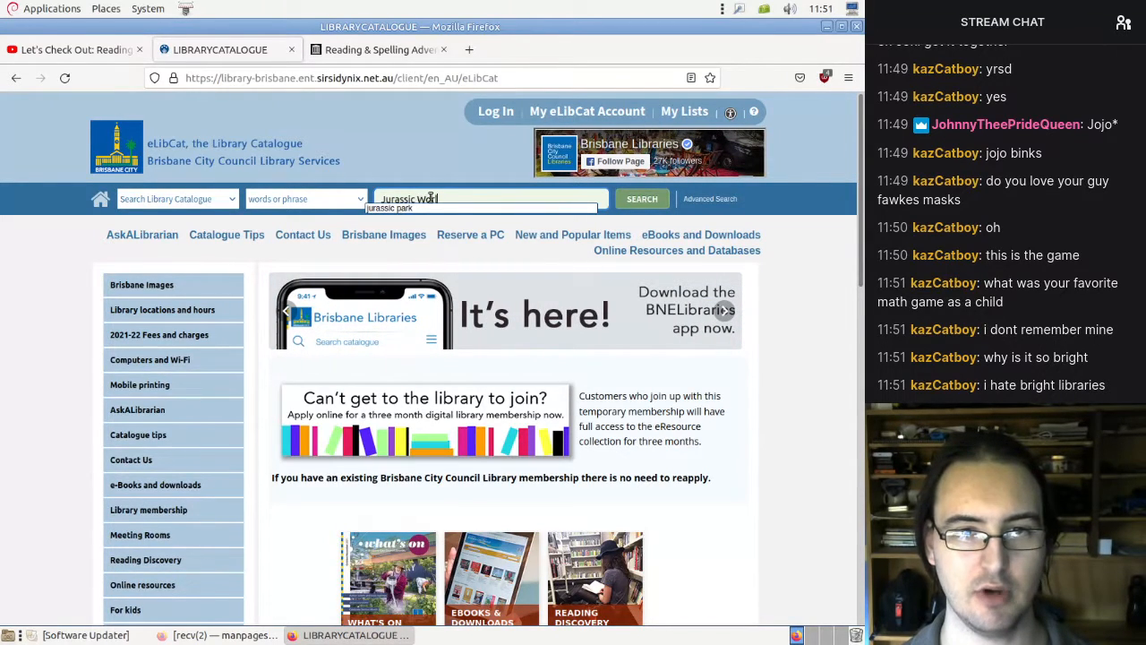
{"action": "left_click", "coordinate": [641, 199]}
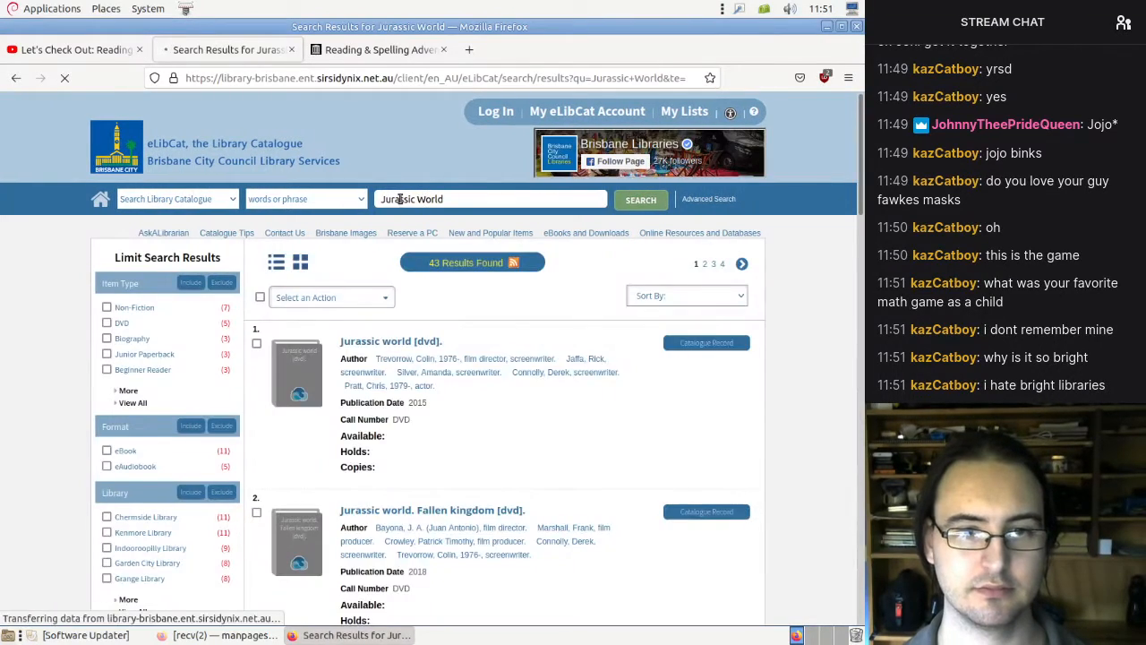
{"action": "scroll", "scroll_direction": "down", "scroll_amount": 3}
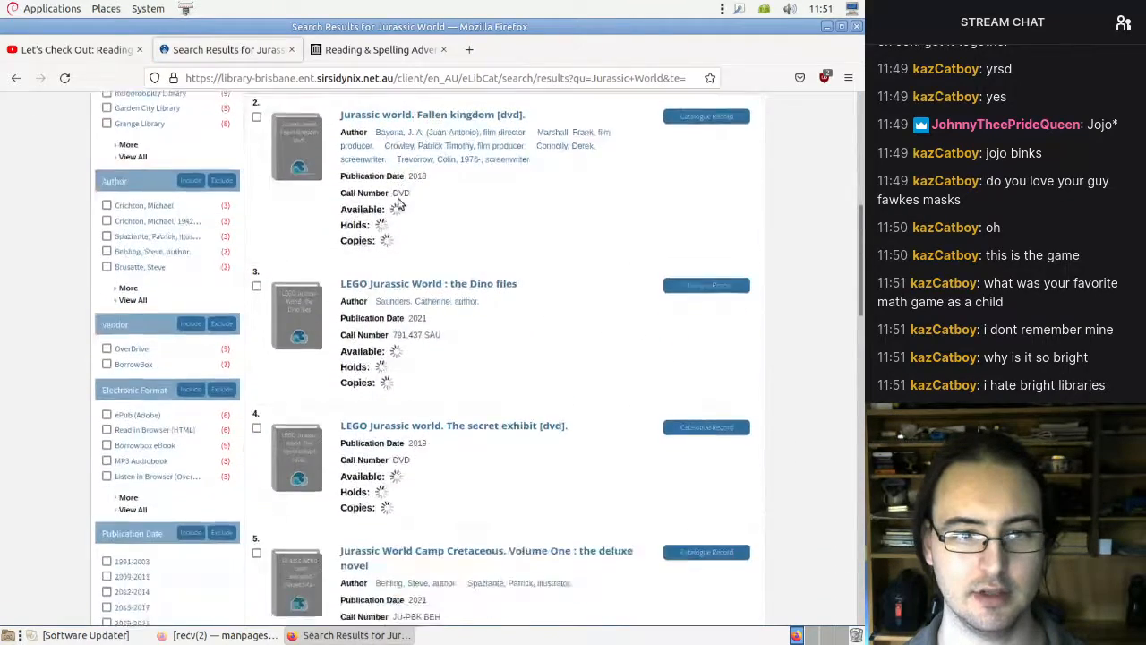
{"action": "scroll", "scroll_direction": "down", "scroll_amount": 3}
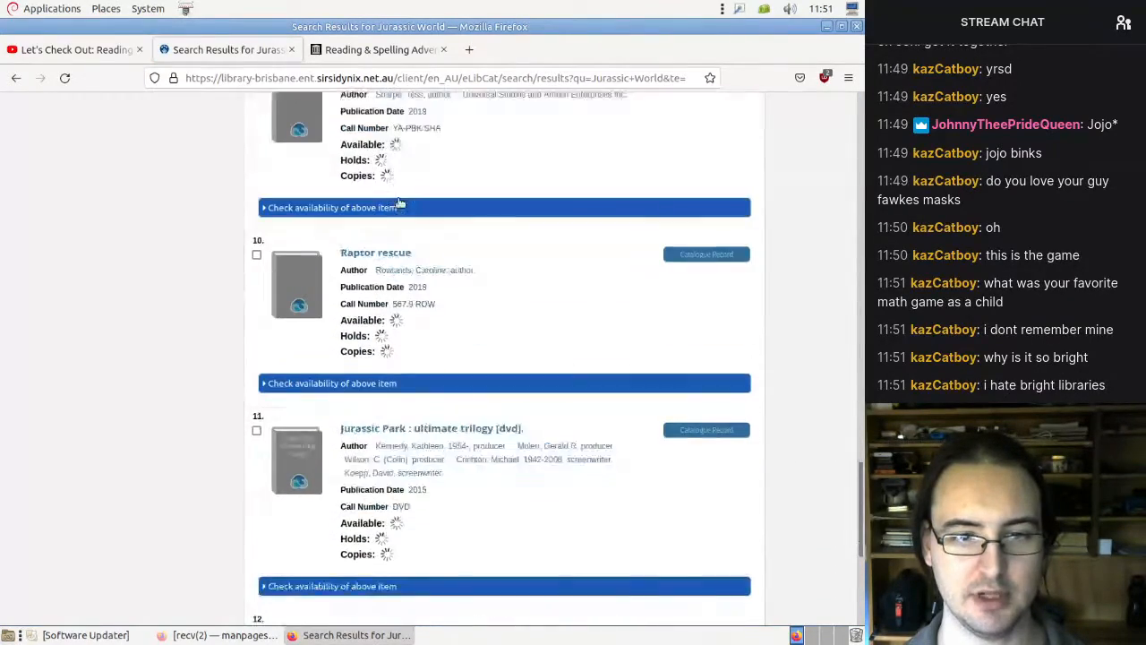
{"action": "scroll", "scroll_direction": "down", "scroll_amount": 3}
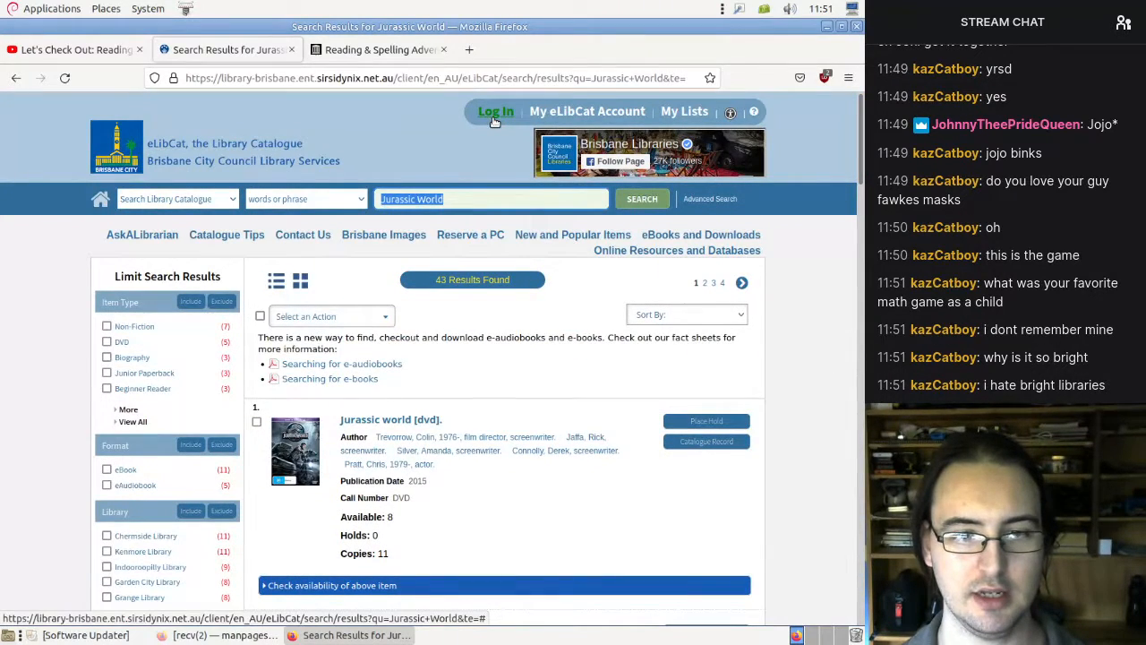
- Search the catalogue for 'Reading & Spelling', returning 9 results
{"action": "type", "text": "Reading & Spell"}
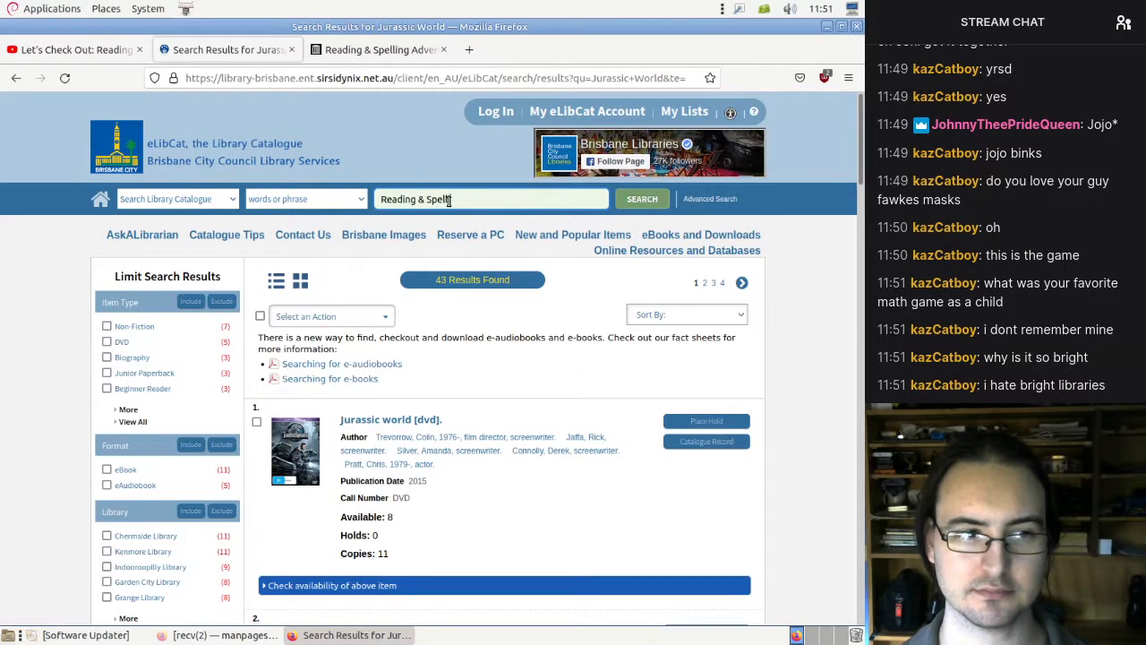
{"action": "left_click", "coordinate": [643, 199]}
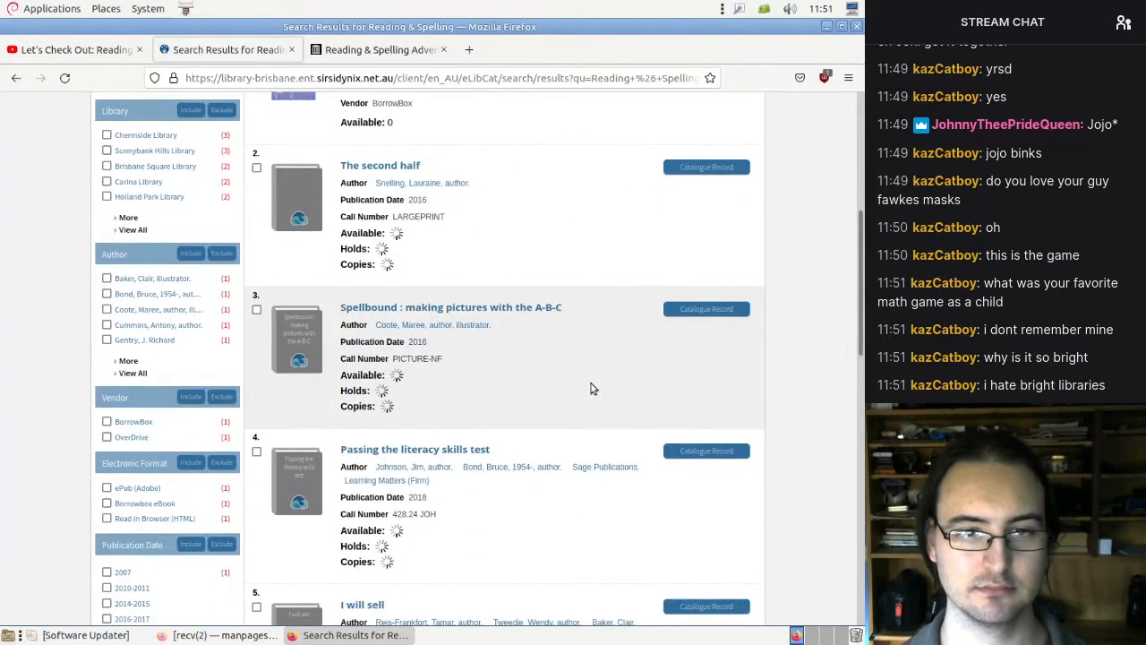
{"action": "scroll", "scroll_direction": "down", "scroll_amount": 3}
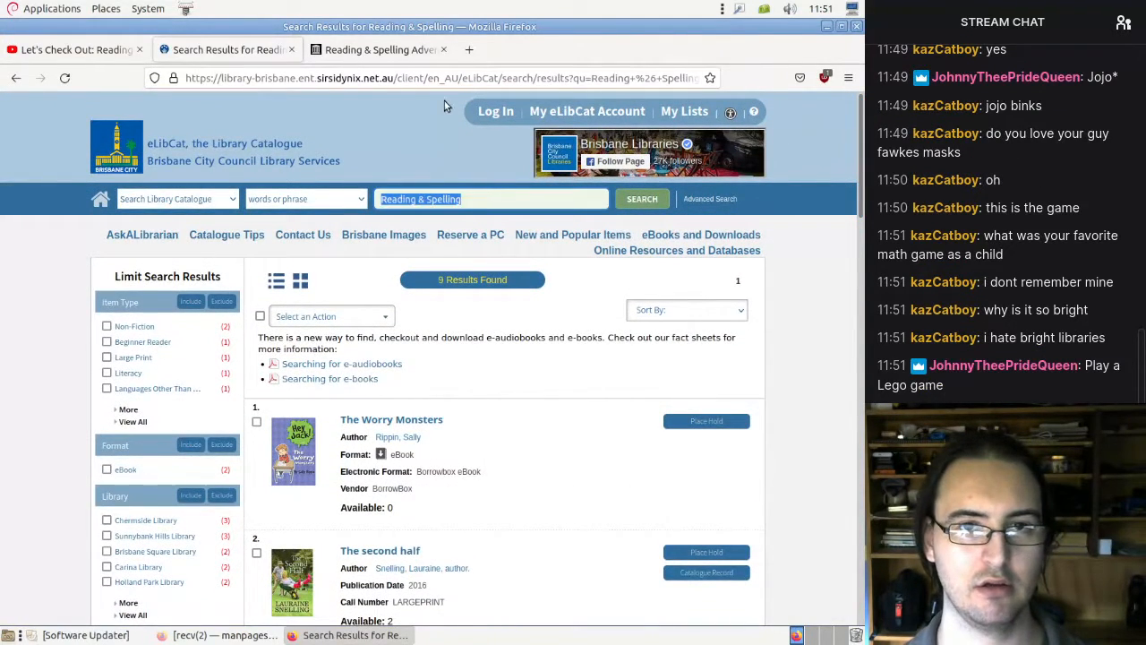
- Scroll through the Internet Archive page for Reading & Spelling Adventure (2000)
{"action": "left_click", "coordinate": [376, 49]}
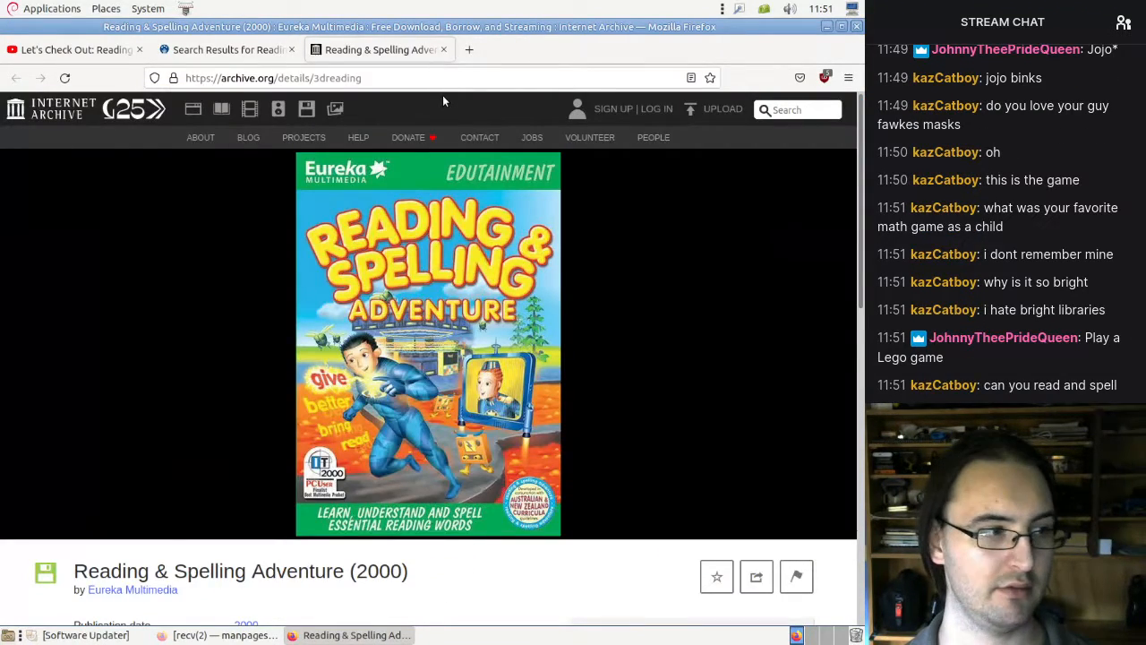
{"action": "scroll", "scroll_direction": "down", "scroll_amount": 3}
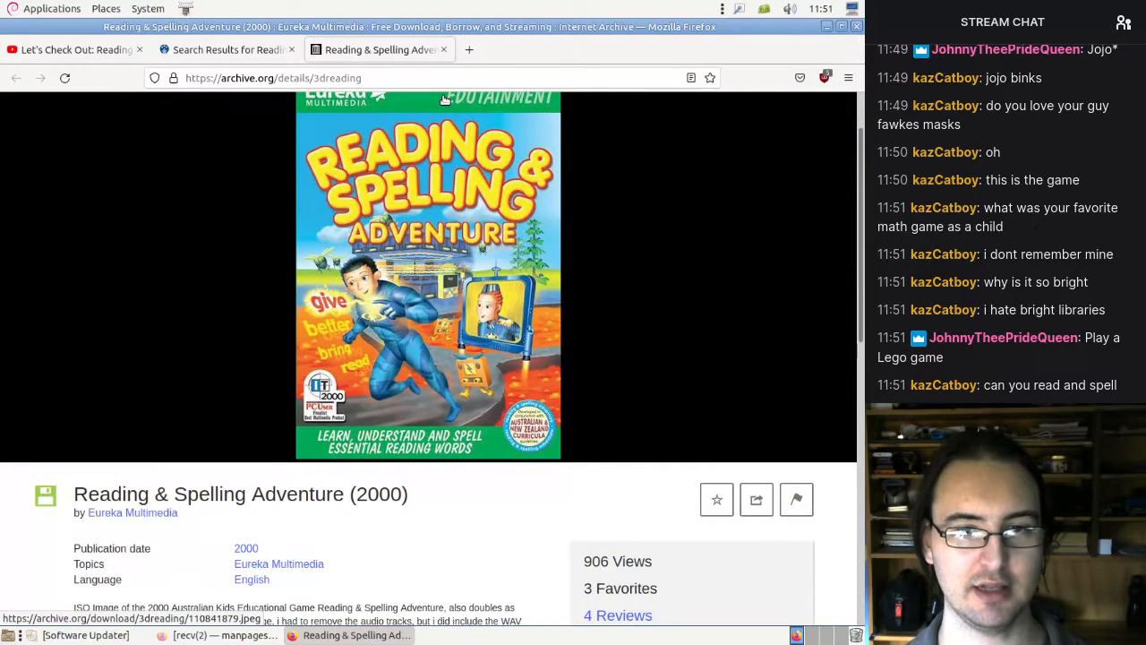
{"action": "scroll", "scroll_direction": "down", "scroll_amount": 3}
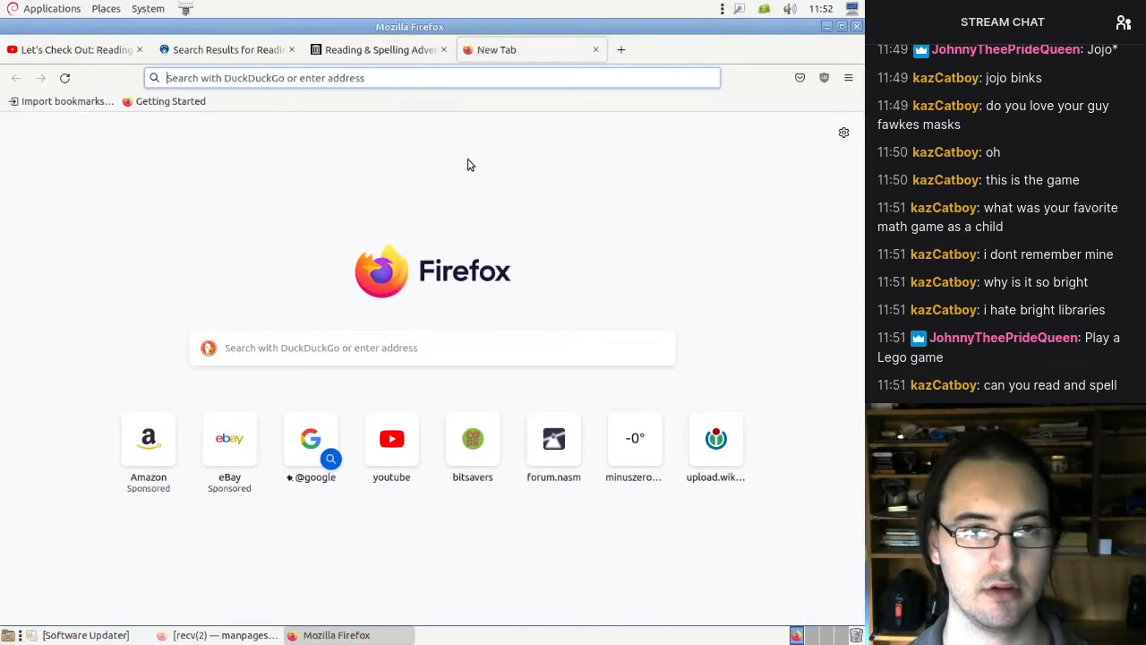
- Go to Trove and turn off its cultural advice notices
{"action": "type", "text": "trove.nla.gov.au"}
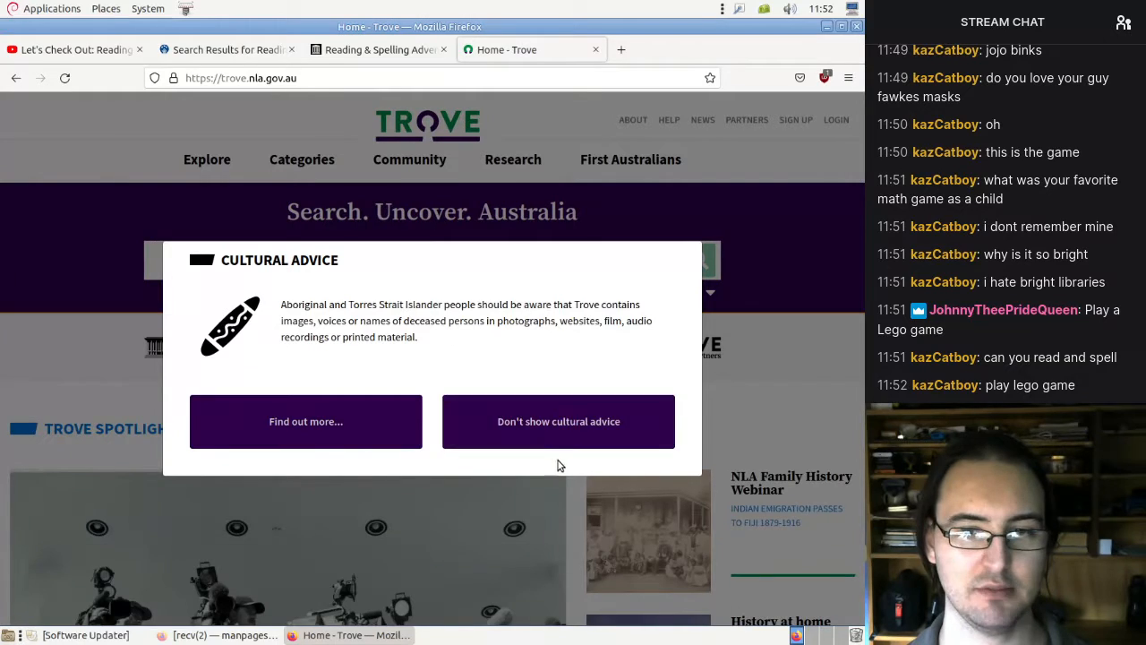
{"action": "mouse_move", "coordinate": [541, 437]}
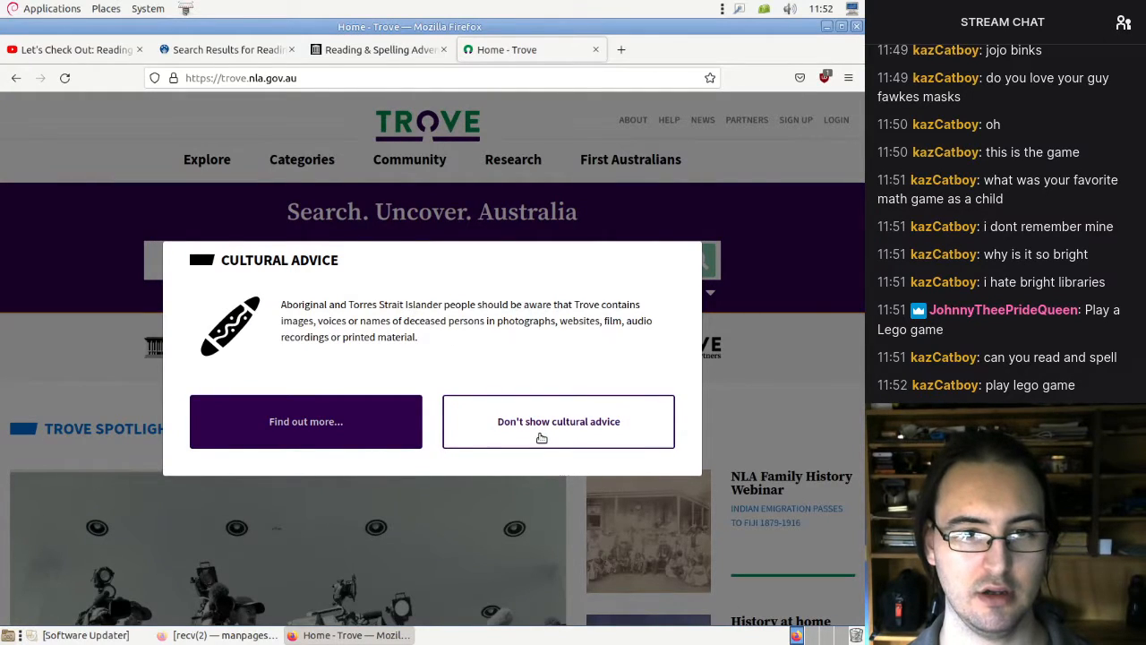
{"action": "mouse_move", "coordinate": [396, 430]}
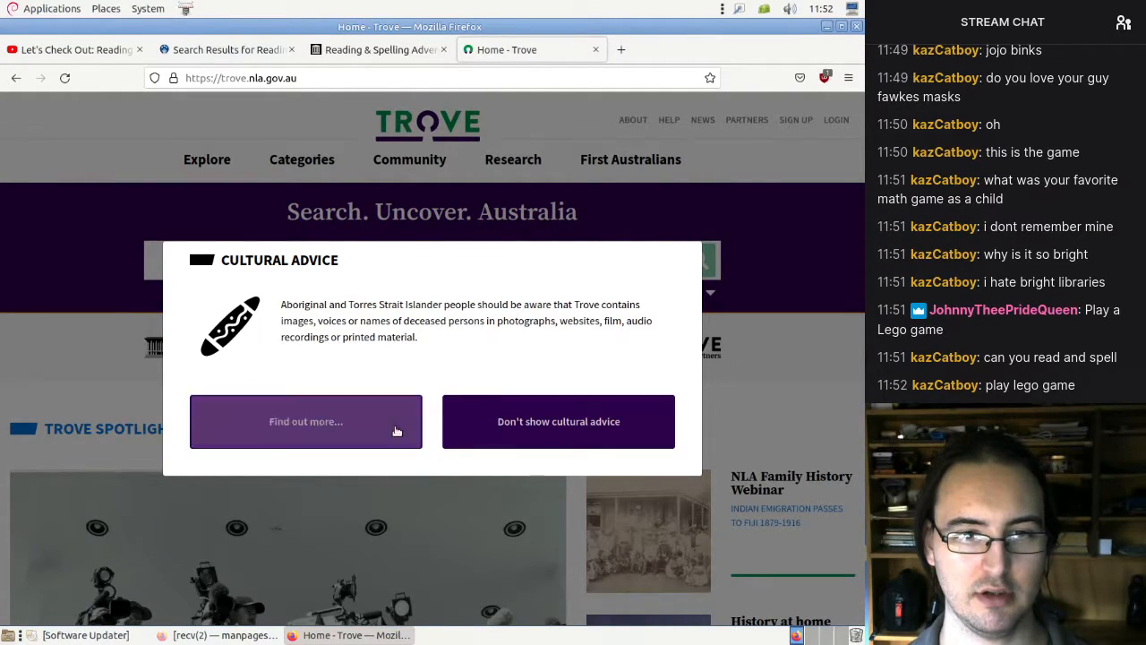
{"action": "left_click", "coordinate": [305, 421]}
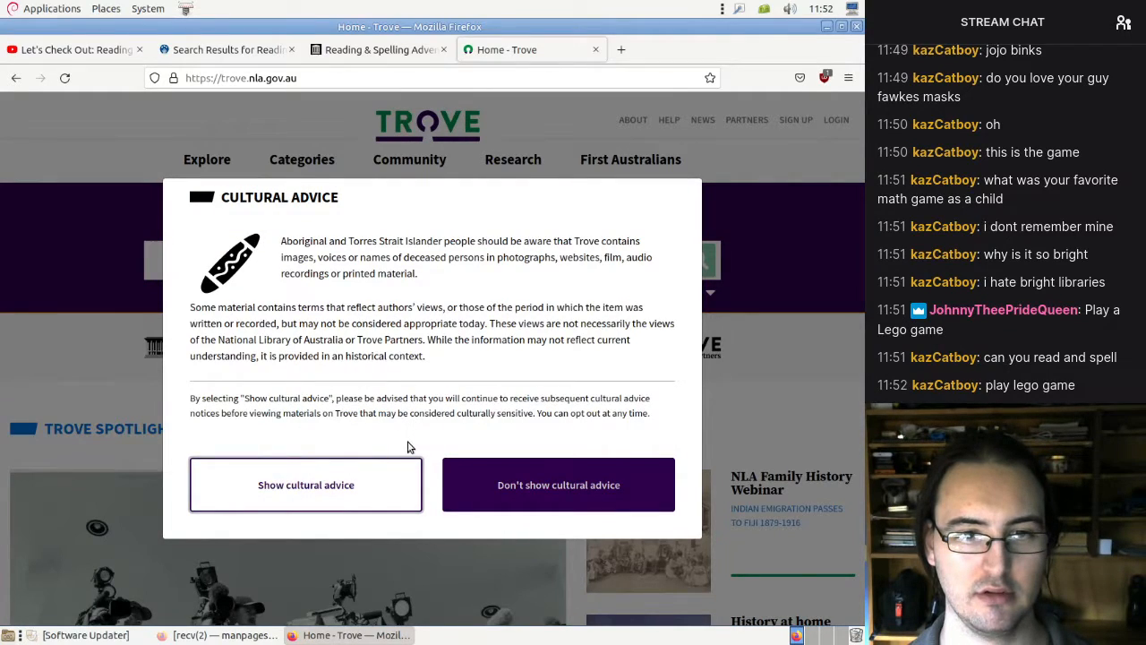
{"action": "left_click", "coordinate": [558, 485]}
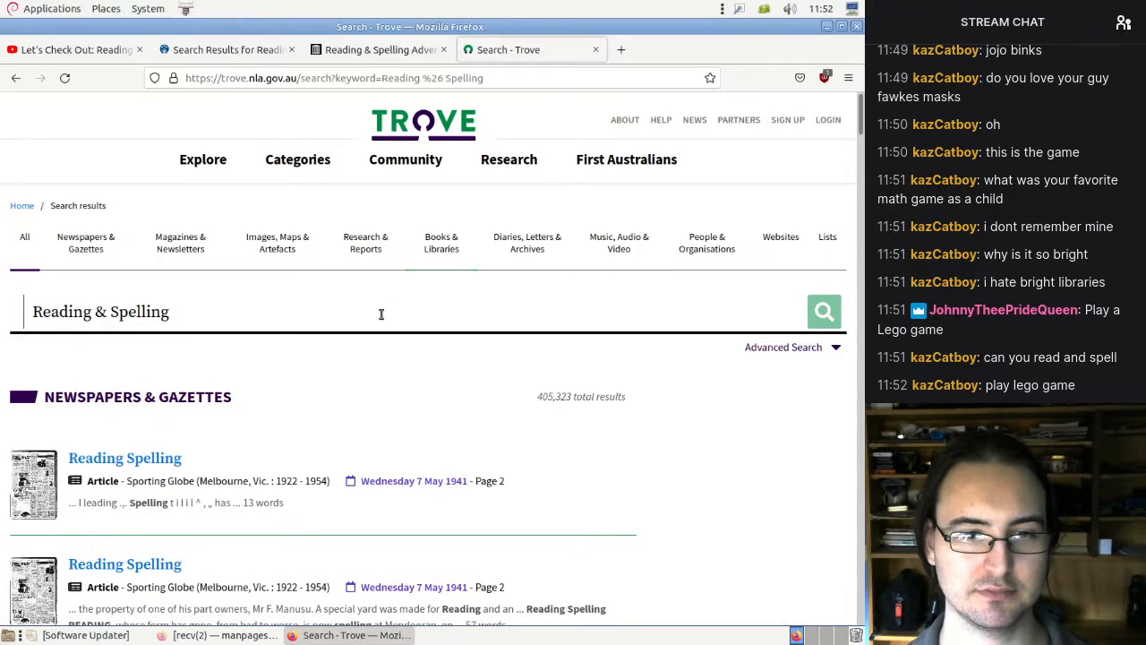
- Search Trove for 'Reading & Spelling Jurassic World' and open a matching catalogue record
{"action": "left_click", "coordinate": [102, 311]}
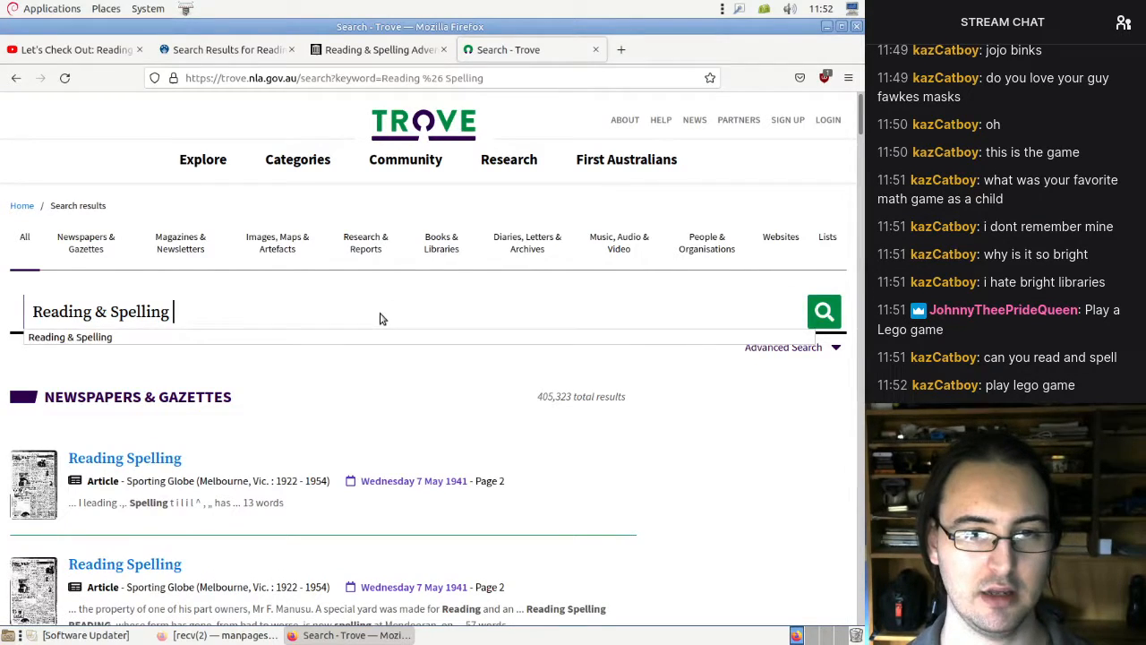
{"action": "type", "text": "Jurassic World"}
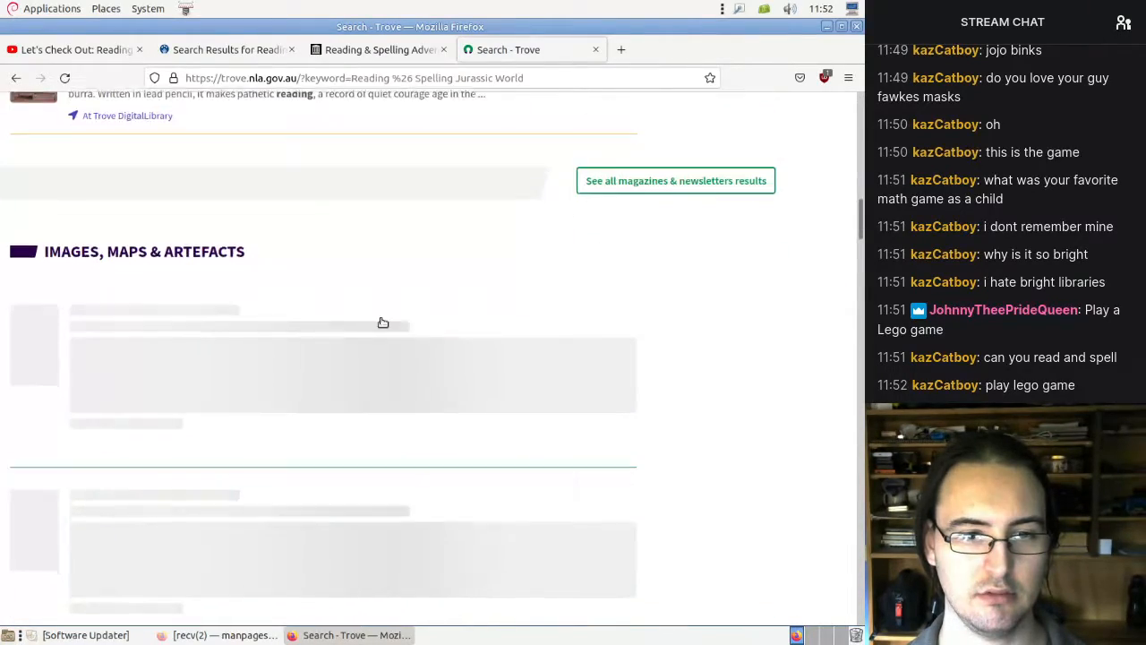
{"action": "scroll", "scroll_direction": "down", "scroll_amount": 3}
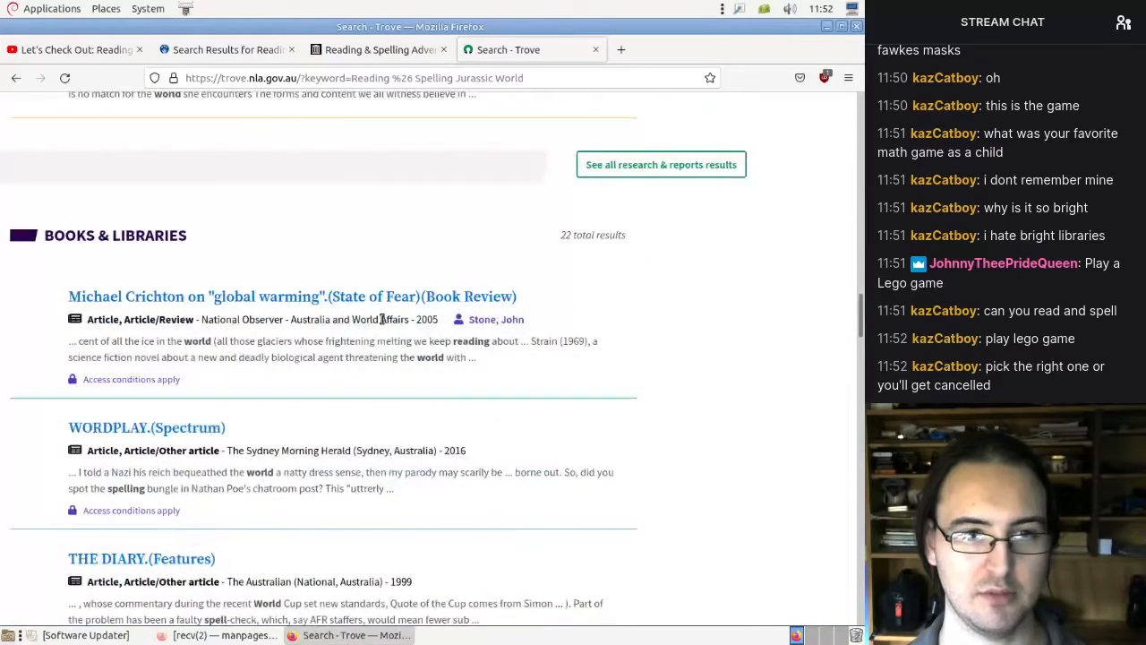
{"action": "scroll", "scroll_direction": "down", "scroll_amount": 3}
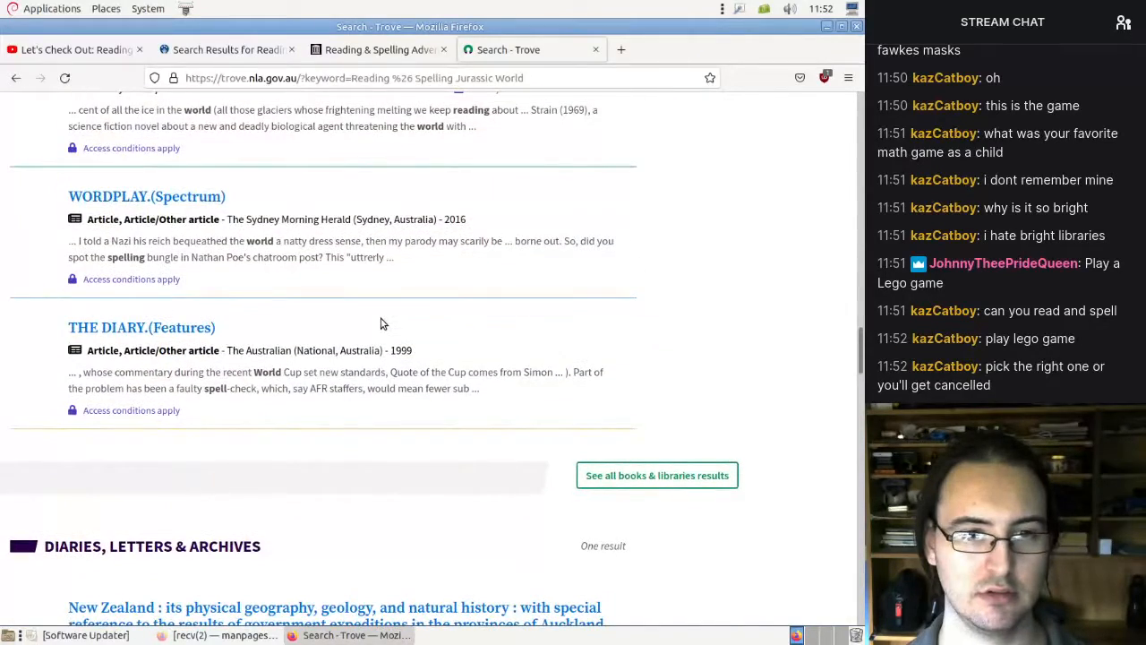
{"action": "left_click", "coordinate": [656, 476]}
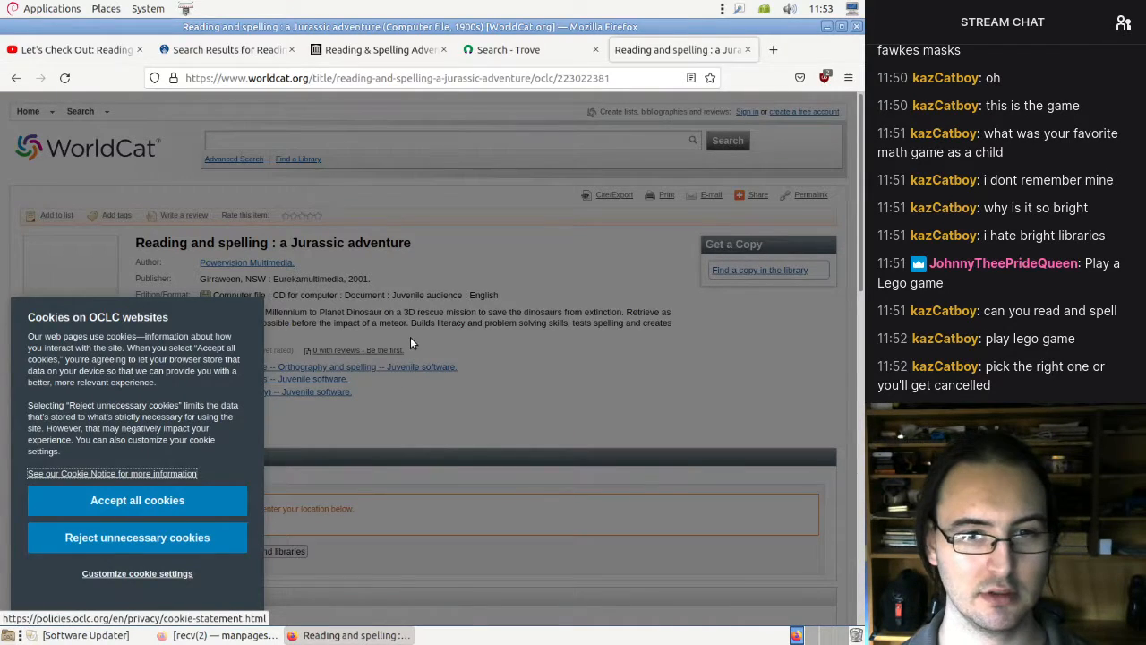
{"action": "mouse_move", "coordinate": [180, 549]}
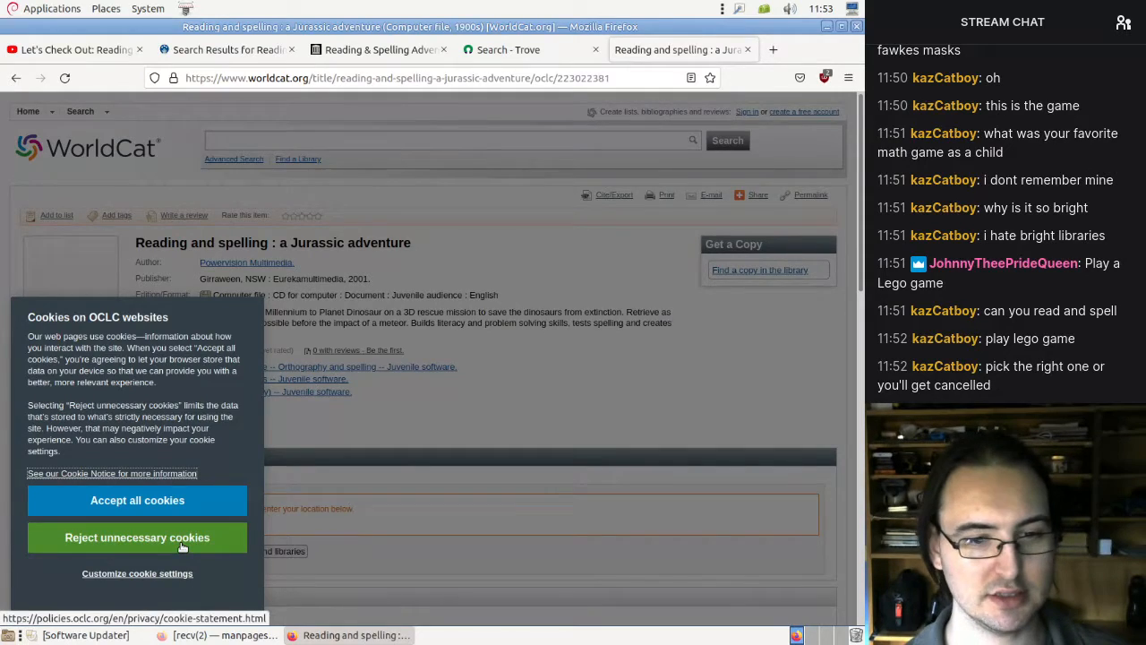
- Reject WorldCat's unnecessary cookies and scroll through the Jurassic adventure record details
{"action": "left_click", "coordinate": [137, 537]}
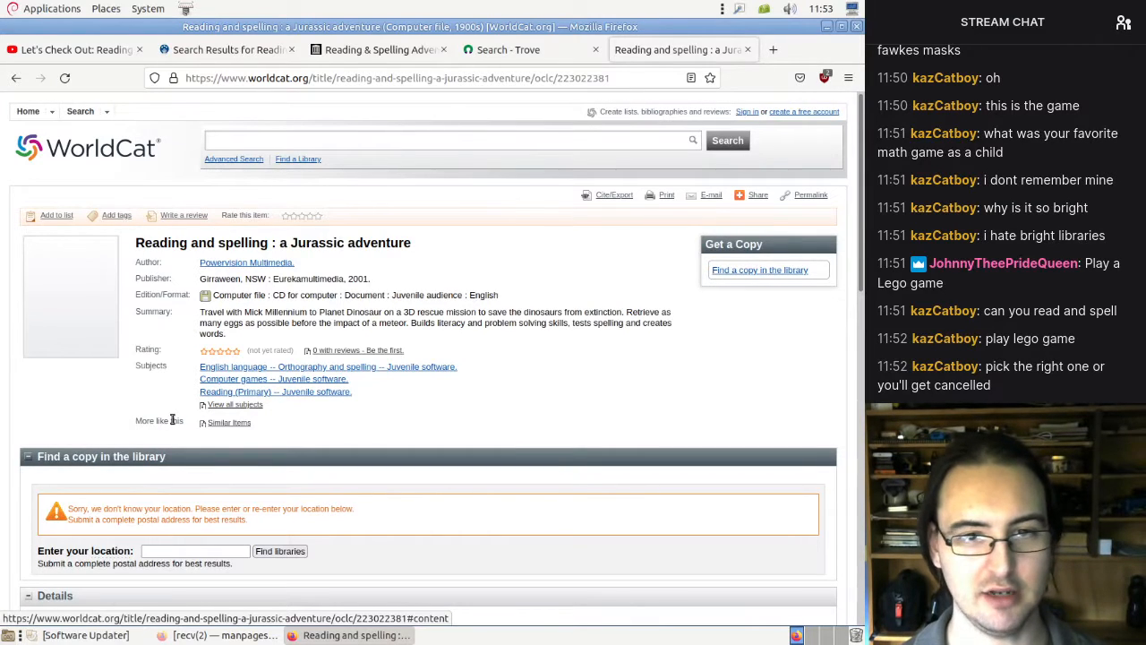
{"action": "scroll", "scroll_direction": "down", "scroll_amount": 3}
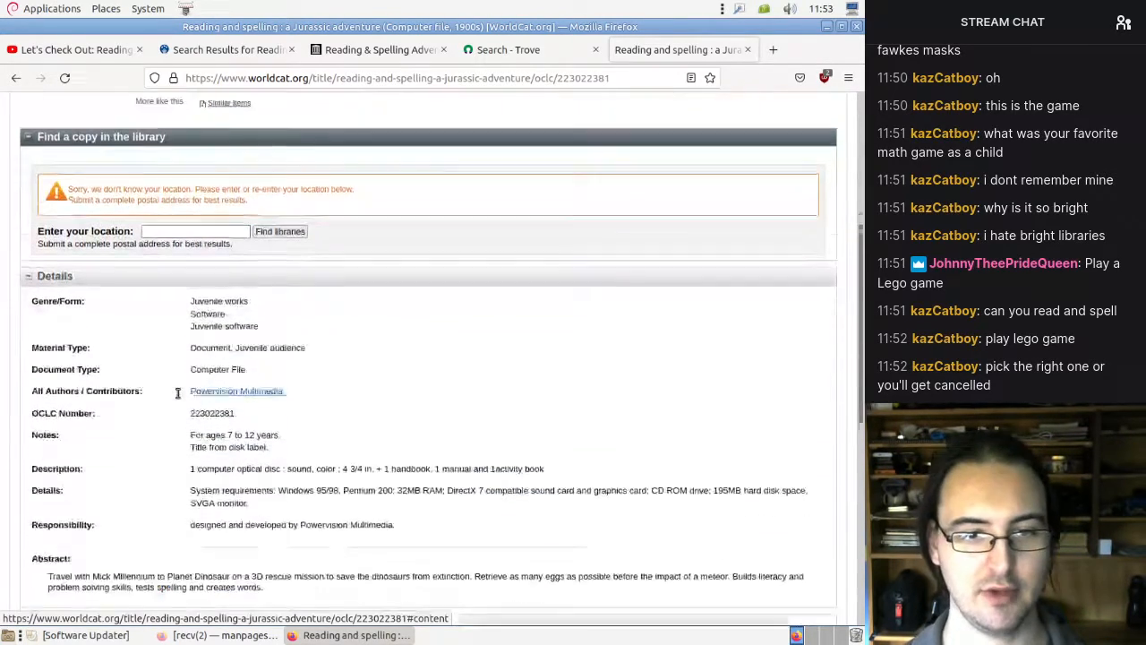
{"action": "scroll", "scroll_direction": "down", "scroll_amount": 3}
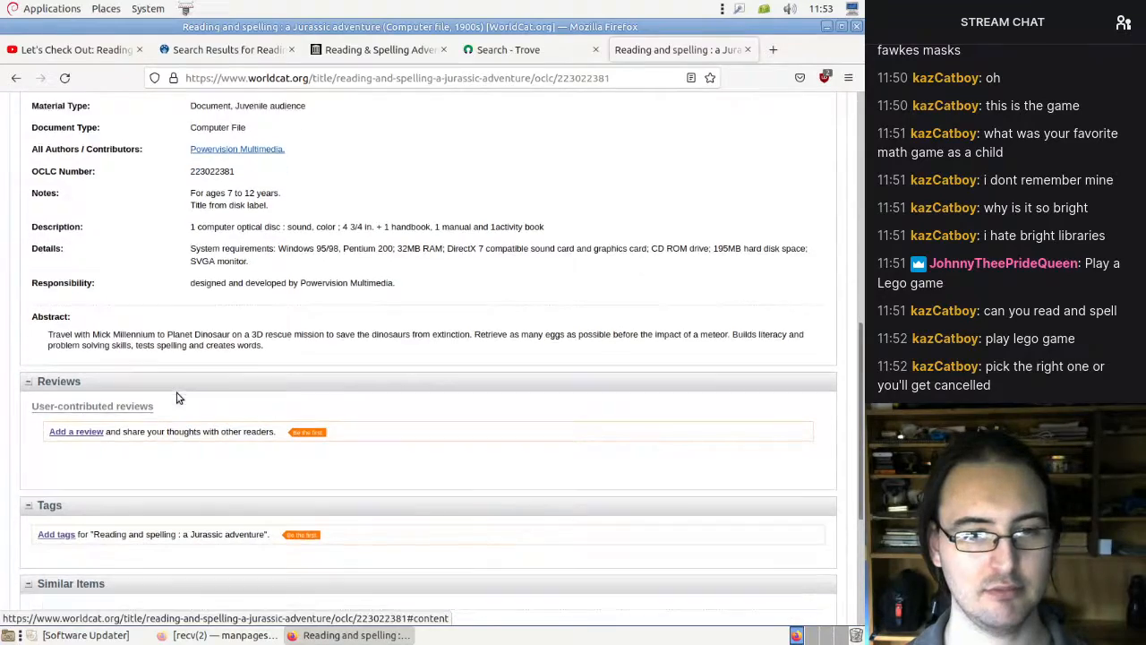
{"action": "scroll", "scroll_direction": "down", "scroll_amount": 3}
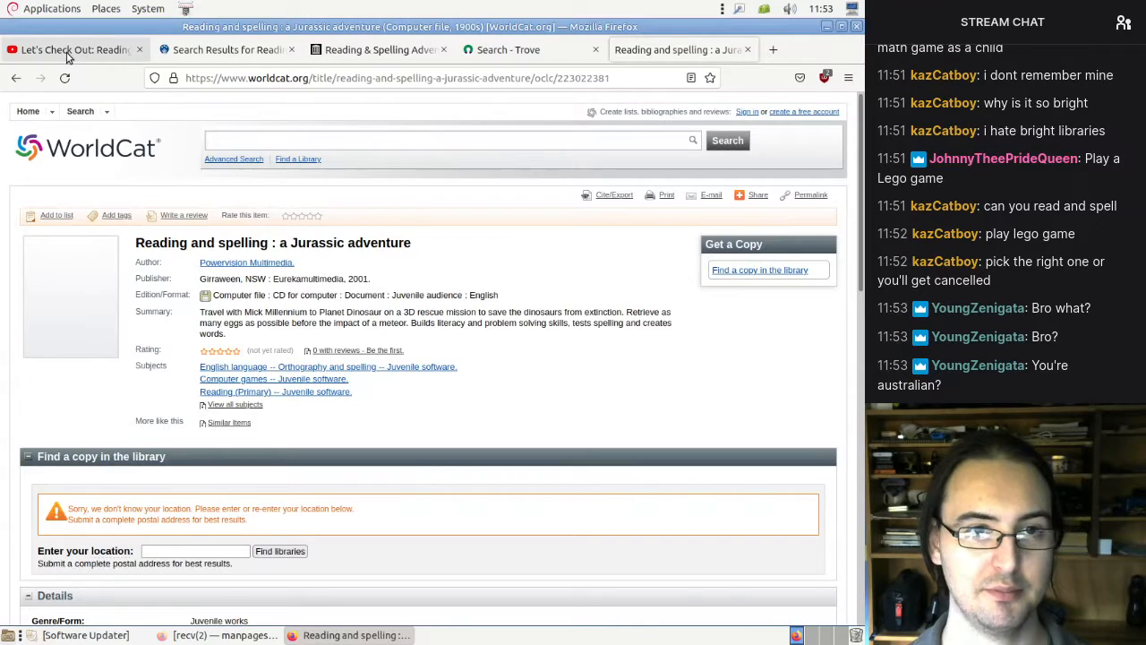
- Return to the YouTube results and open the TERRIBLE LIZARDS Planet Dinosaur playthrough
{"action": "left_click", "coordinate": [76, 50]}
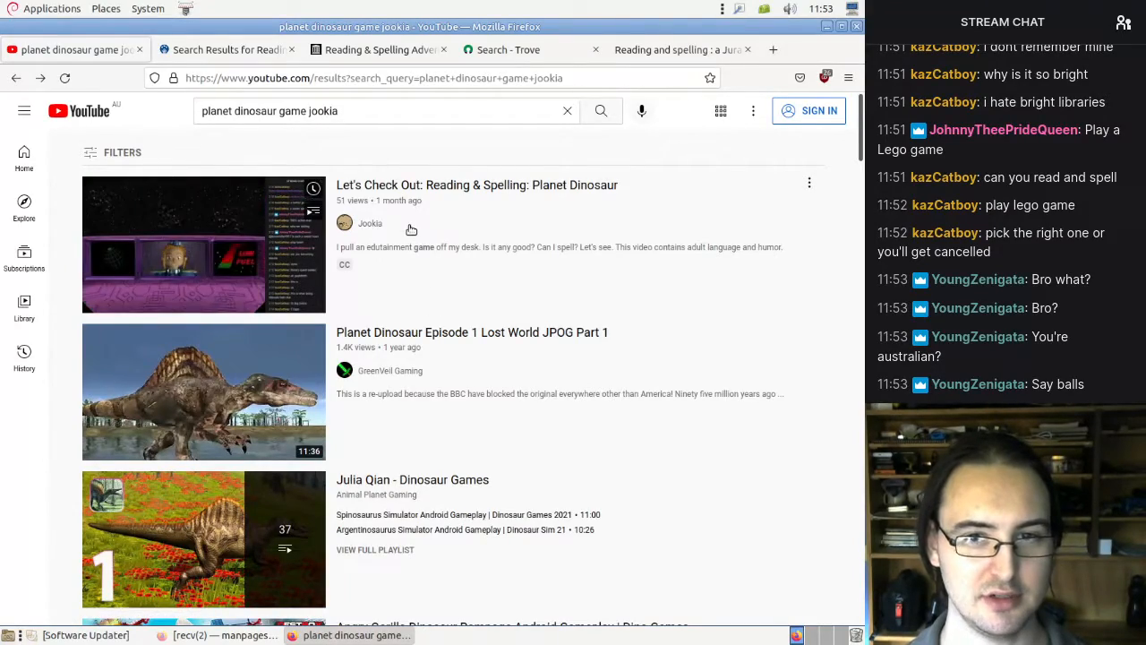
{"action": "scroll", "scroll_direction": "down", "scroll_amount": 3}
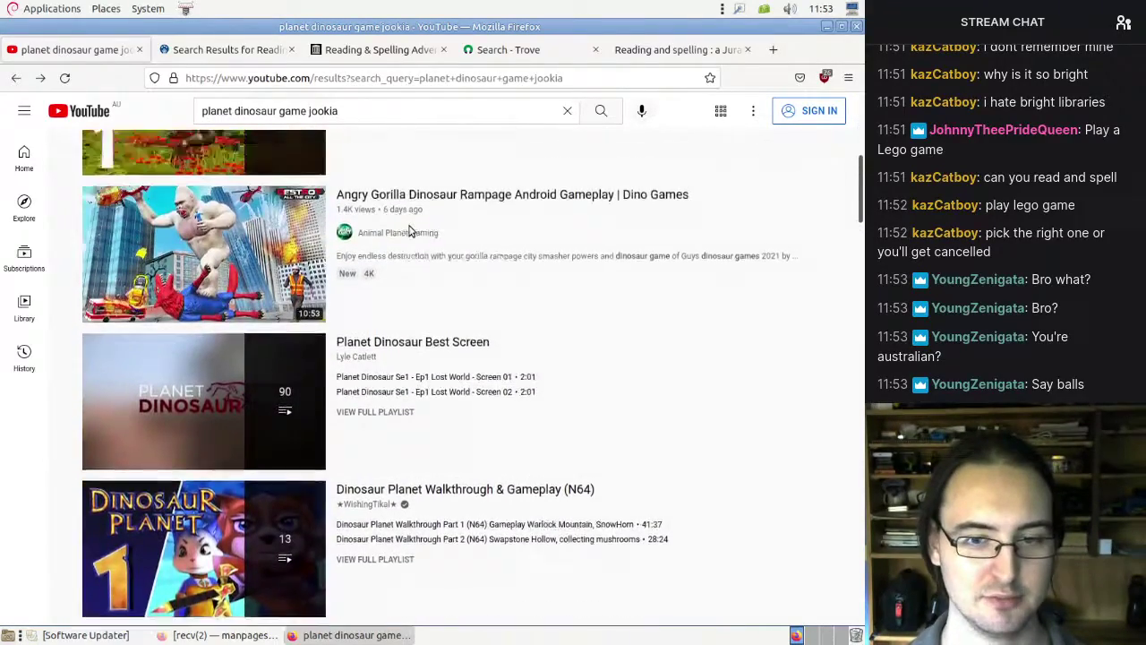
{"action": "scroll", "scroll_direction": "down", "scroll_amount": 3}
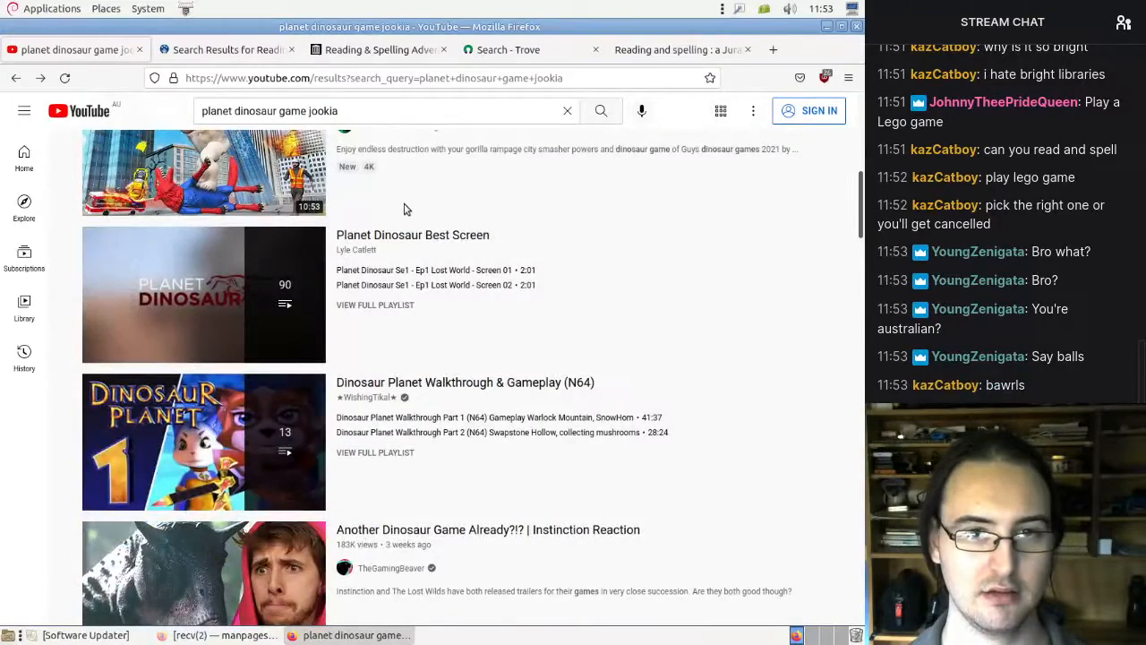
{"action": "left_click", "coordinate": [15, 78]}
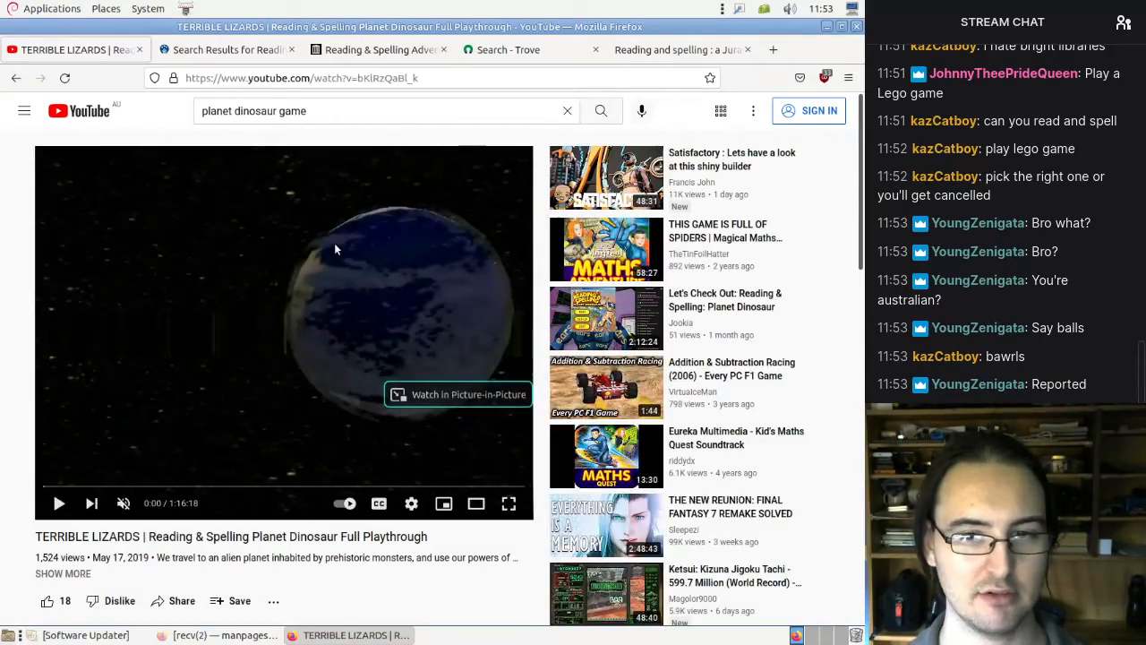
- Scroll to the comments and highlight the question about only 5 levels
{"action": "scroll", "scroll_direction": "down", "scroll_amount": 3}
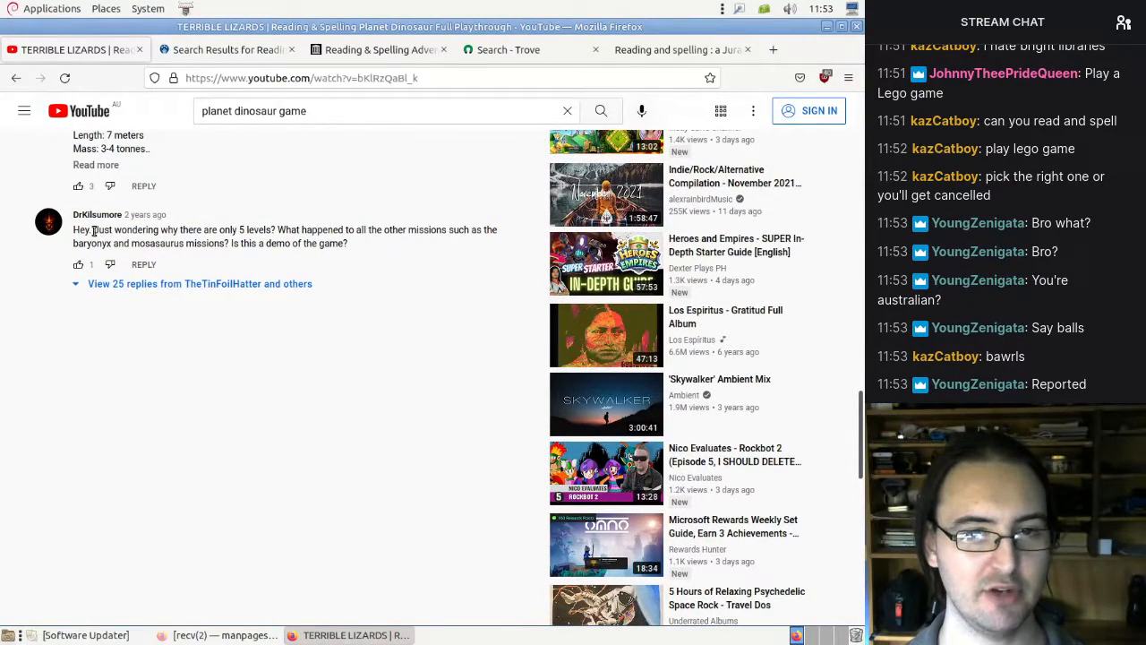
{"action": "left_click_drag", "start_coordinate": [92, 229], "coordinate": [275, 229]}
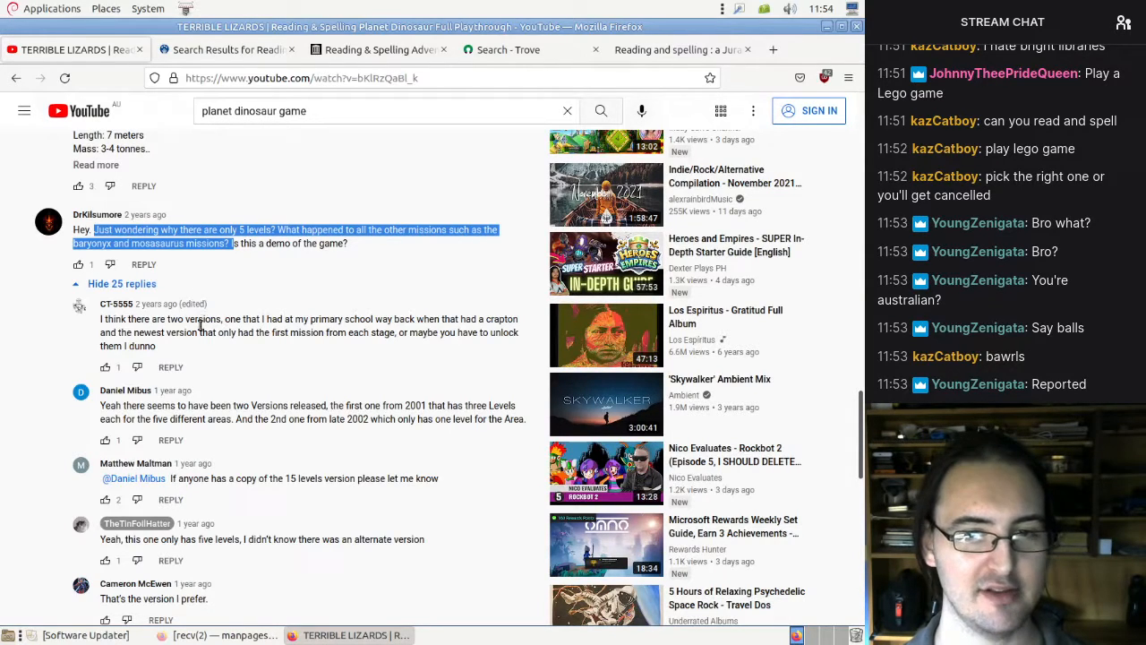
{"action": "scroll", "scroll_direction": "down", "scroll_amount": 3}
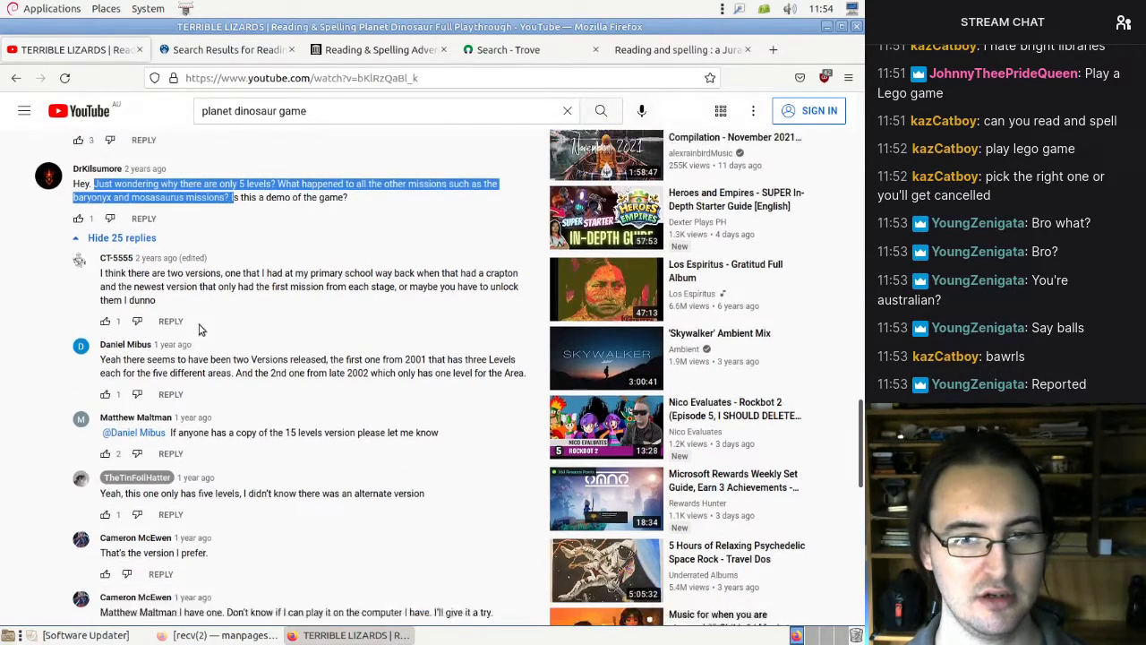
{"action": "scroll", "scroll_direction": "down", "scroll_amount": 3}
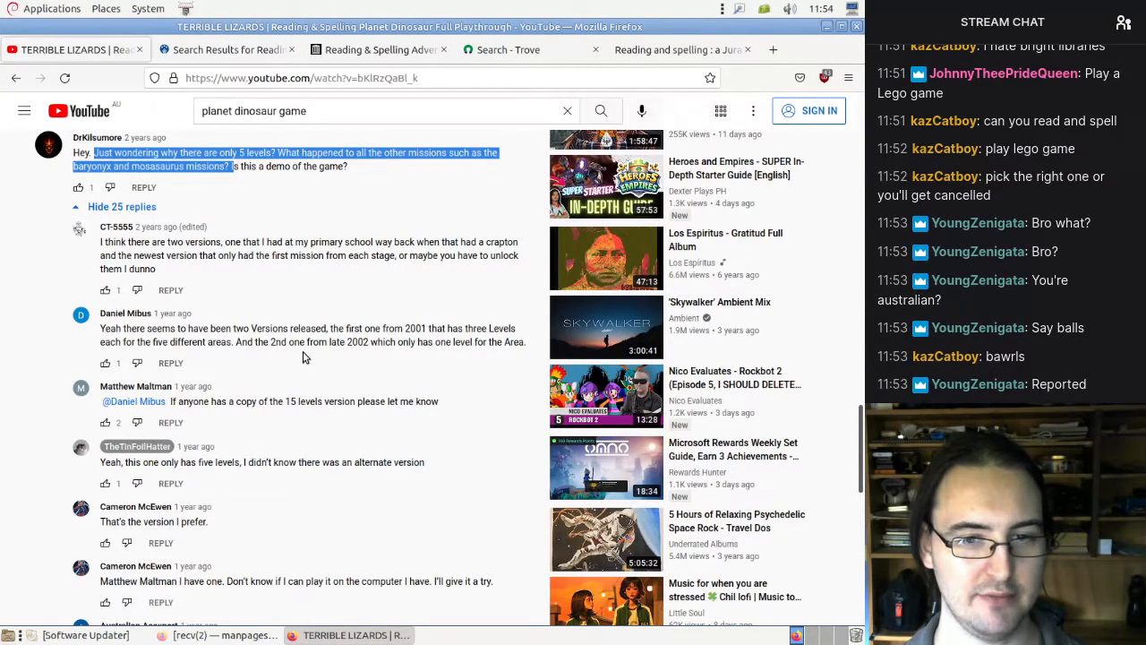
{"action": "scroll", "scroll_direction": "down", "scroll_amount": 3}
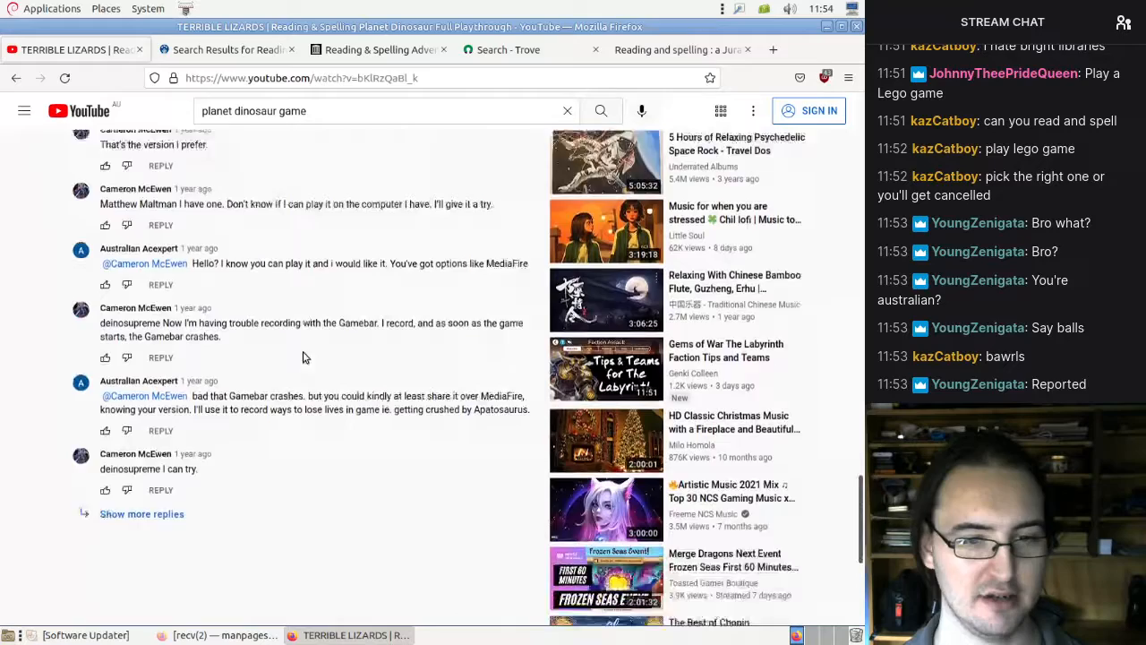
- Read the replies about 15-level versions and switch to the linked preview video tab
{"action": "scroll", "scroll_direction": "down", "scroll_amount": 3}
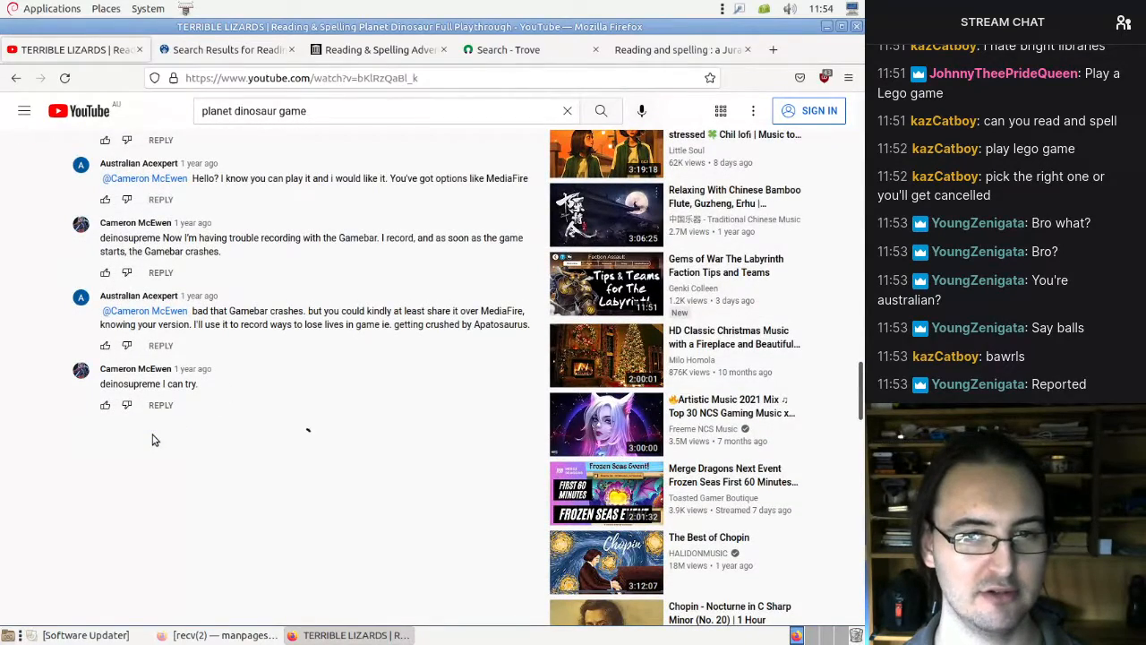
{"action": "scroll", "scroll_direction": "down", "scroll_amount": 3}
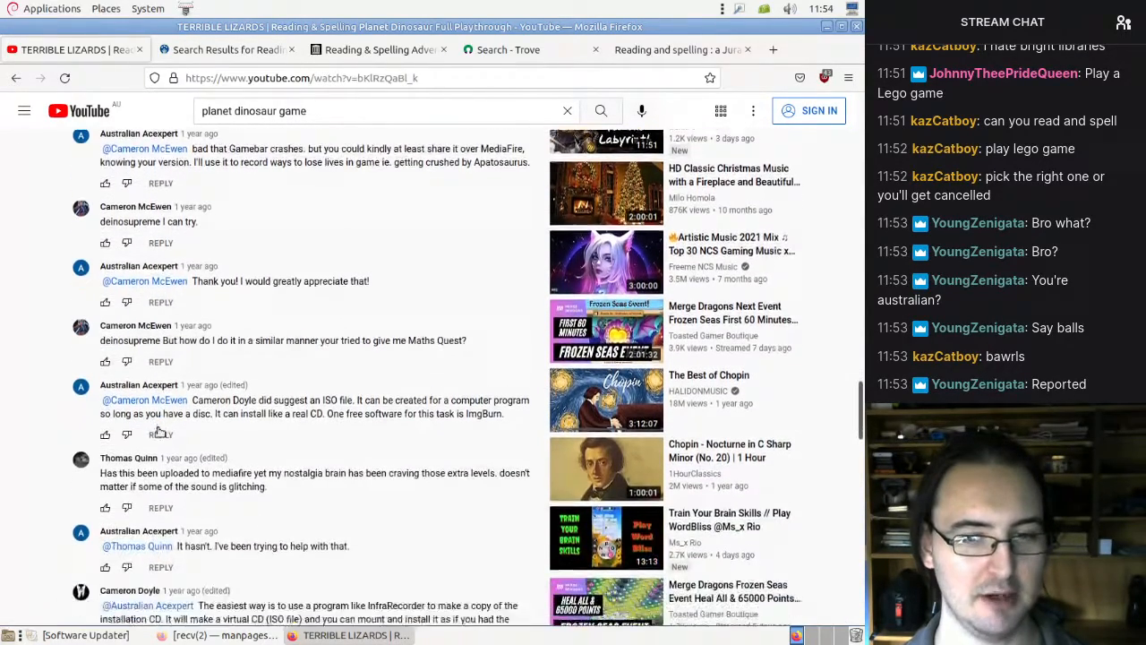
{"action": "scroll", "scroll_direction": "down", "scroll_amount": 3}
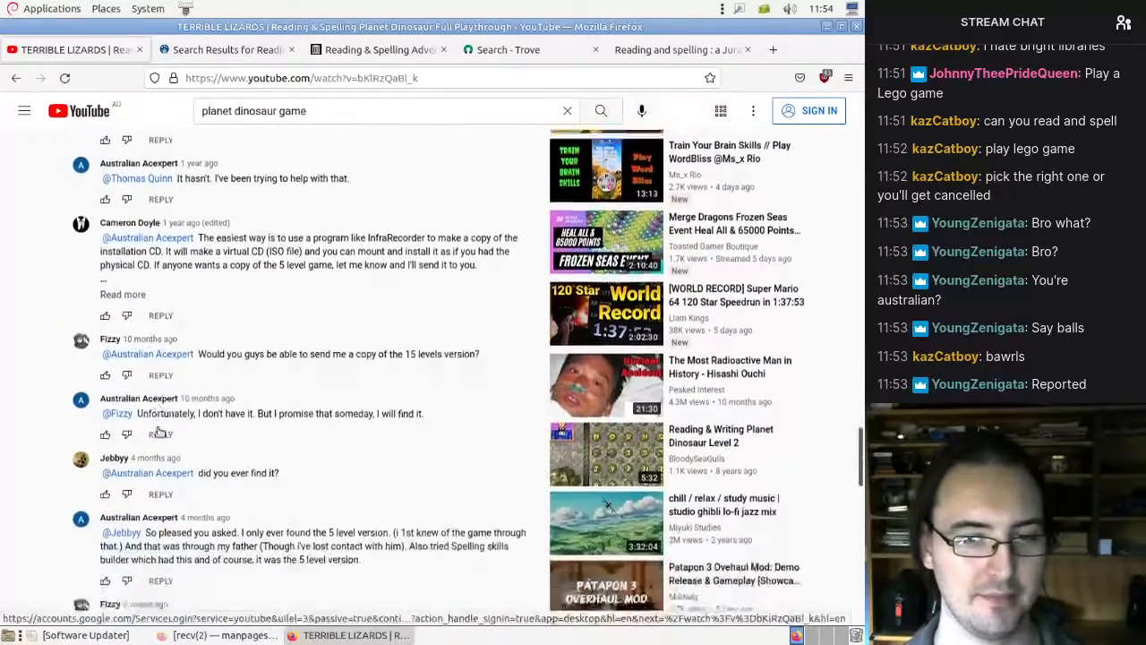
{"action": "scroll", "scroll_direction": "down", "scroll_amount": 3}
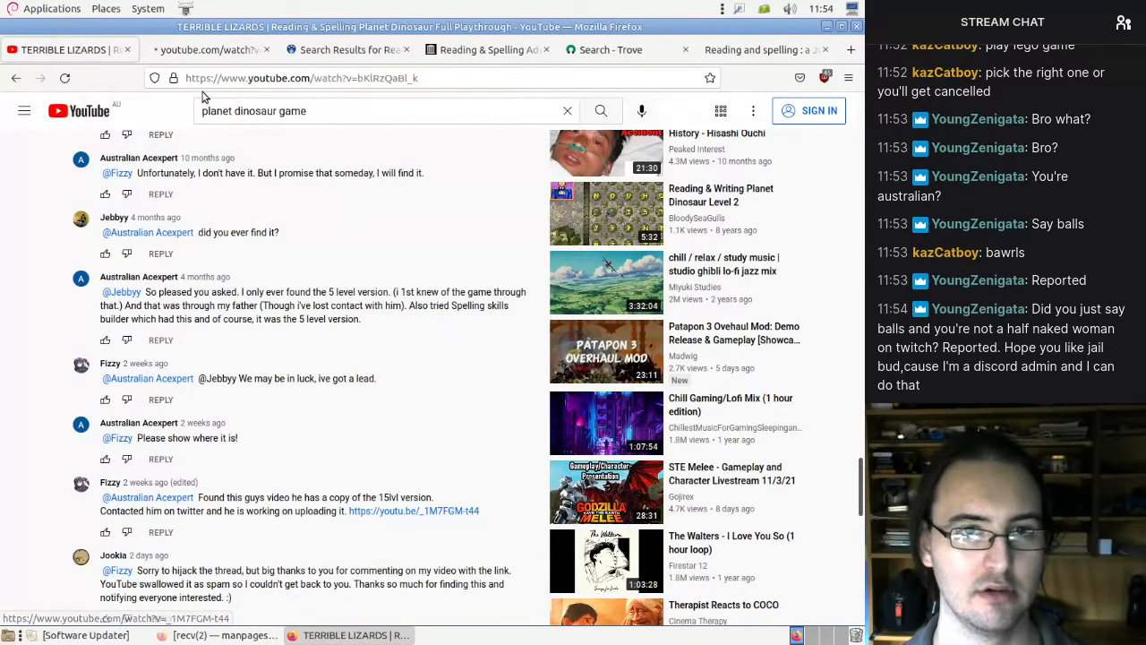
{"action": "left_click", "coordinate": [412, 510]}
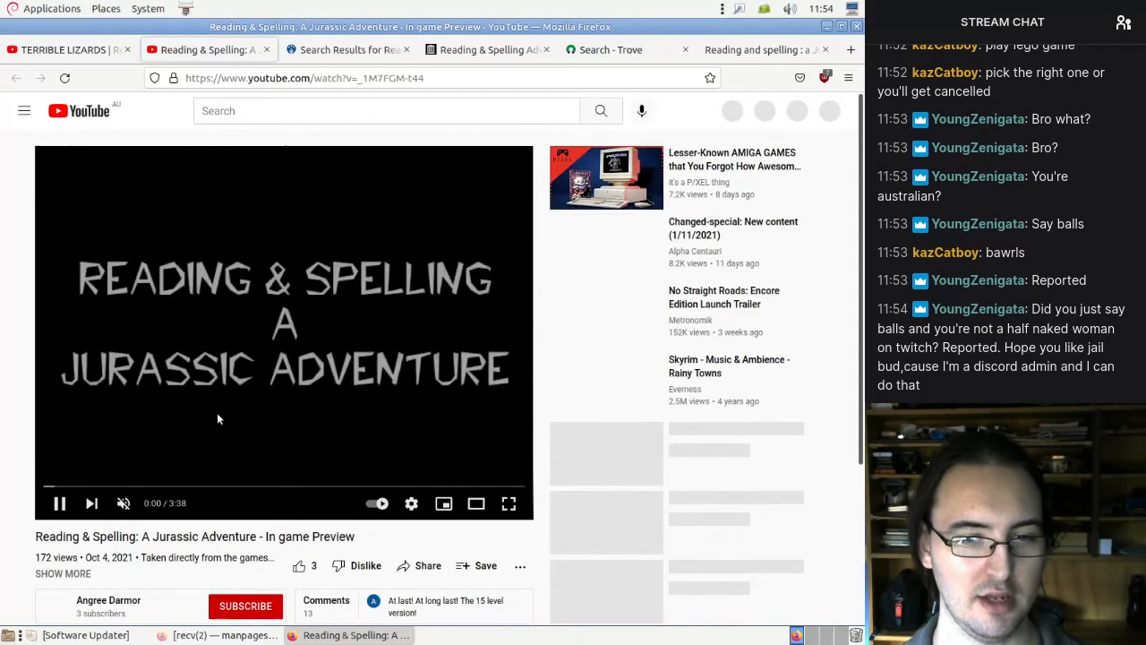
- Skip the Jurassic Adventure preview video ahead to 0:25
{"action": "left_click", "coordinate": [87, 485]}
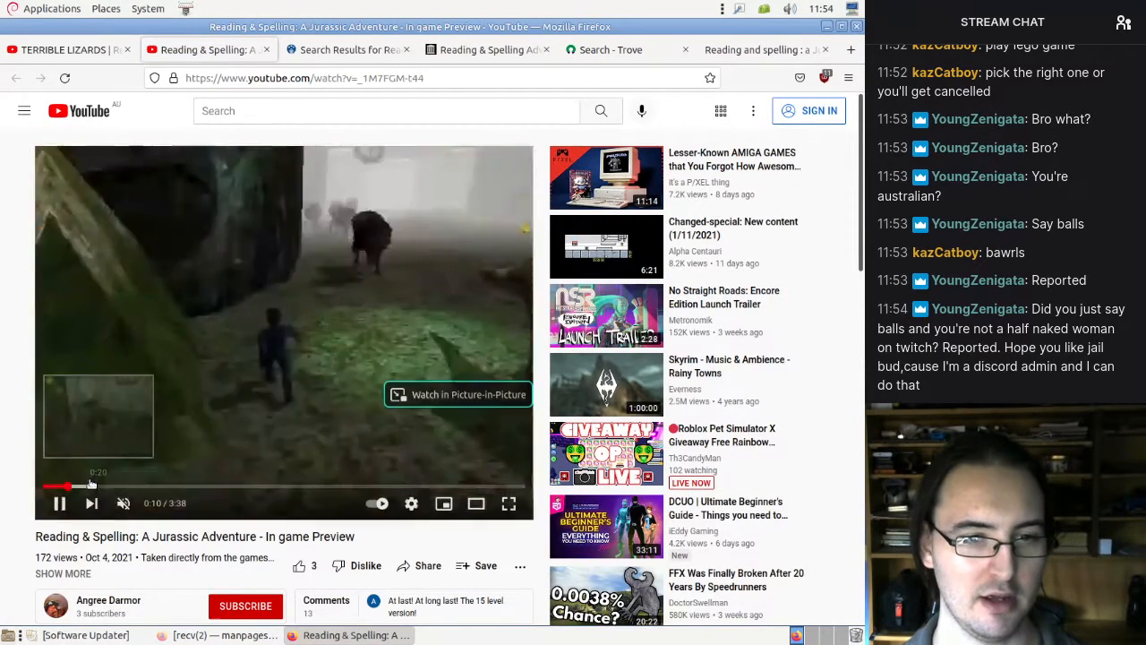
{"action": "left_click", "coordinate": [89, 487]}
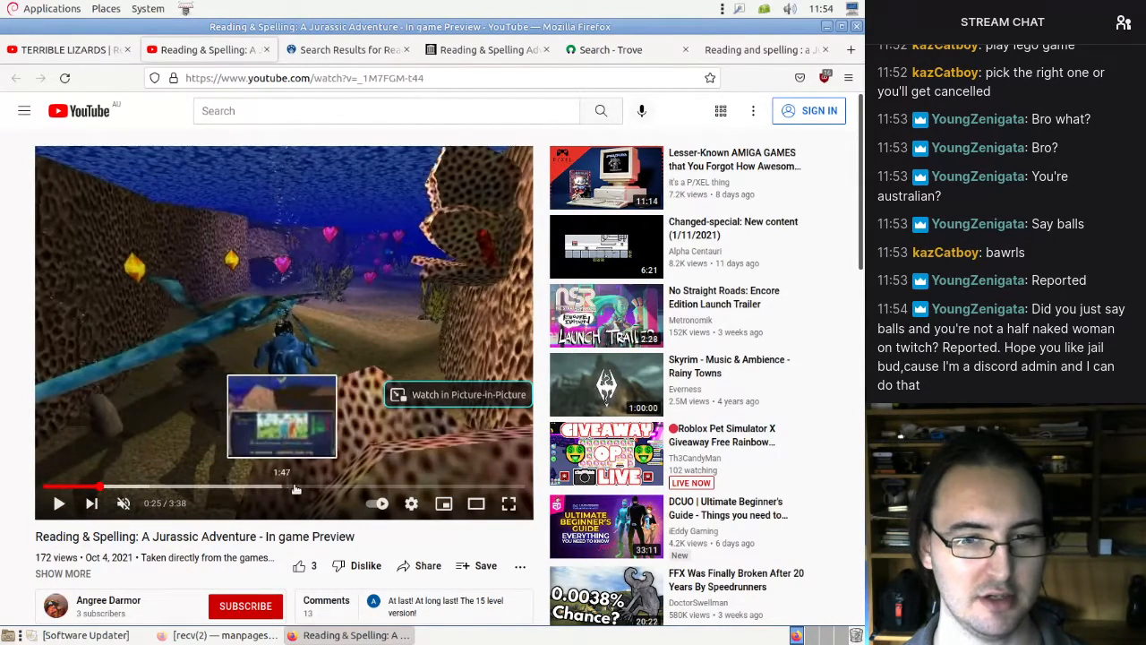
{"action": "mouse_move", "coordinate": [187, 489]}
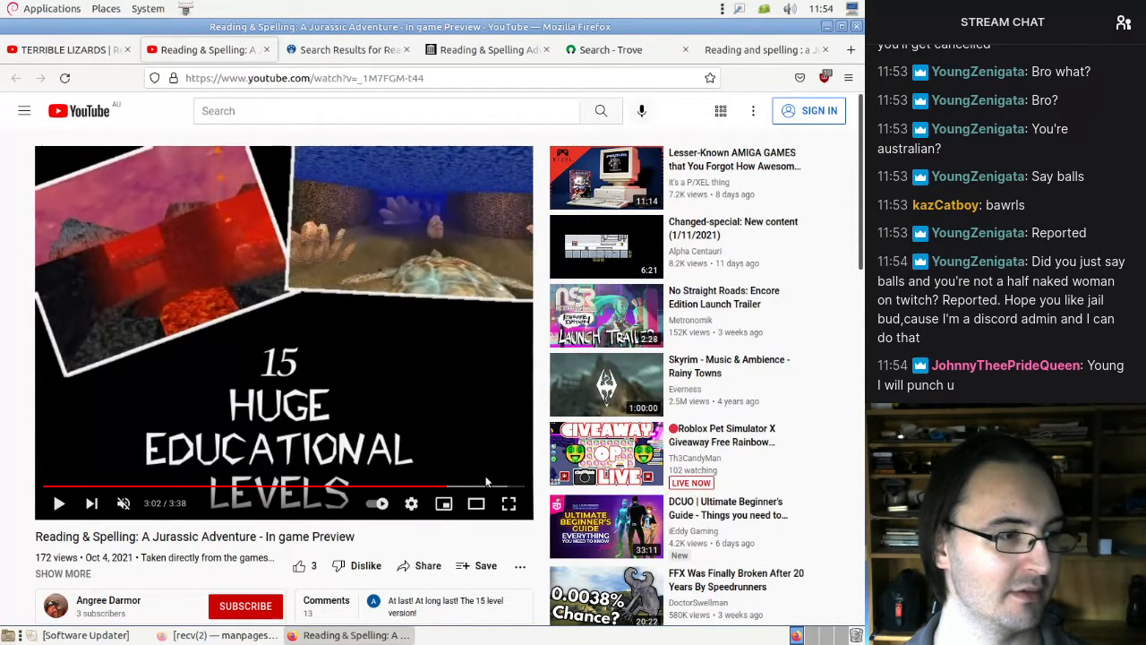
{"action": "mouse_move", "coordinate": [481, 477]}
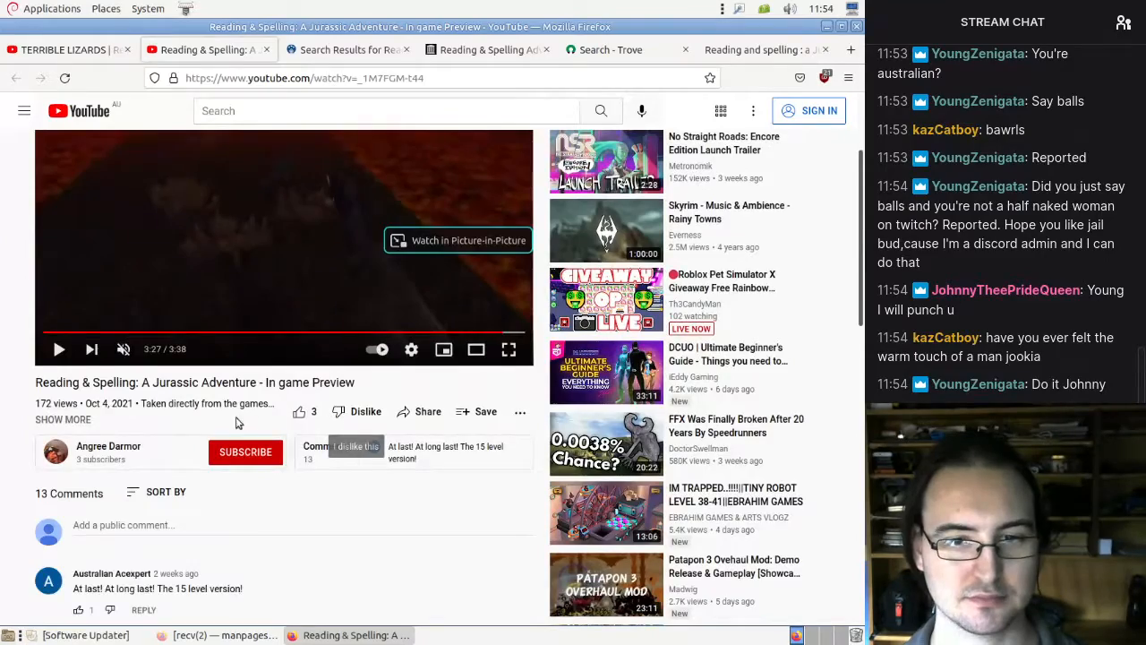
{"action": "scroll", "scroll_direction": "down", "scroll_amount": 3}
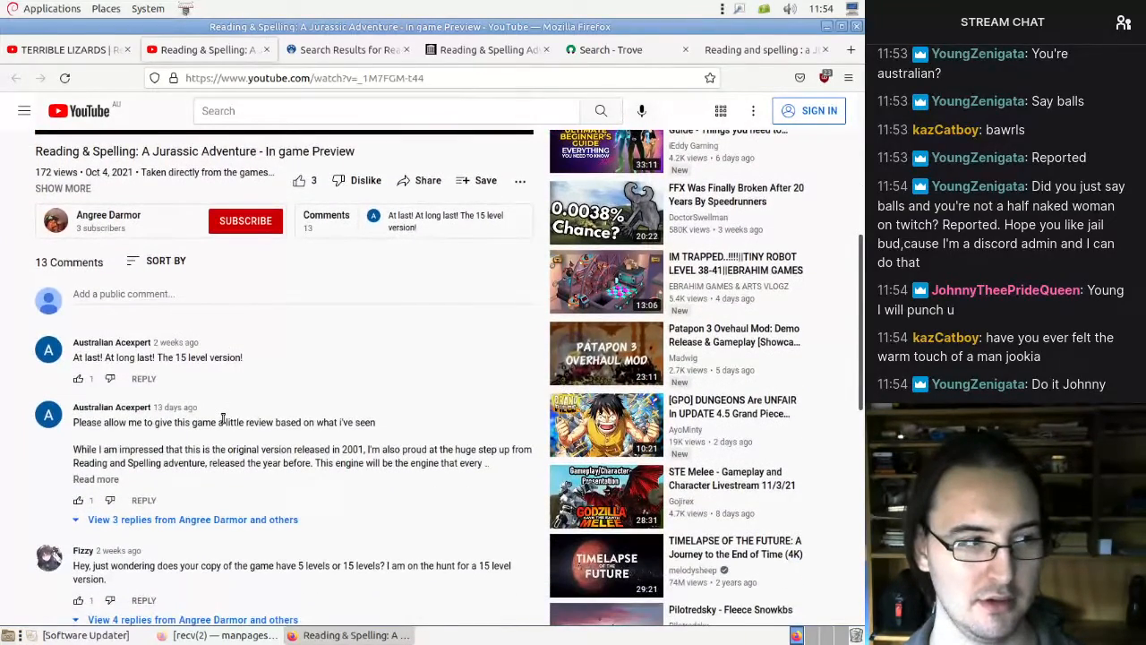
{"action": "scroll", "scroll_direction": "down", "scroll_amount": 3}
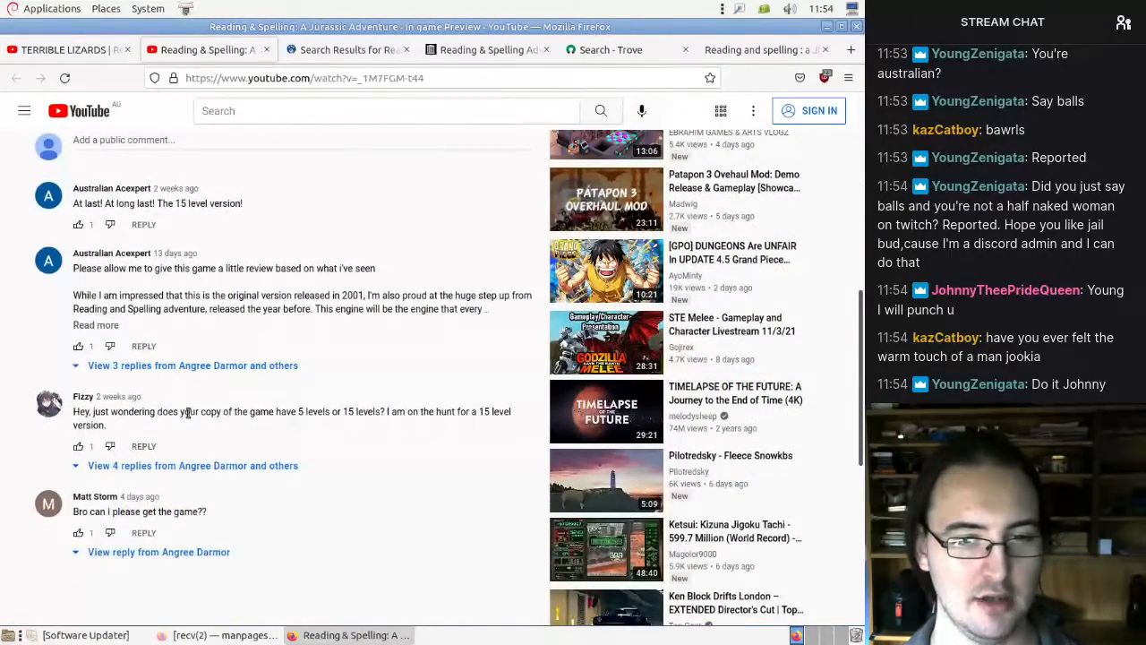
{"action": "left_click", "coordinate": [193, 365]}
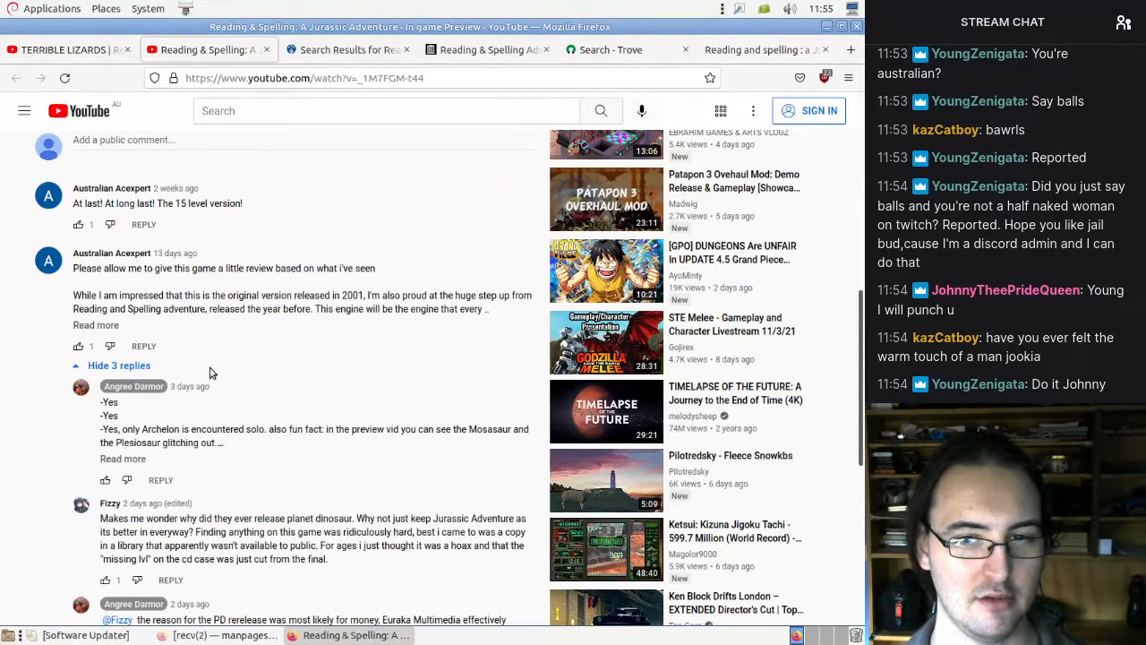
{"action": "left_click", "coordinate": [119, 366]}
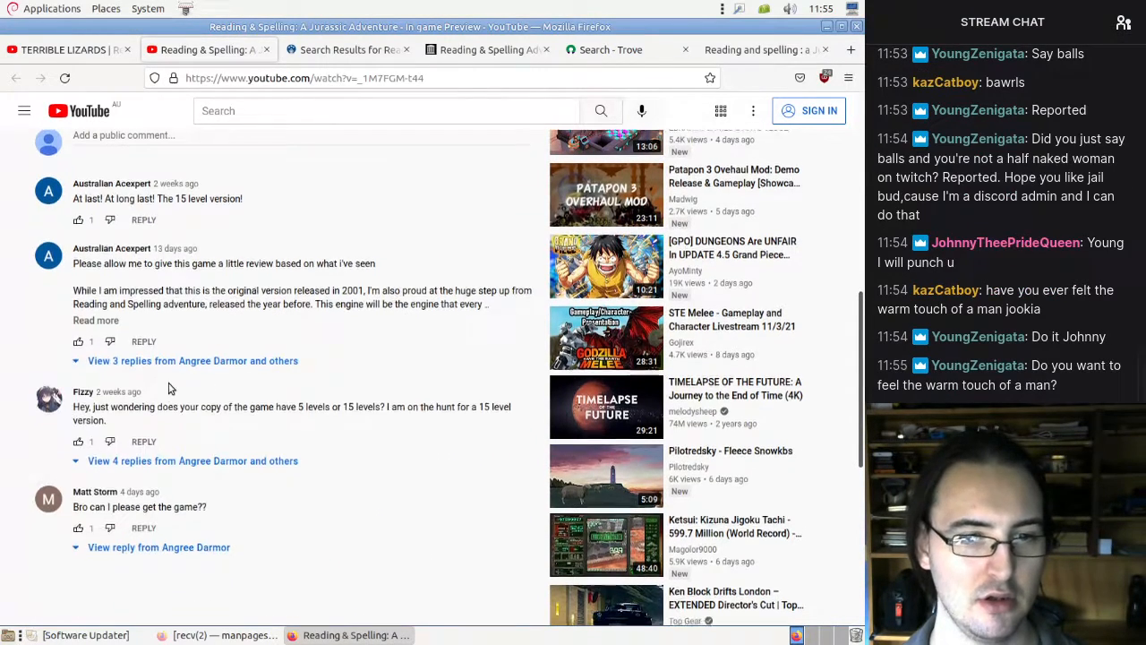
{"action": "scroll", "scroll_direction": "down", "scroll_amount": 3}
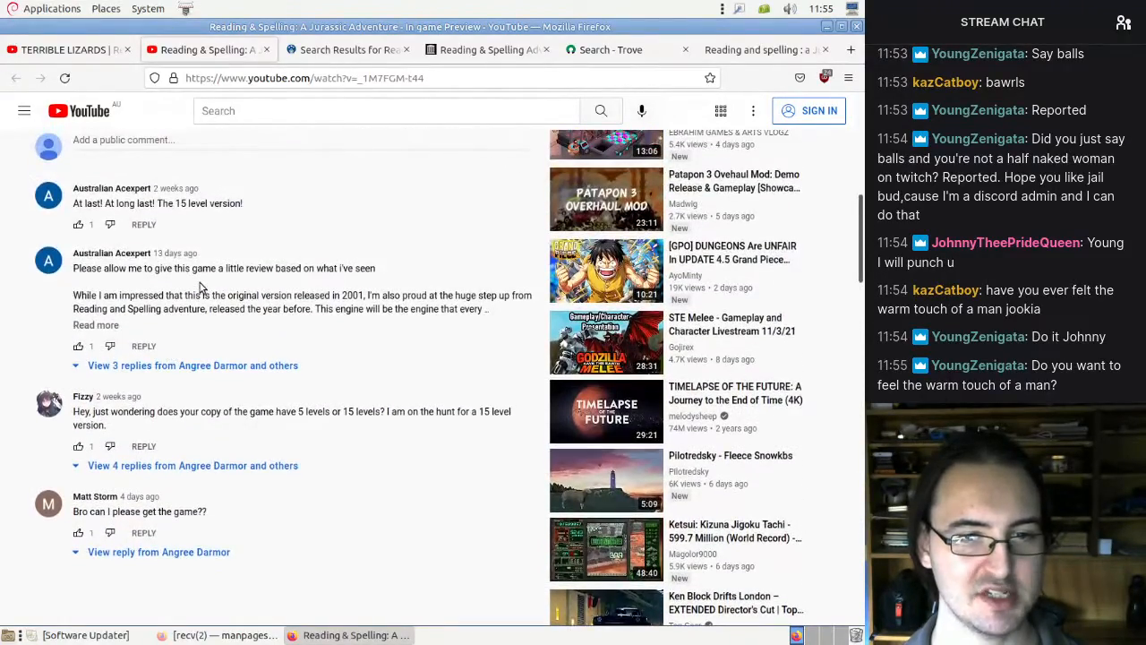
{"action": "scroll", "scroll_direction": "up", "scroll_amount": 3}
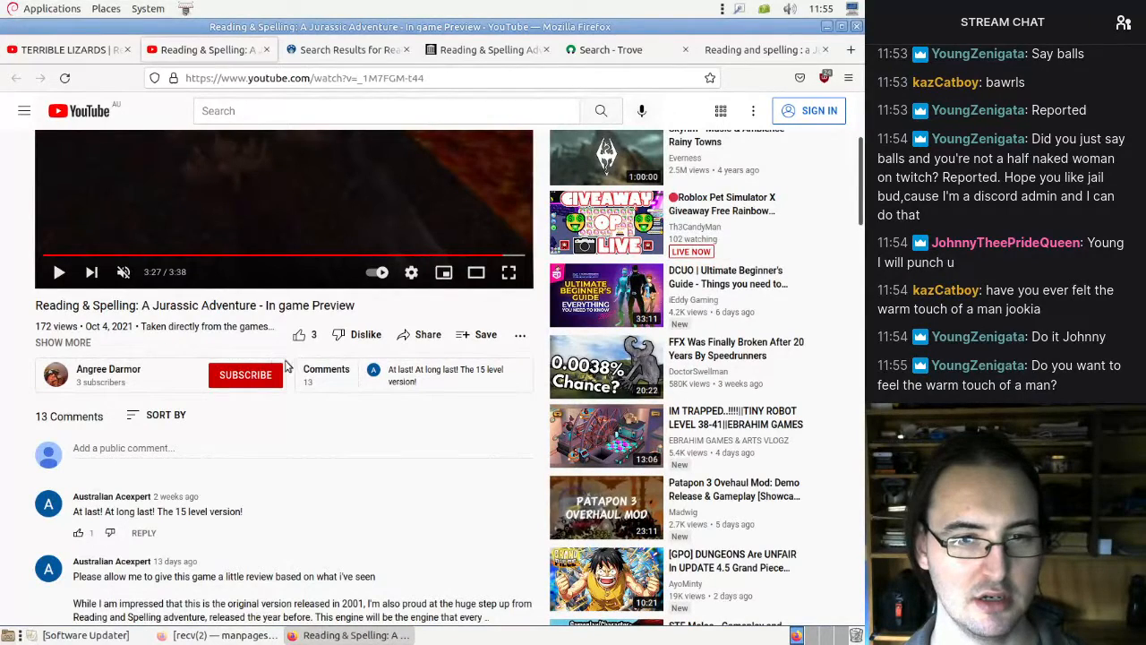
{"action": "left_click", "coordinate": [61, 342]}
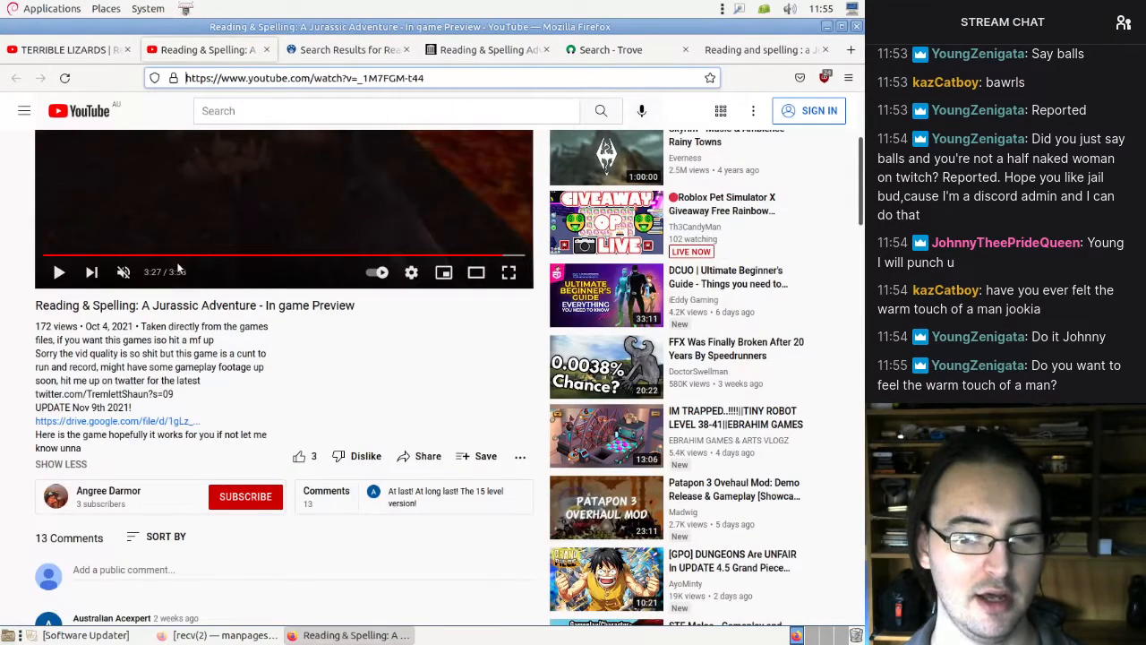
- Scroll the preview page's comments about the 5-level and 15-level versions
{"action": "scroll", "scroll_direction": "down", "scroll_amount": 3}
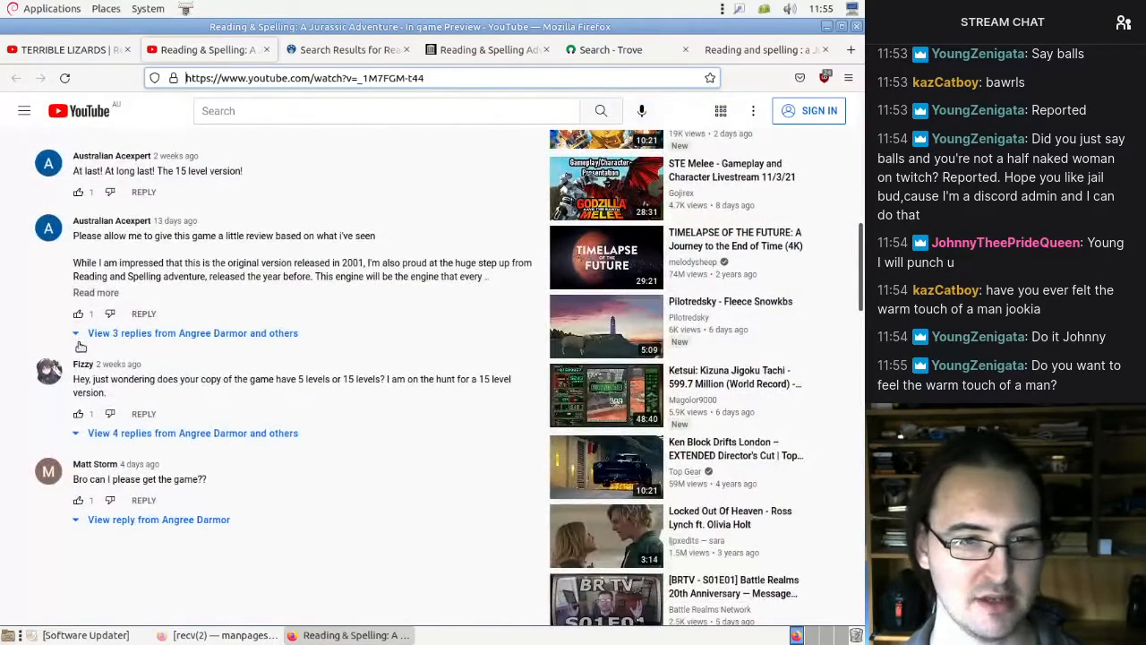
{"action": "mouse_move", "coordinate": [212, 262]}
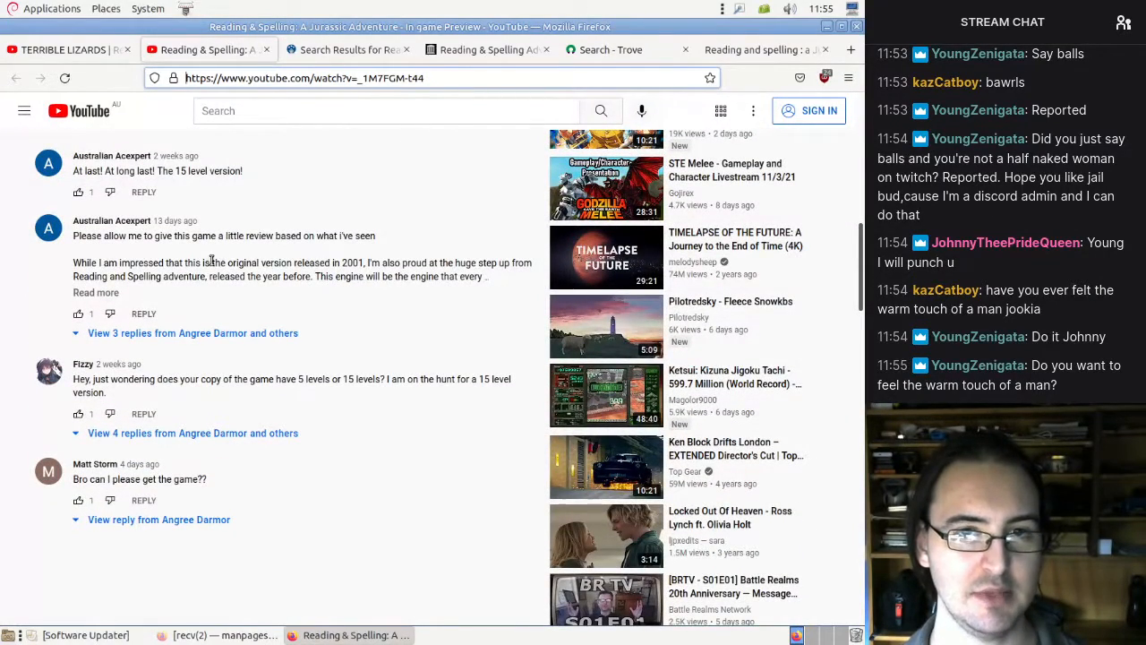
{"action": "mouse_move", "coordinate": [132, 157]}
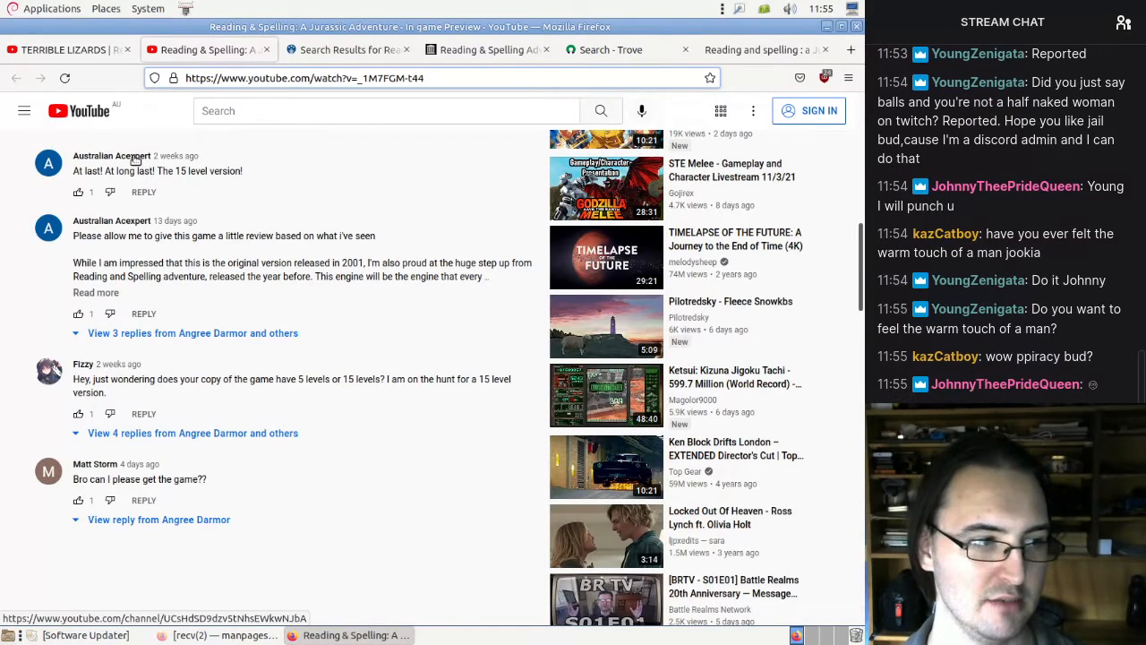
{"action": "mouse_move", "coordinate": [141, 149]}
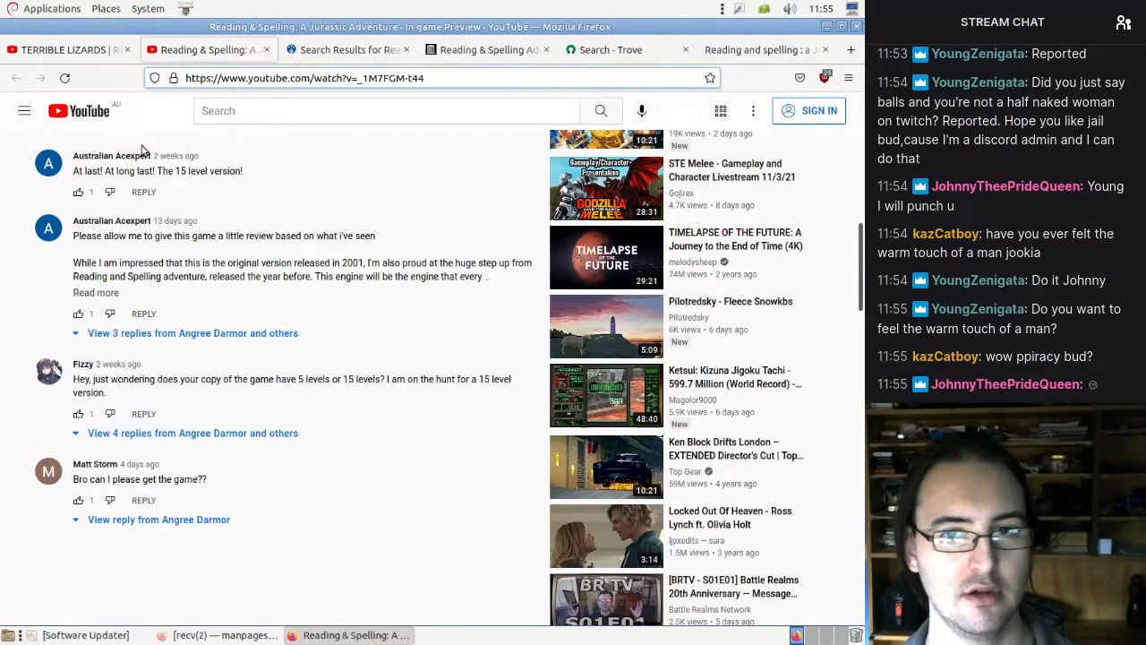
{"action": "mouse_move", "coordinate": [125, 151]}
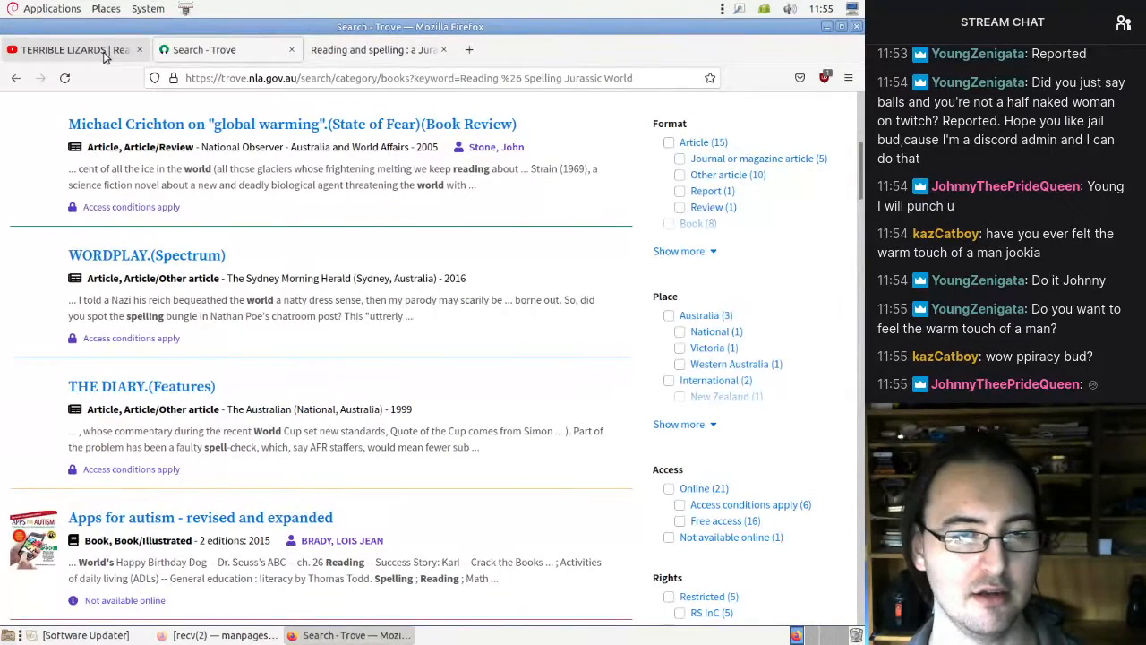
- Switch to the first YouTube tab
{"action": "left_click", "coordinate": [72, 49]}
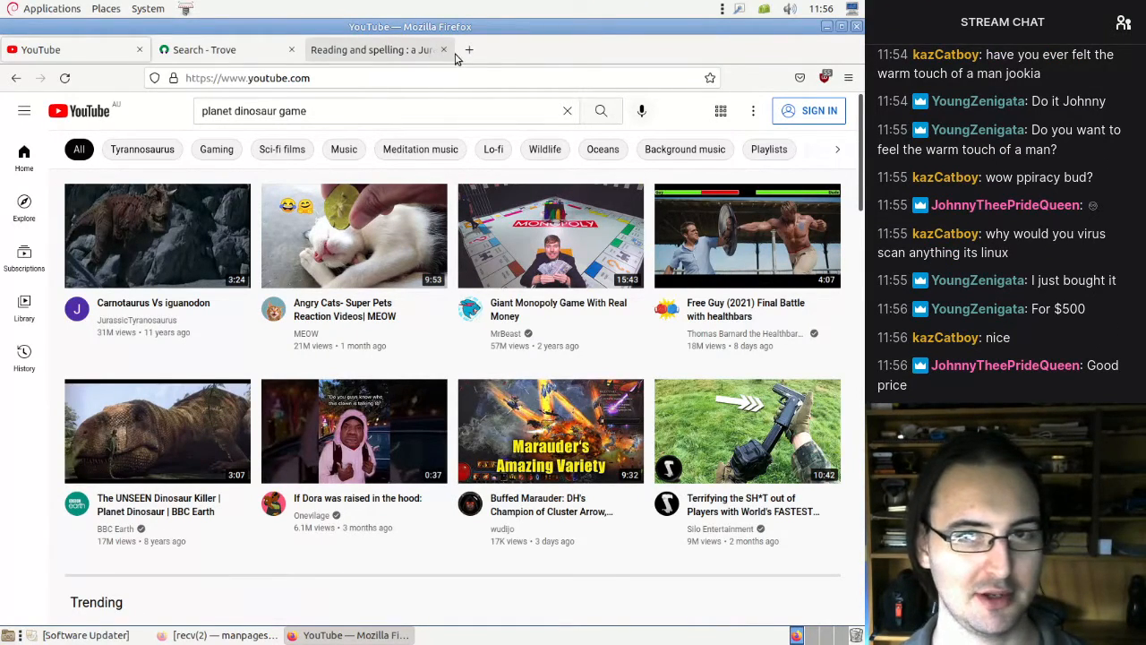
{"action": "mouse_move", "coordinate": [469, 50]}
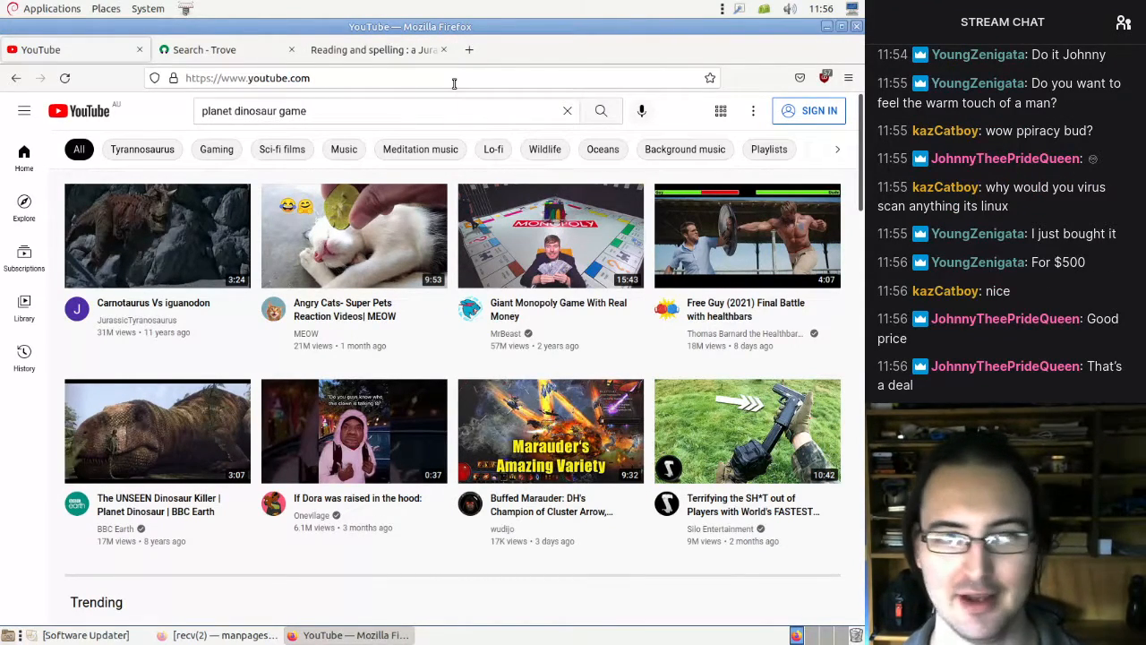
{"action": "mouse_move", "coordinate": [451, 111]}
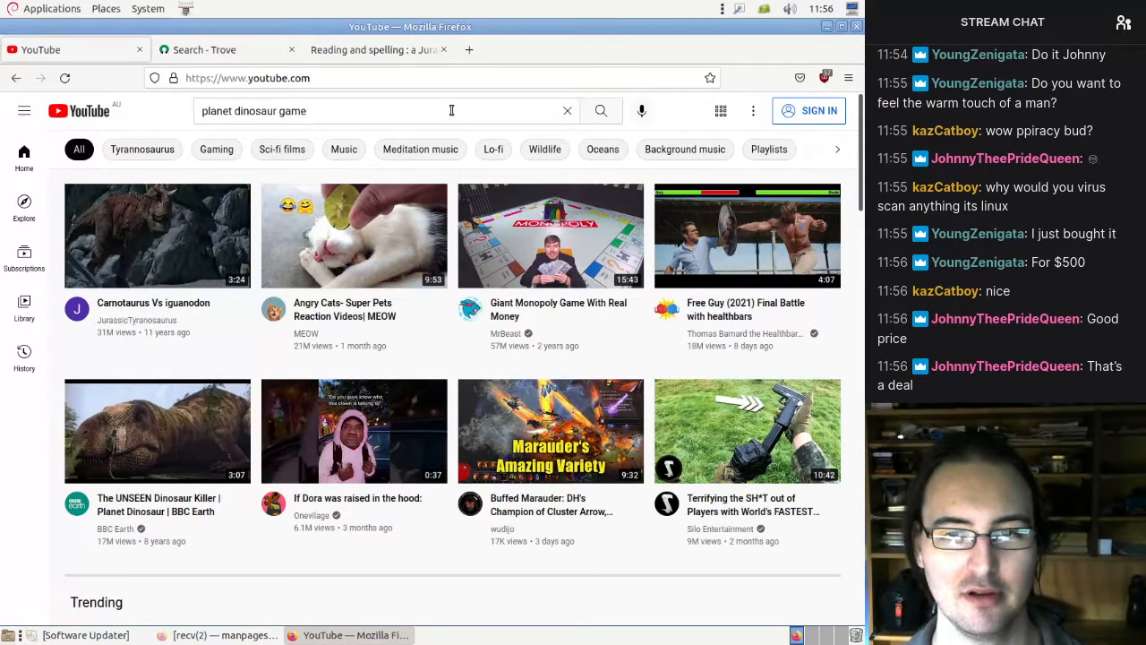
- Search YouTube for 'ipx 432' and open Jared Boone's 'Intro to 5' projects video
{"action": "type", "text": "ipx 432"}
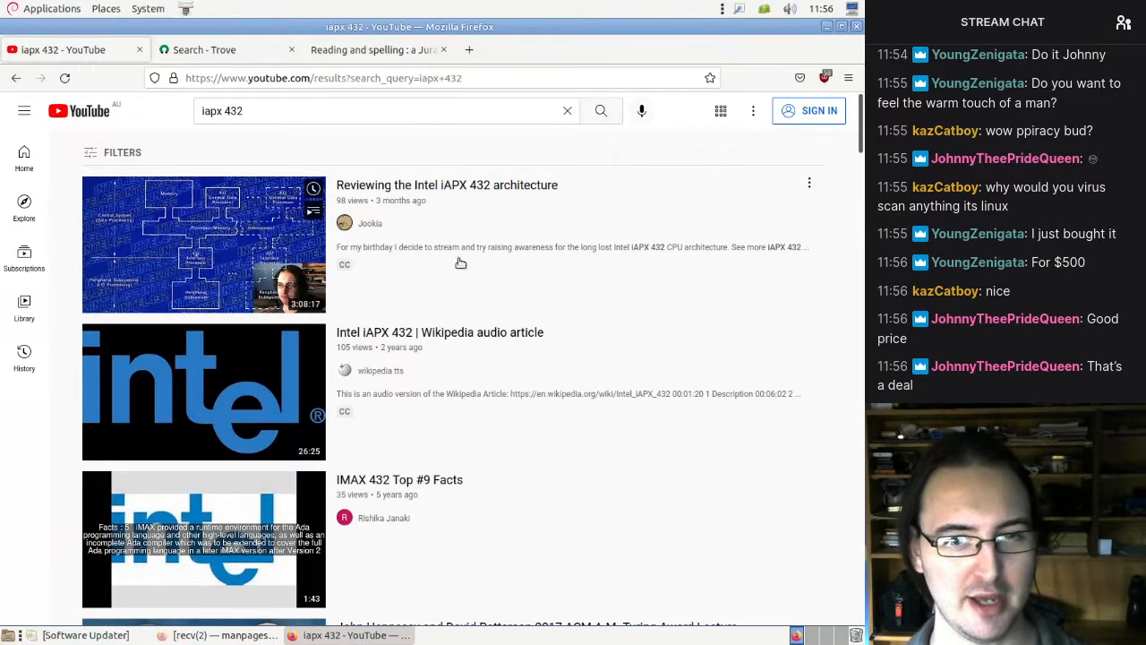
{"action": "mouse_move", "coordinate": [475, 230]}
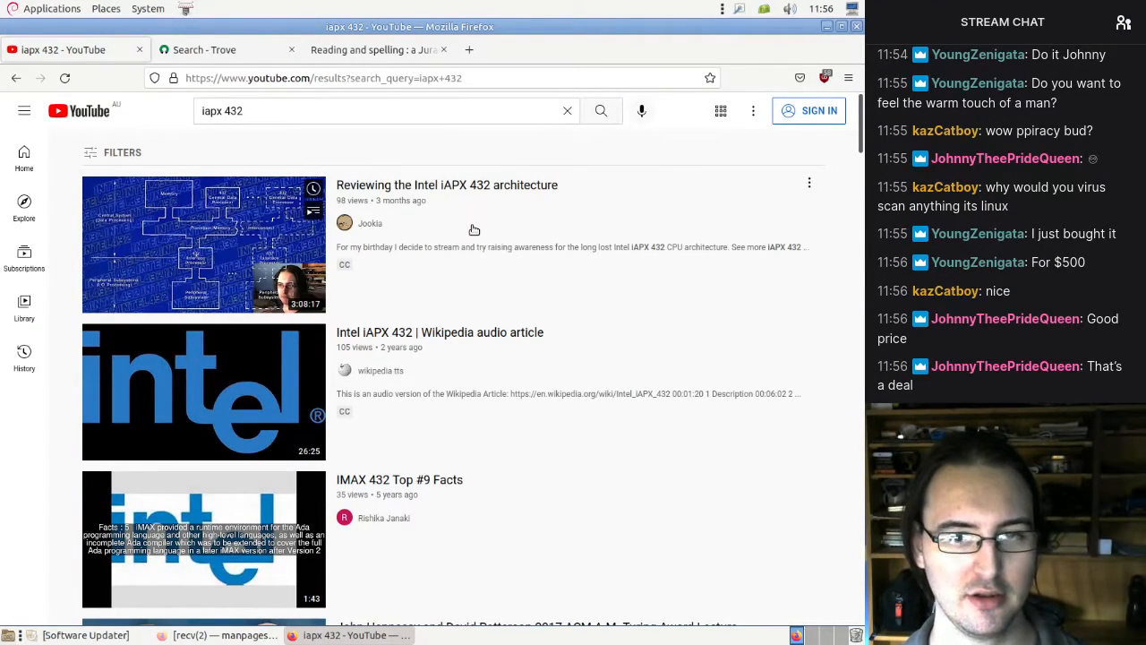
{"action": "scroll", "scroll_direction": "down", "scroll_amount": 3}
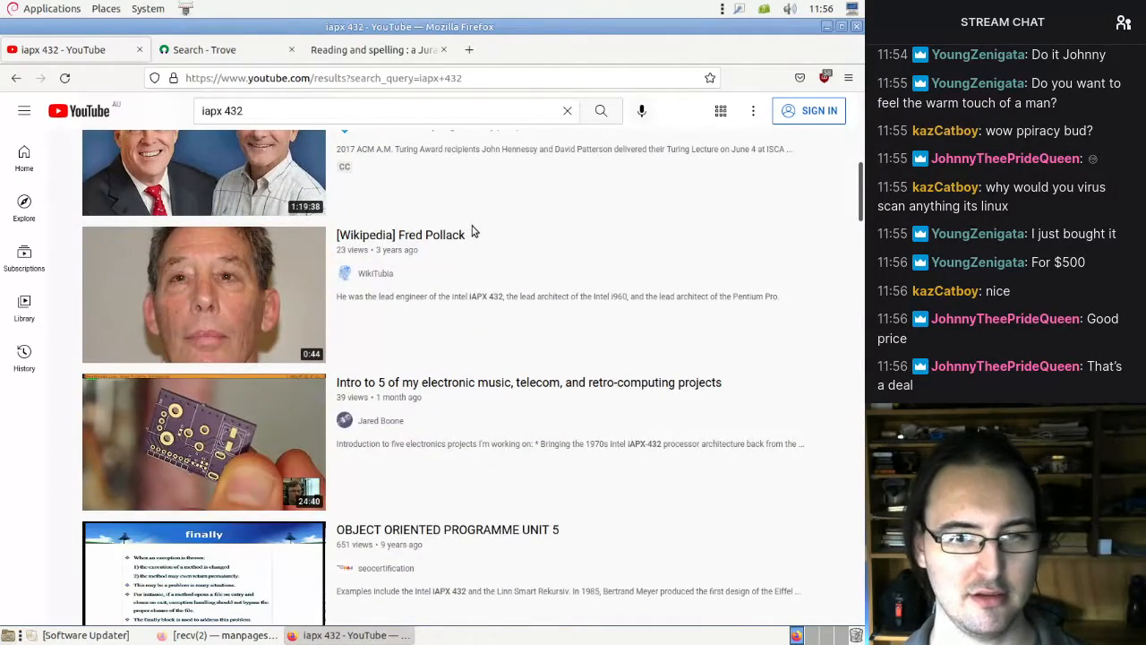
{"action": "scroll", "scroll_direction": "down", "scroll_amount": 3}
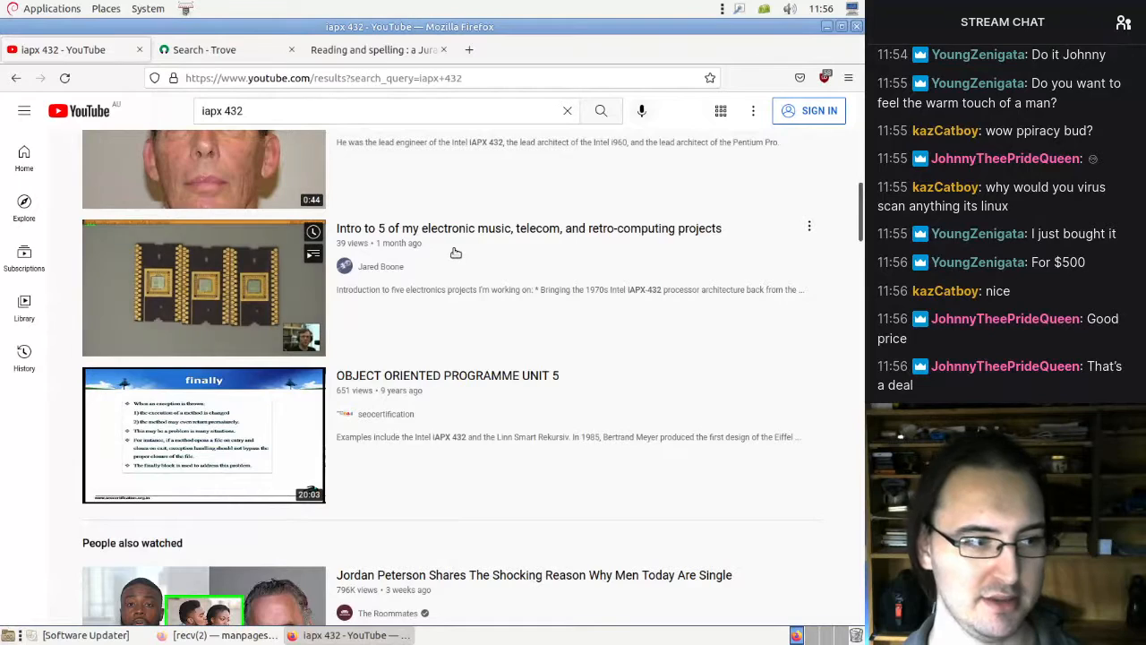
{"action": "left_click", "coordinate": [203, 287]}
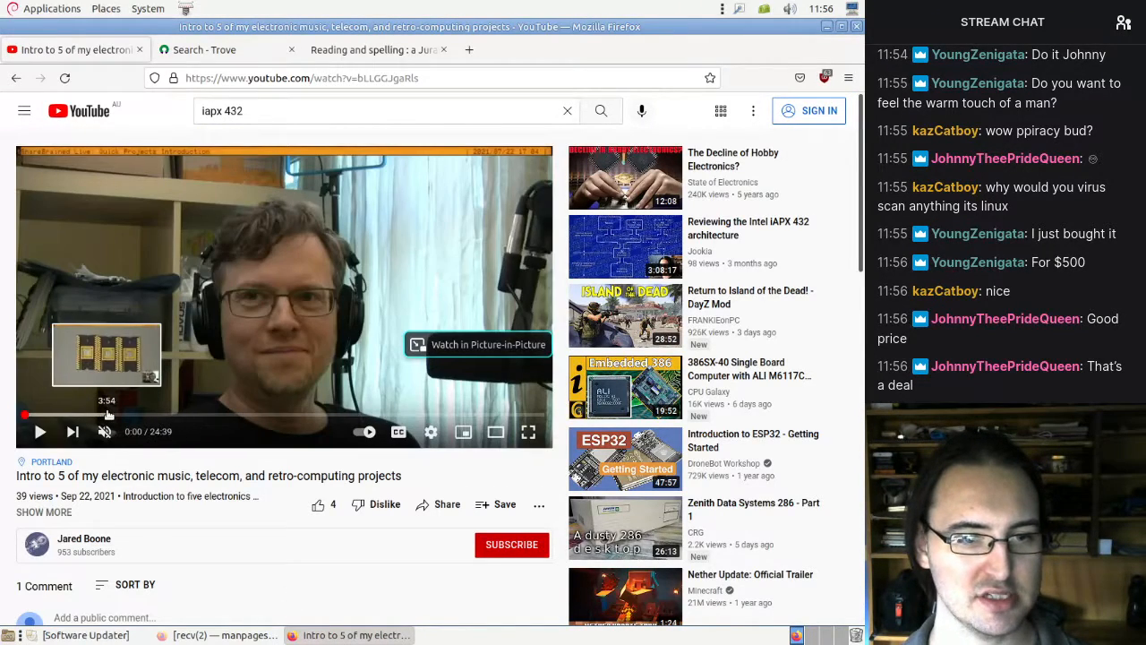
- Seek the projects video to about 7:06, where the ceramic chips appear
{"action": "left_click", "coordinate": [111, 416]}
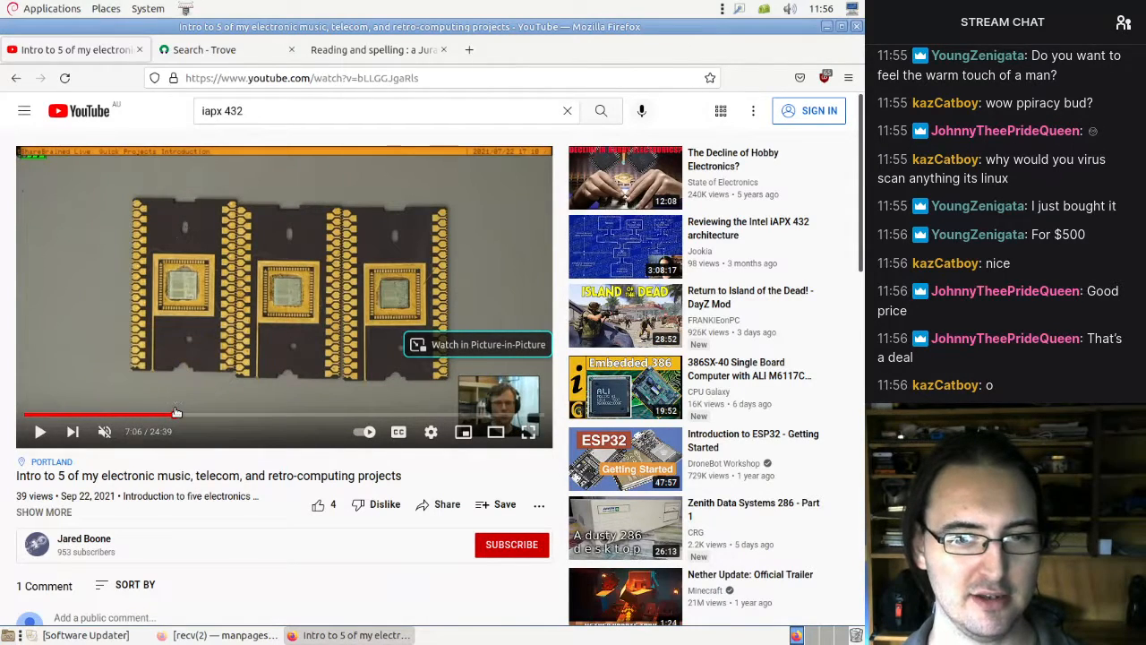
{"action": "mouse_move", "coordinate": [154, 414]}
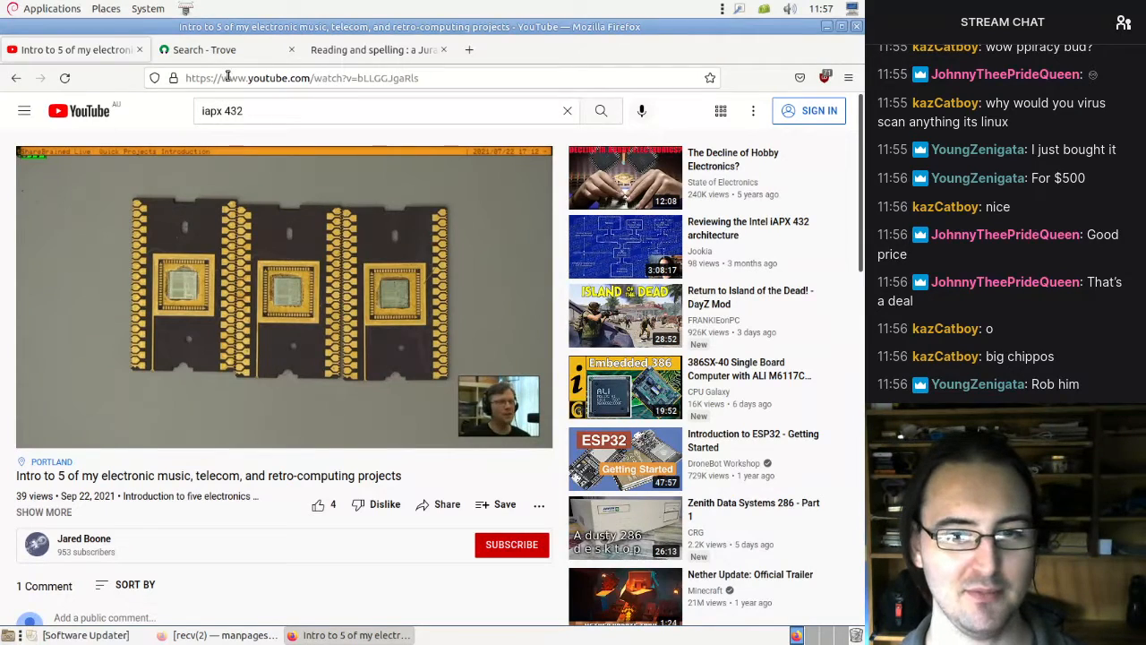
- Open eight6.net's HIS Multibox Photos, then the Profile gallery, and scroll through its photos
{"action": "type", "text": "eight6.net"}
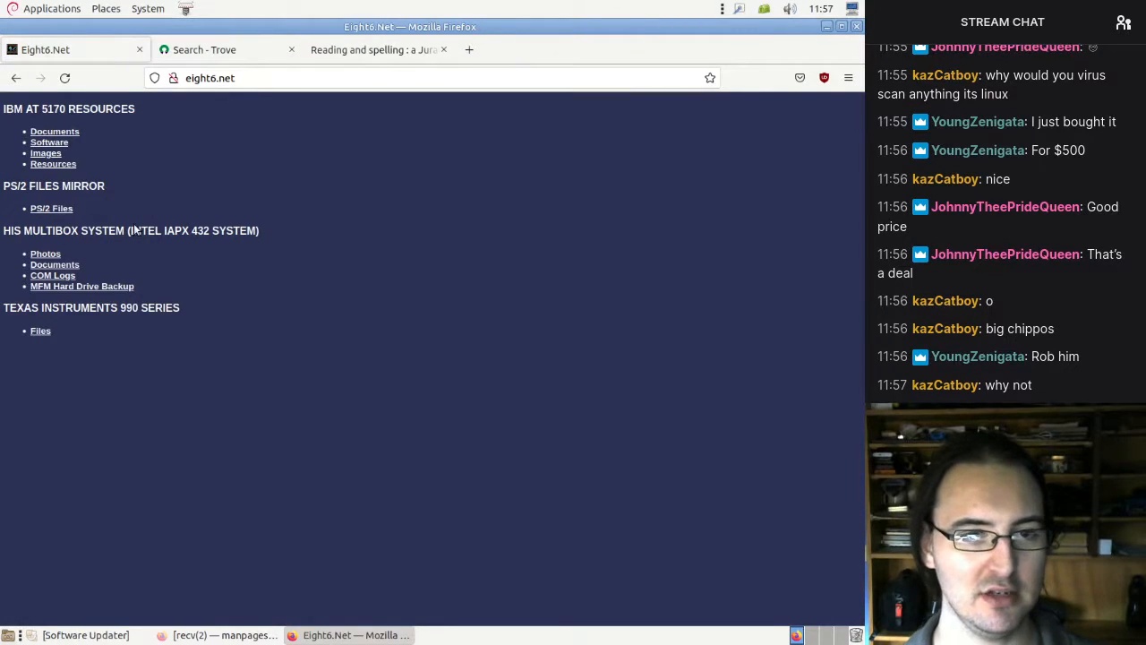
{"action": "mouse_move", "coordinate": [4, 233]}
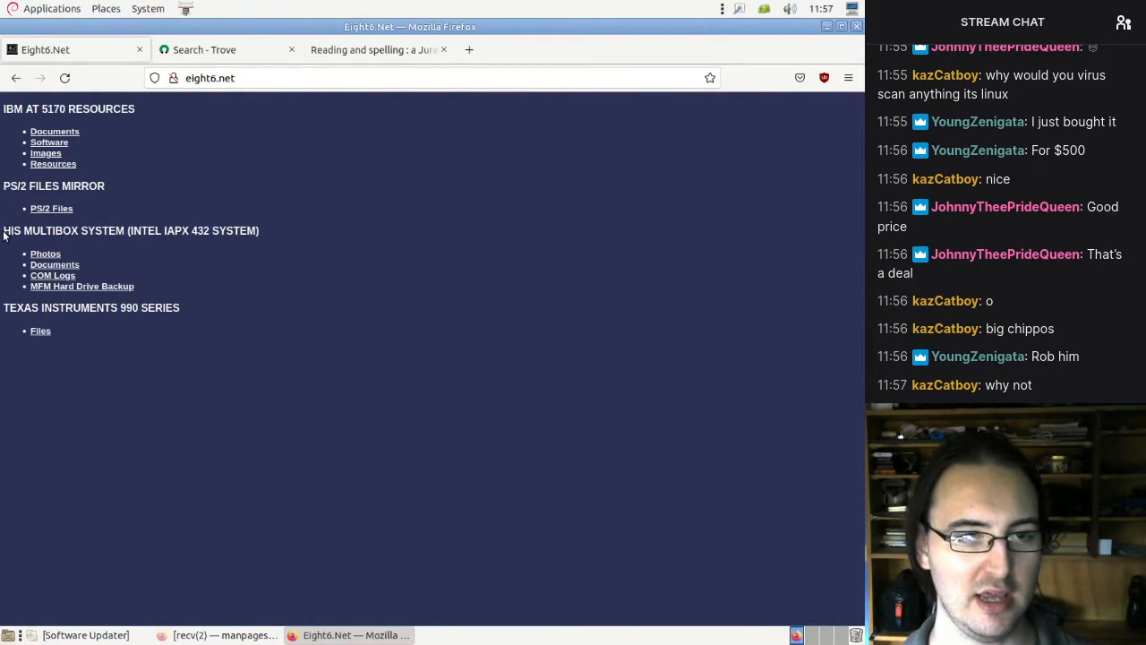
{"action": "mouse_move", "coordinate": [45, 253]}
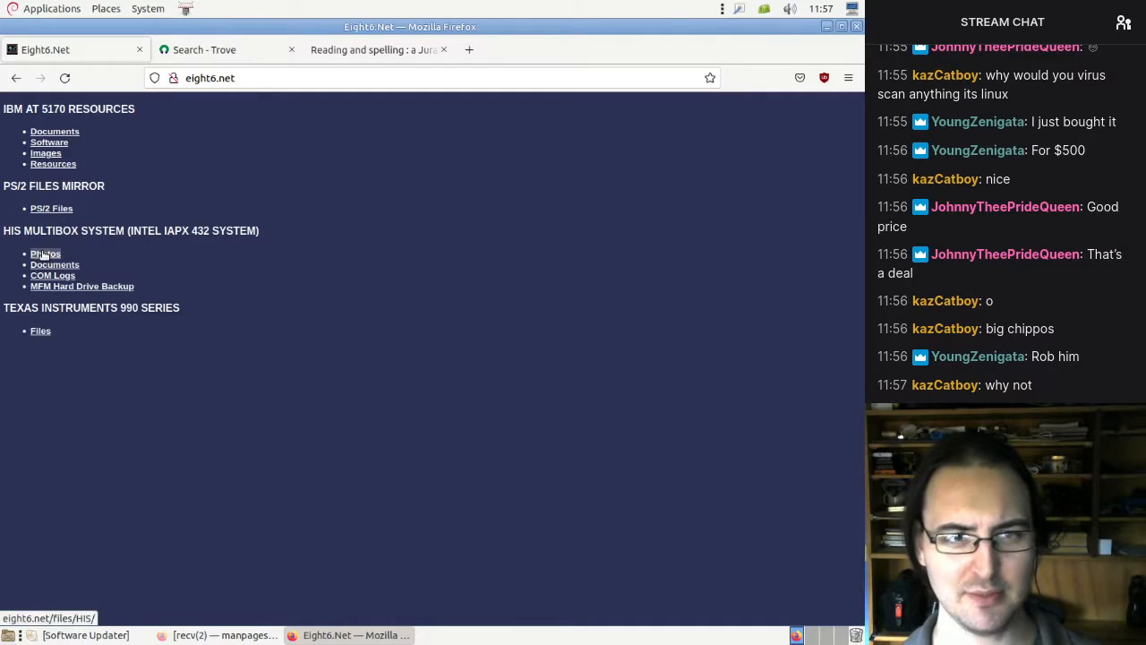
{"action": "left_click", "coordinate": [45, 254]}
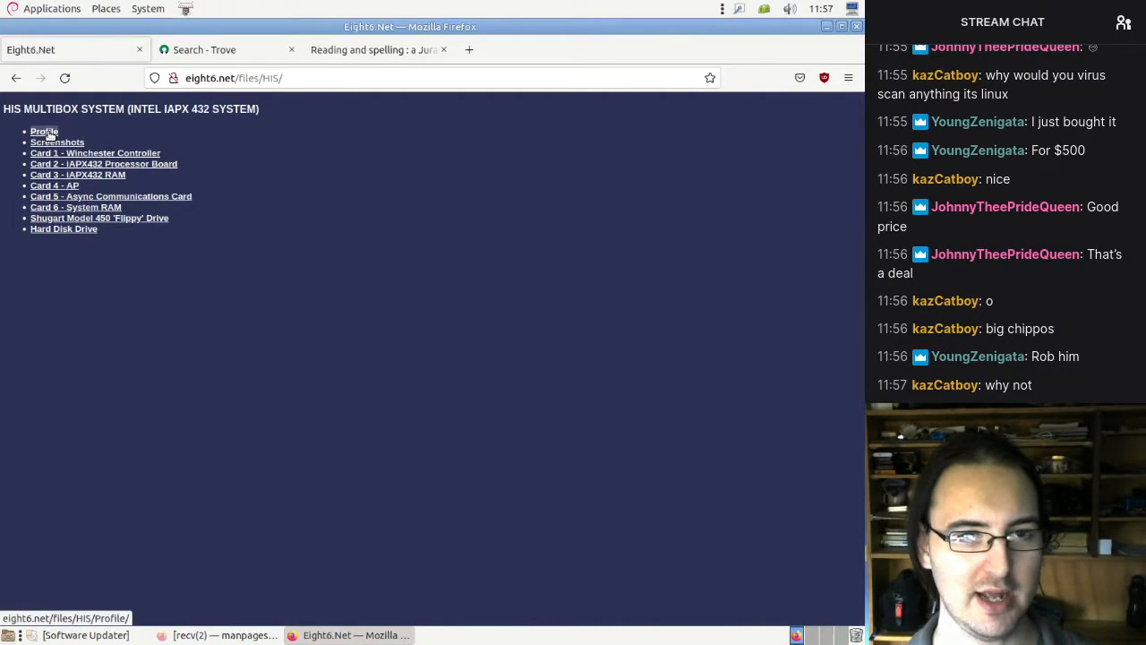
{"action": "left_click", "coordinate": [43, 131]}
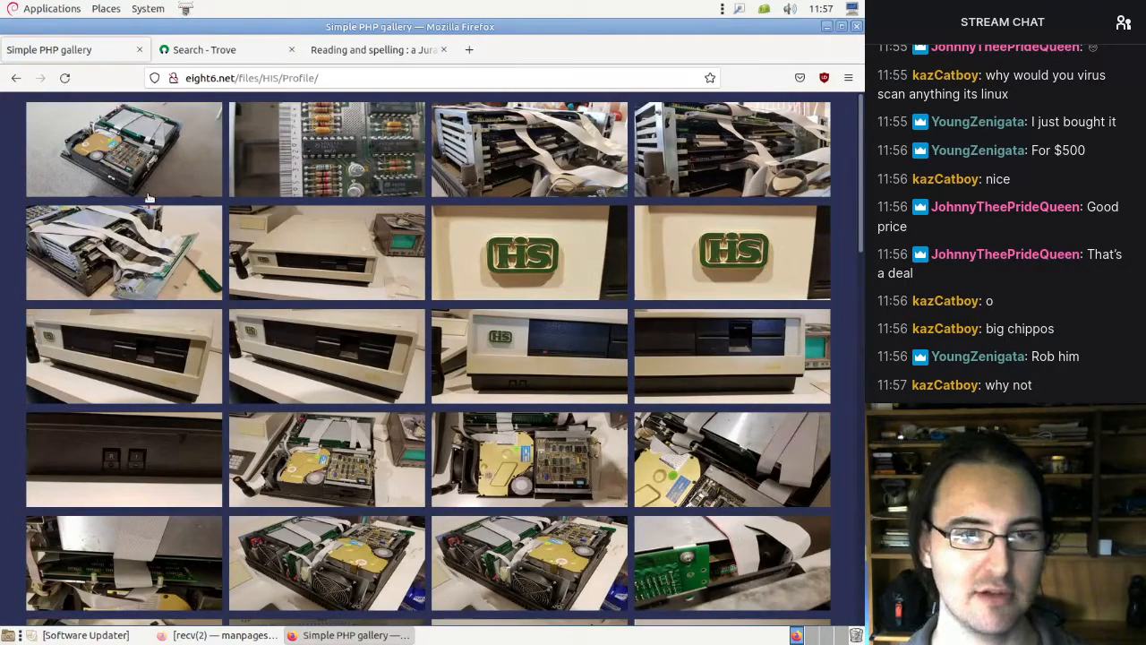
{"action": "scroll", "scroll_direction": "down", "scroll_amount": 3}
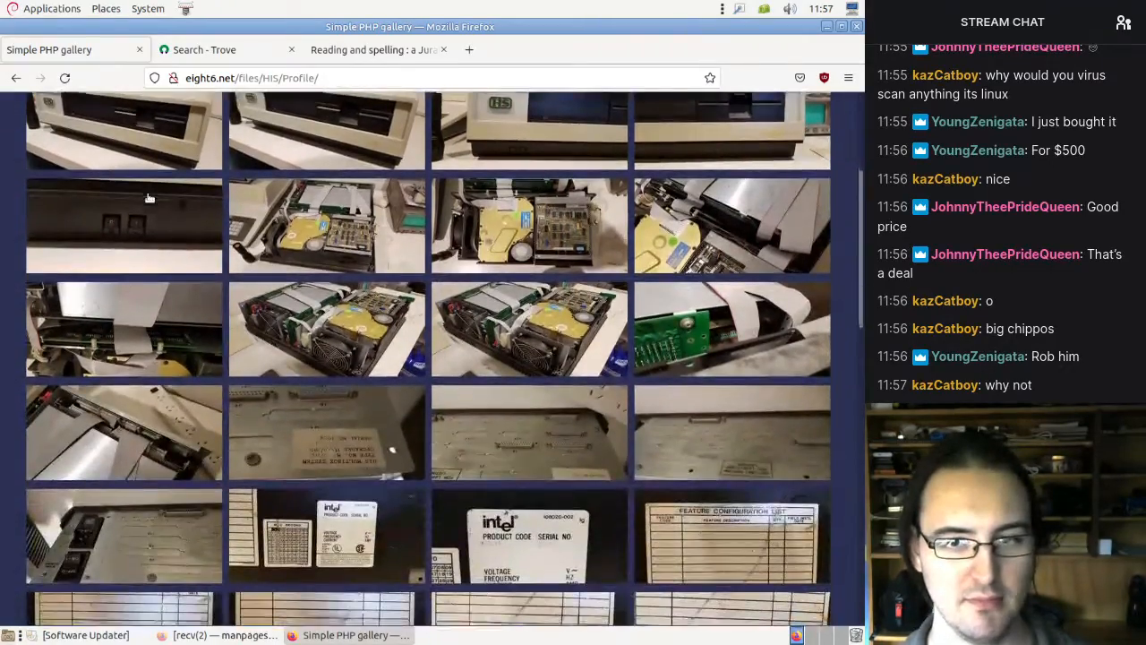
{"action": "scroll", "scroll_direction": "down", "scroll_amount": 3}
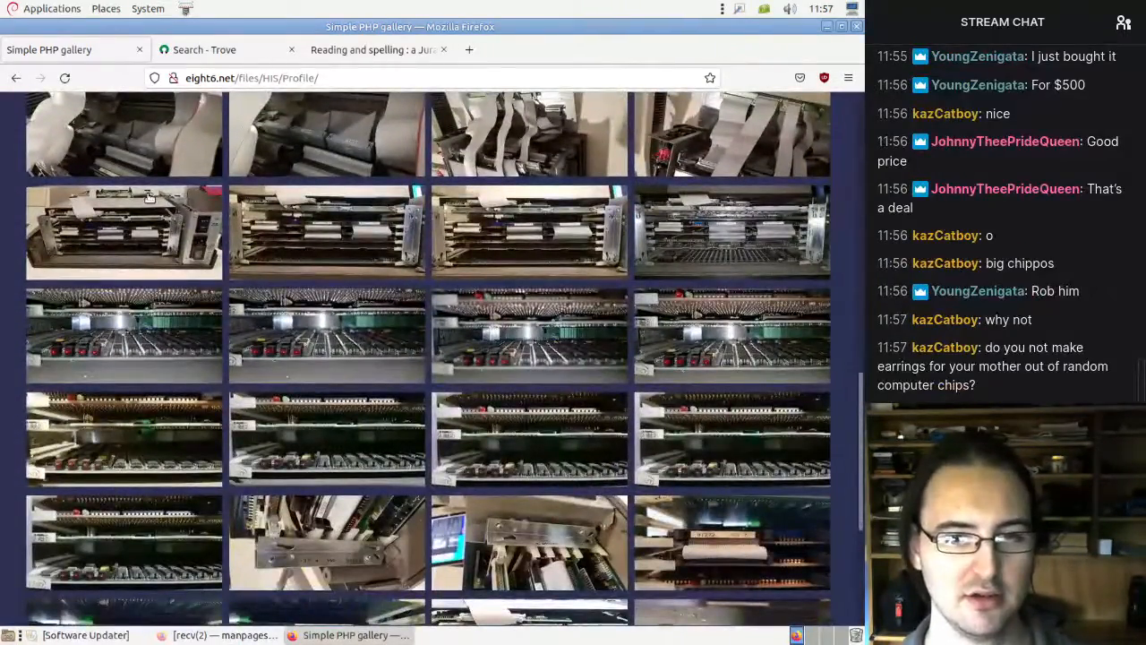
{"action": "scroll", "scroll_direction": "down", "scroll_amount": 3}
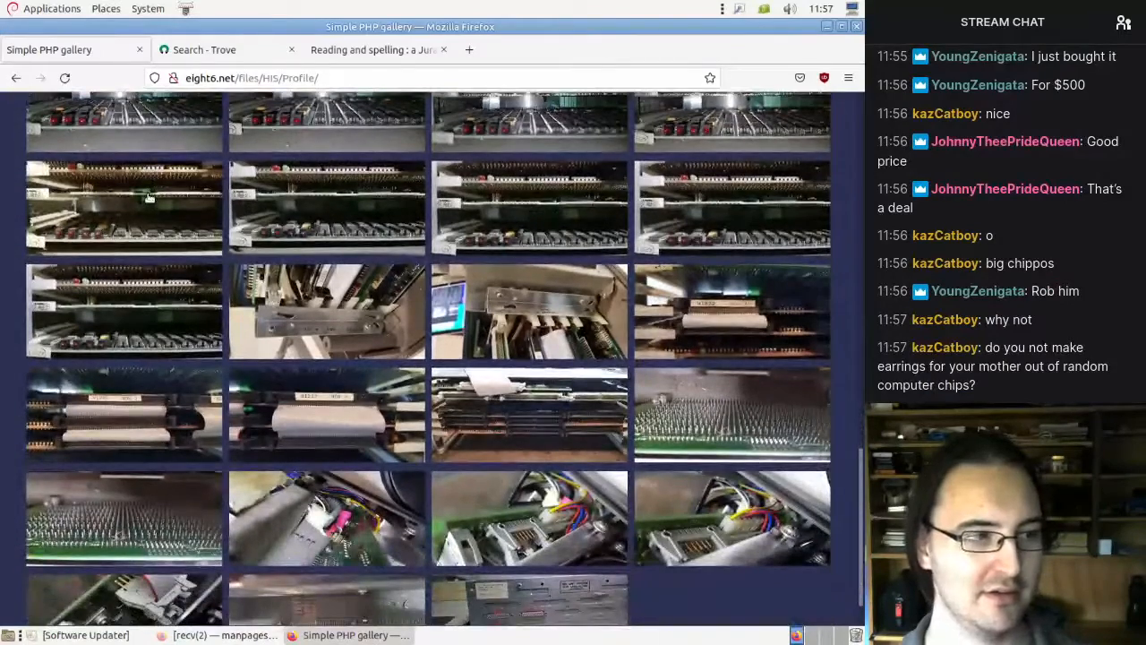
{"action": "scroll", "scroll_direction": "down", "scroll_amount": 3}
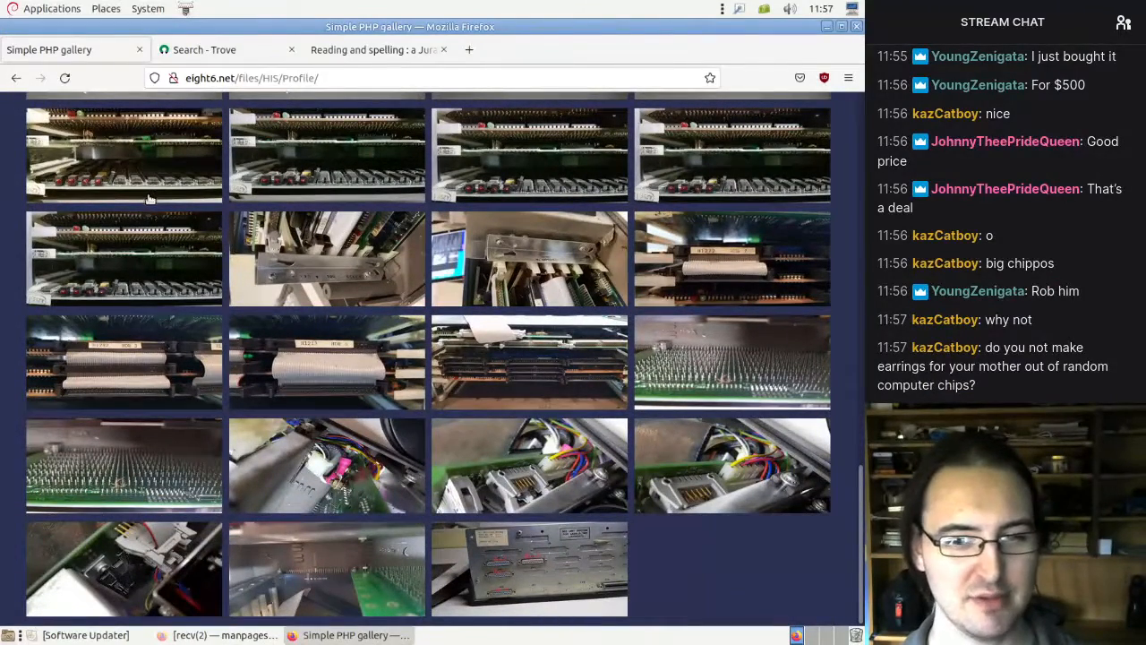
{"action": "mouse_move", "coordinate": [661, 449]}
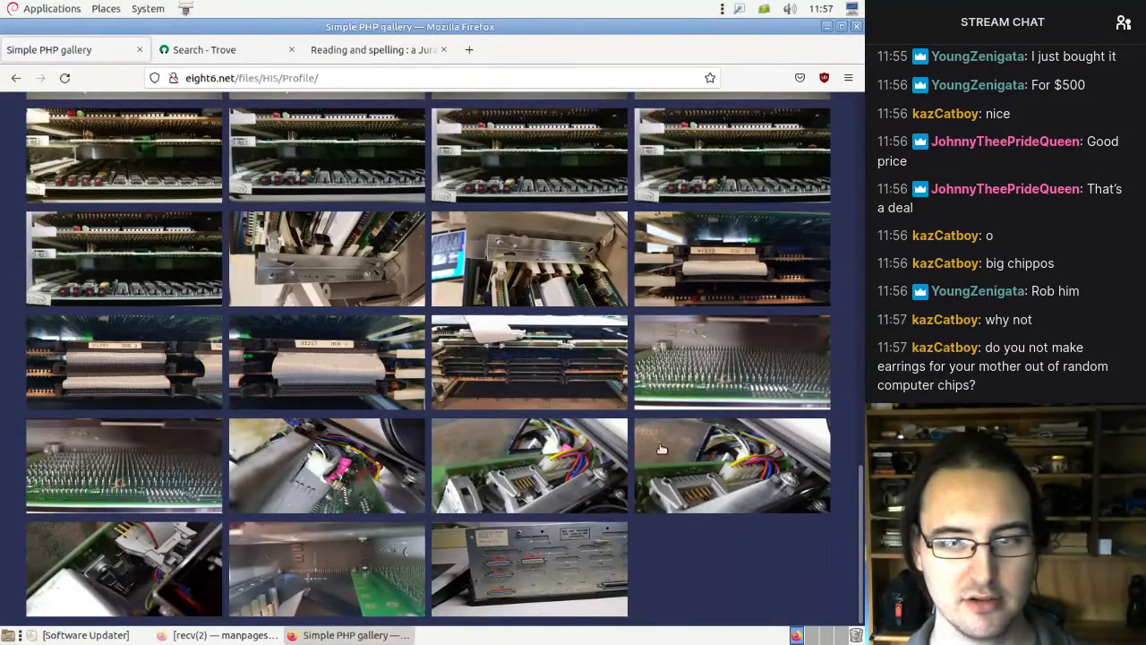
{"action": "mouse_move", "coordinate": [526, 543]}
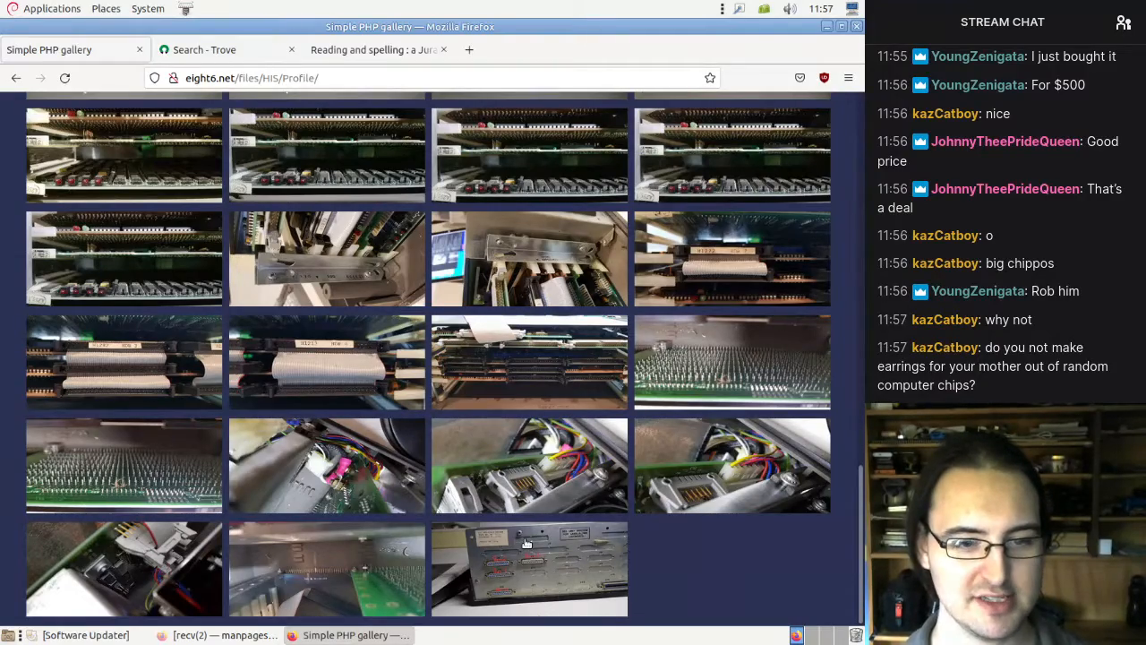
{"action": "scroll", "scroll_direction": "down", "scroll_amount": 3}
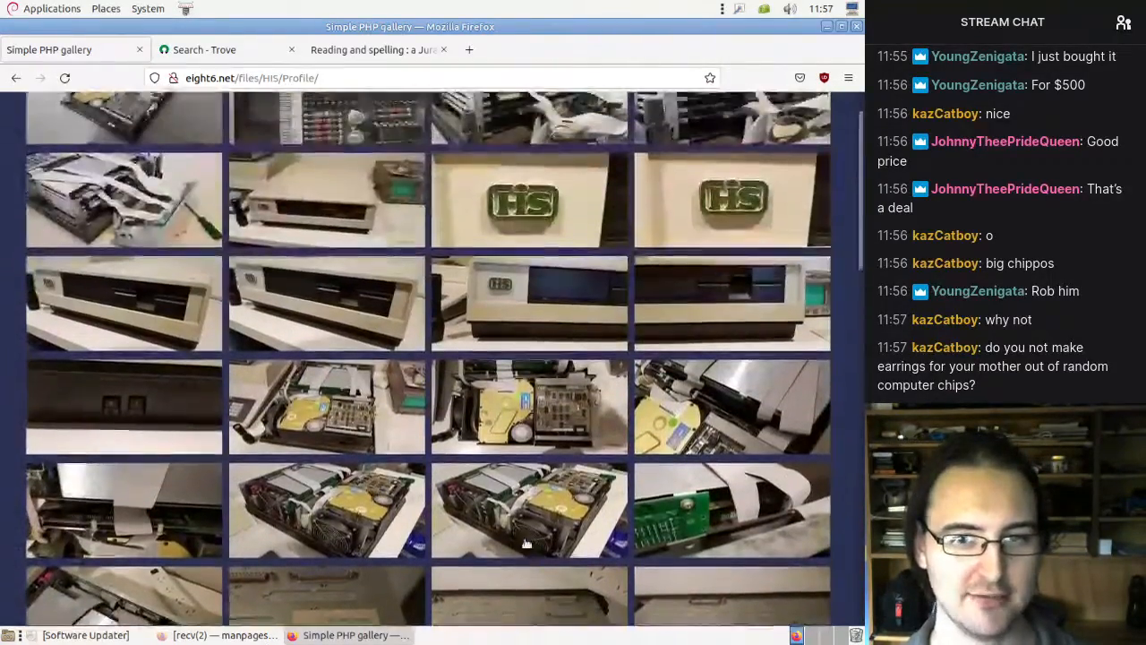
{"action": "scroll", "scroll_direction": "up", "scroll_amount": 3}
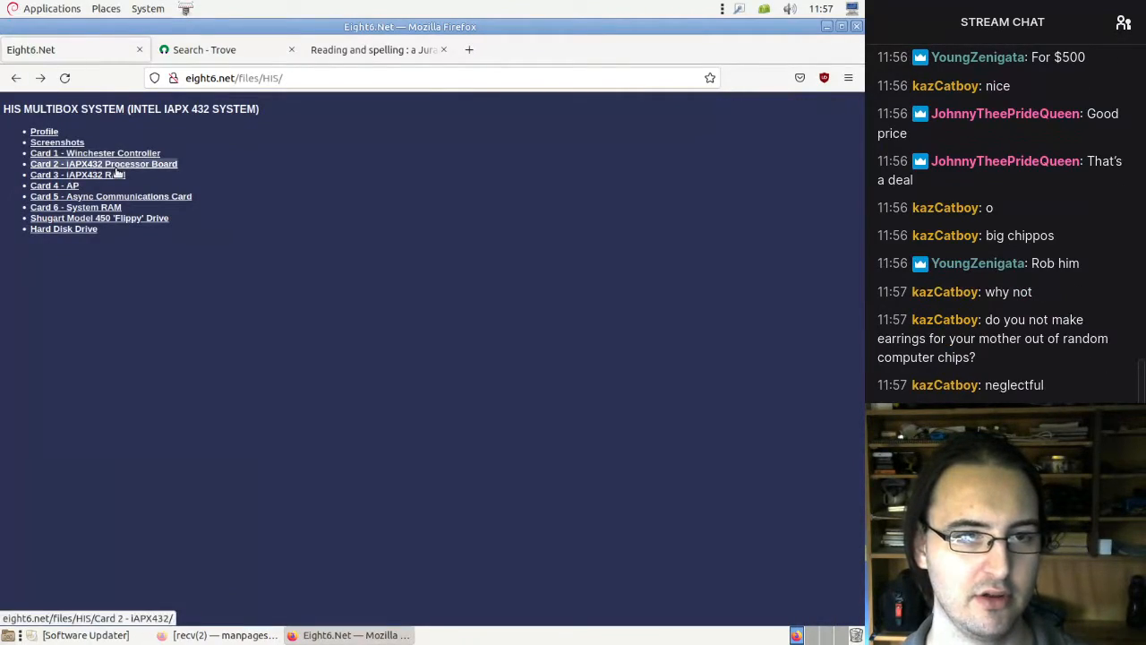
- Open the Card 2 iAPX432 Processor Board gallery and enlarge a chip photo
{"action": "left_click", "coordinate": [104, 163]}
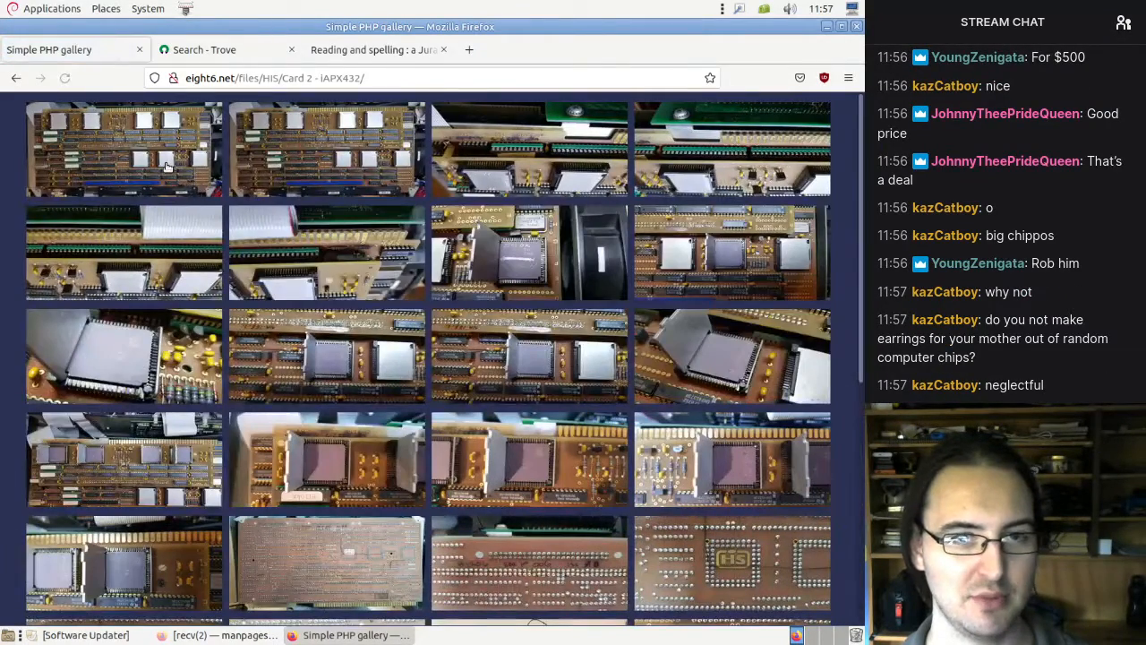
{"action": "left_click", "coordinate": [166, 167]}
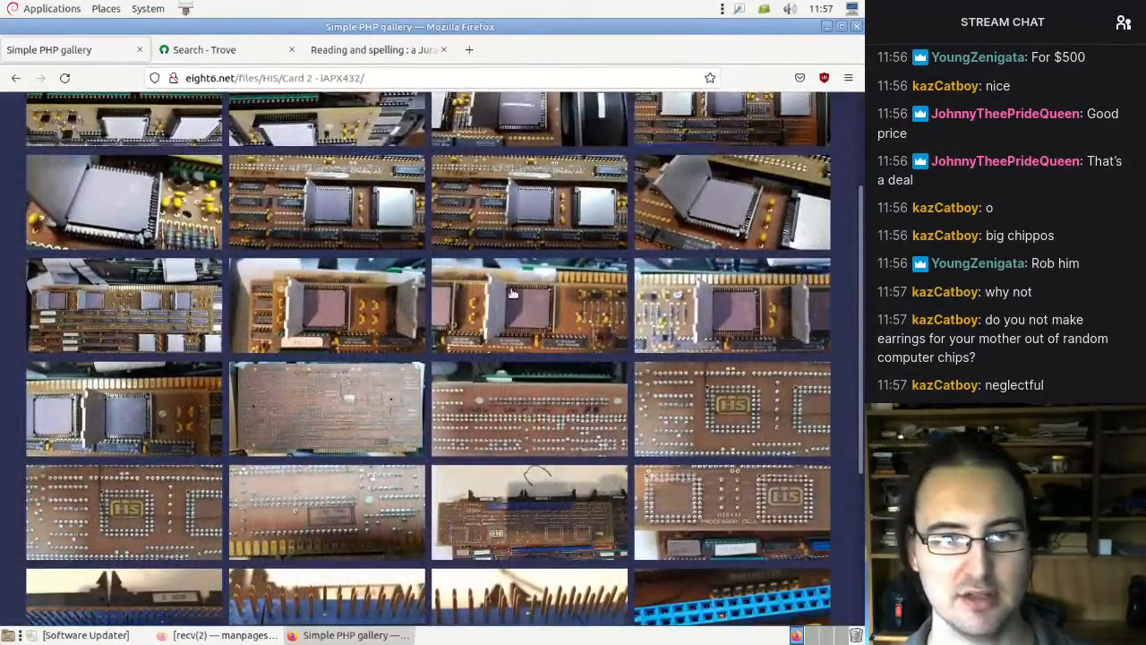
{"action": "left_click", "coordinate": [511, 294]}
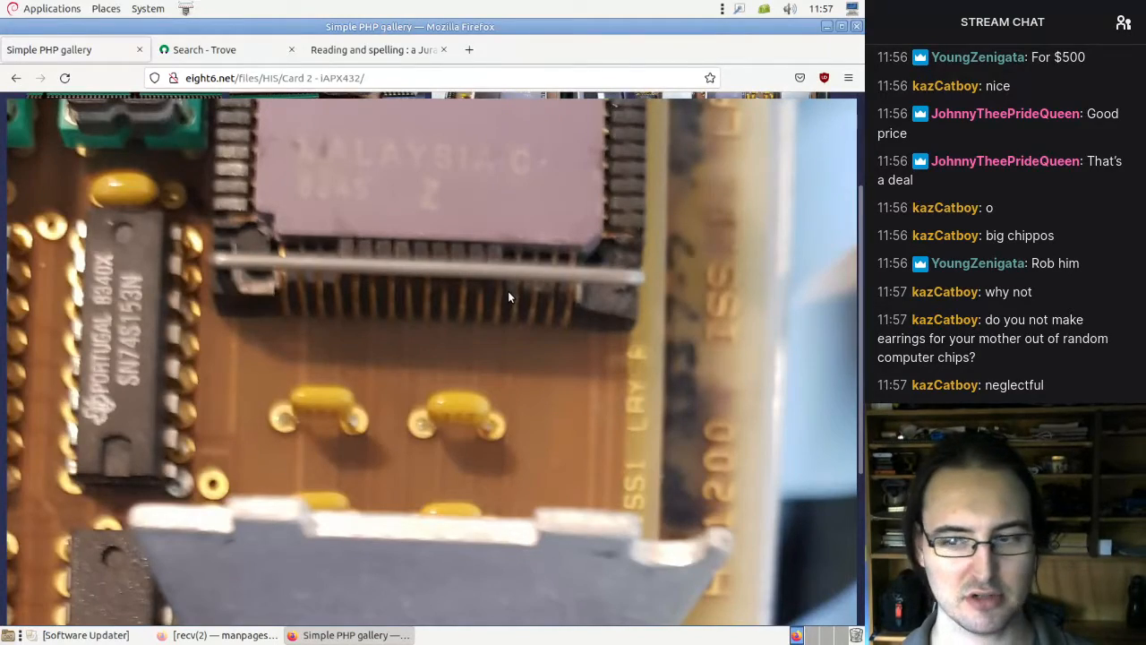
{"action": "key", "text": "ctrl+plus"}
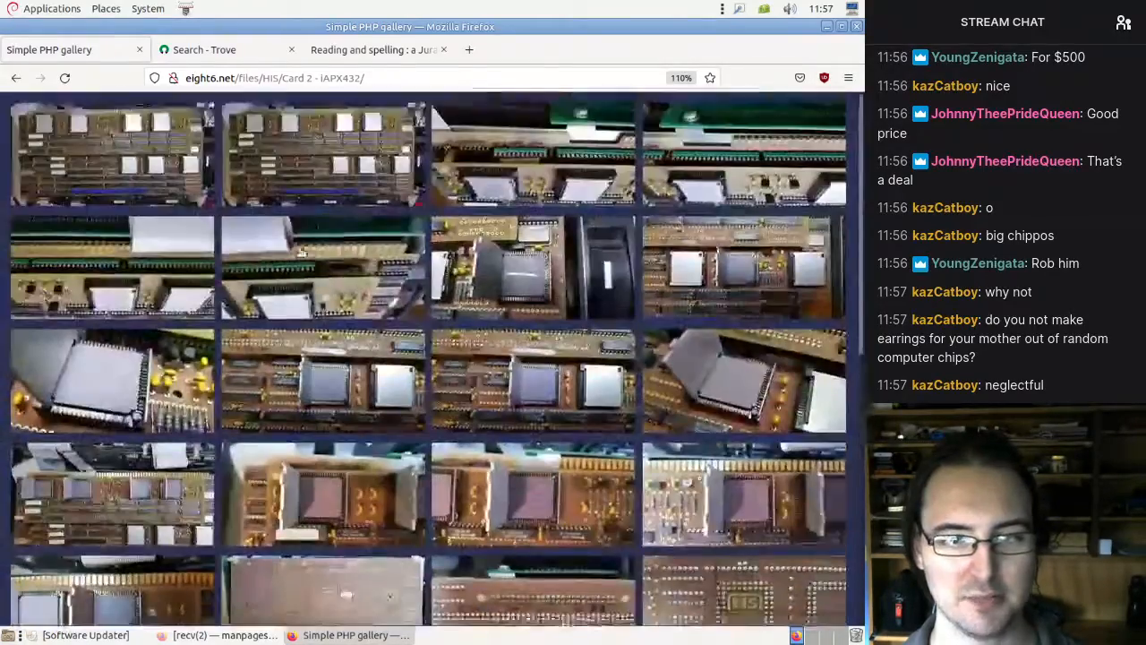
{"action": "scroll", "scroll_direction": "down", "scroll_amount": 3}
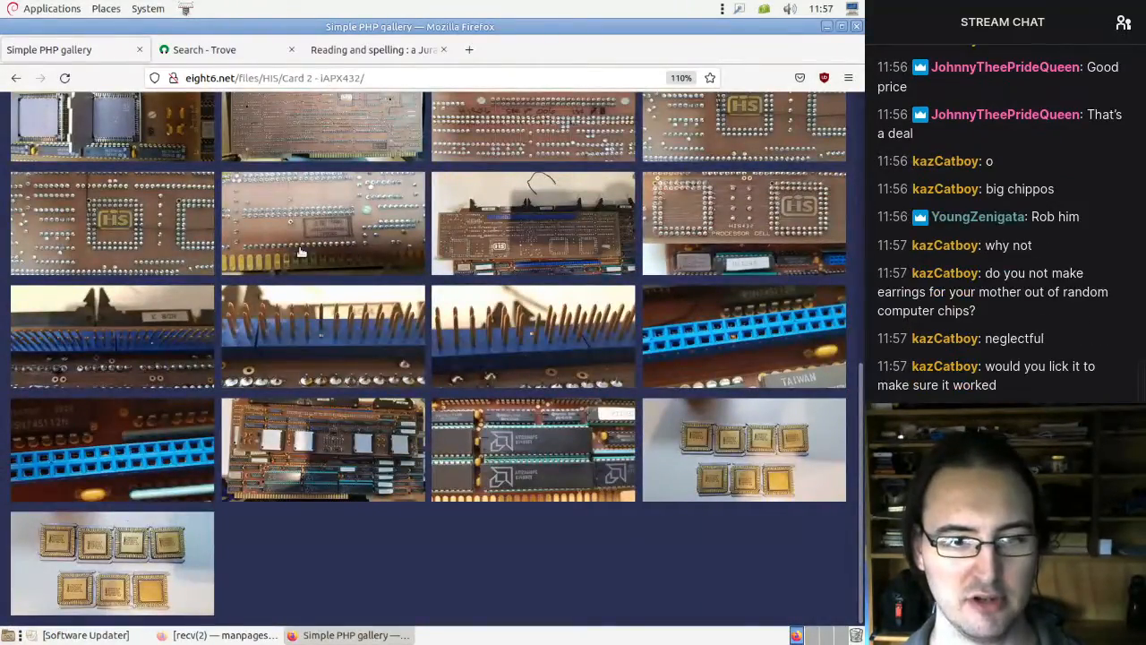
{"action": "mouse_move", "coordinate": [820, 454]}
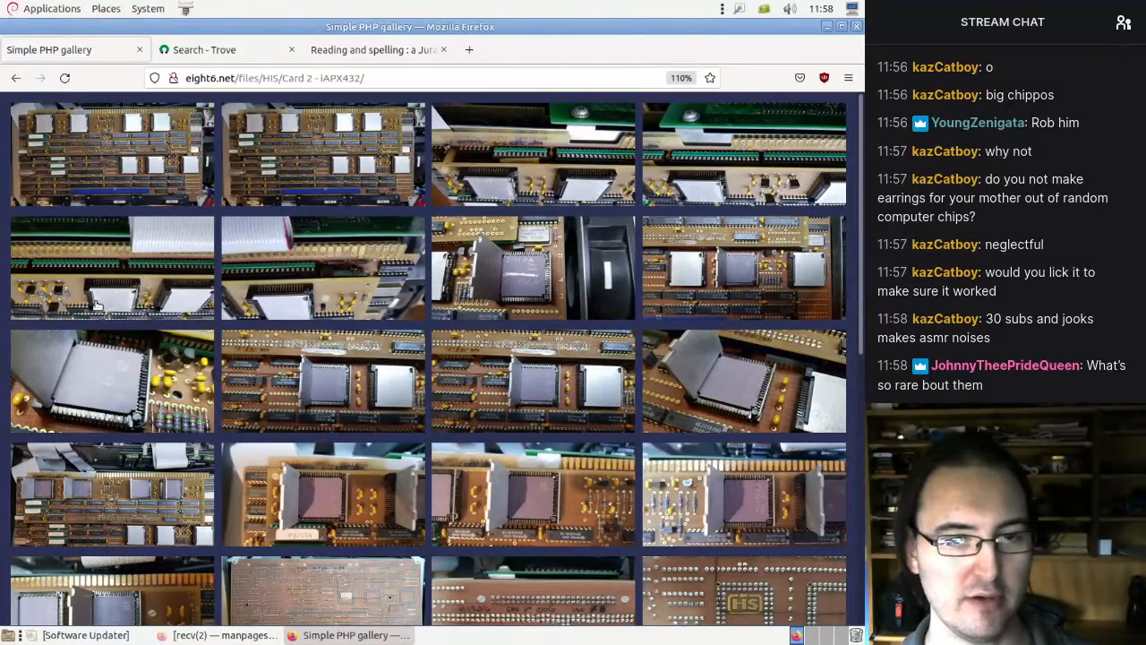
{"action": "mouse_move", "coordinate": [278, 326]}
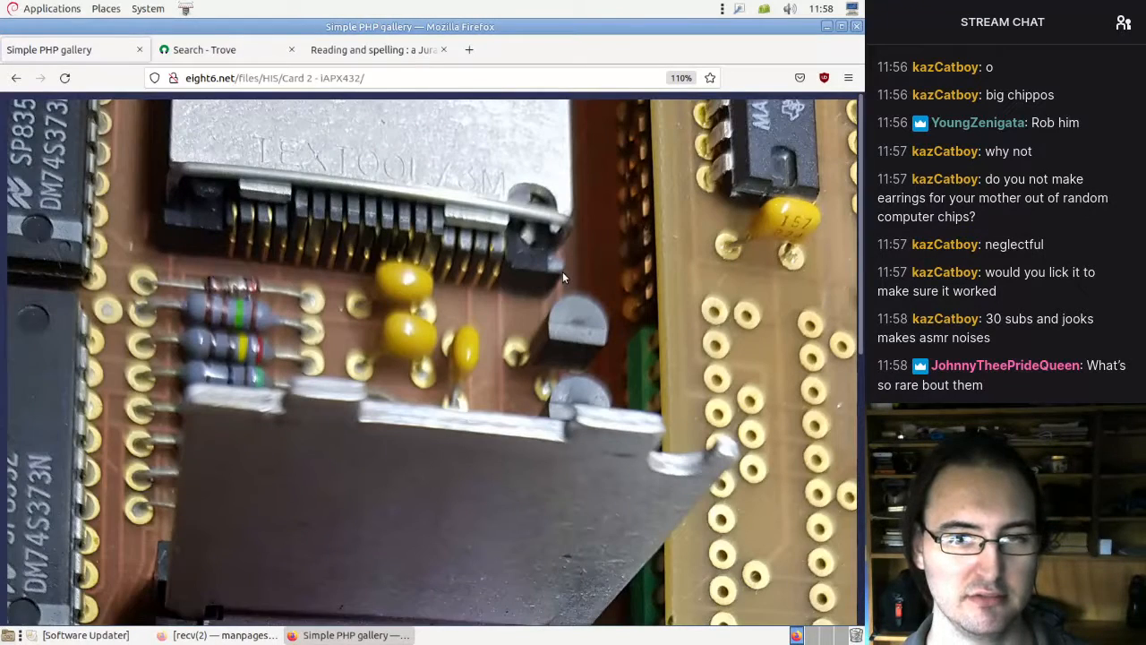
- Open a full-size board photo in its own tab, then browse the Card 3 RAM gallery
{"action": "right_click", "coordinate": [356, 277]}
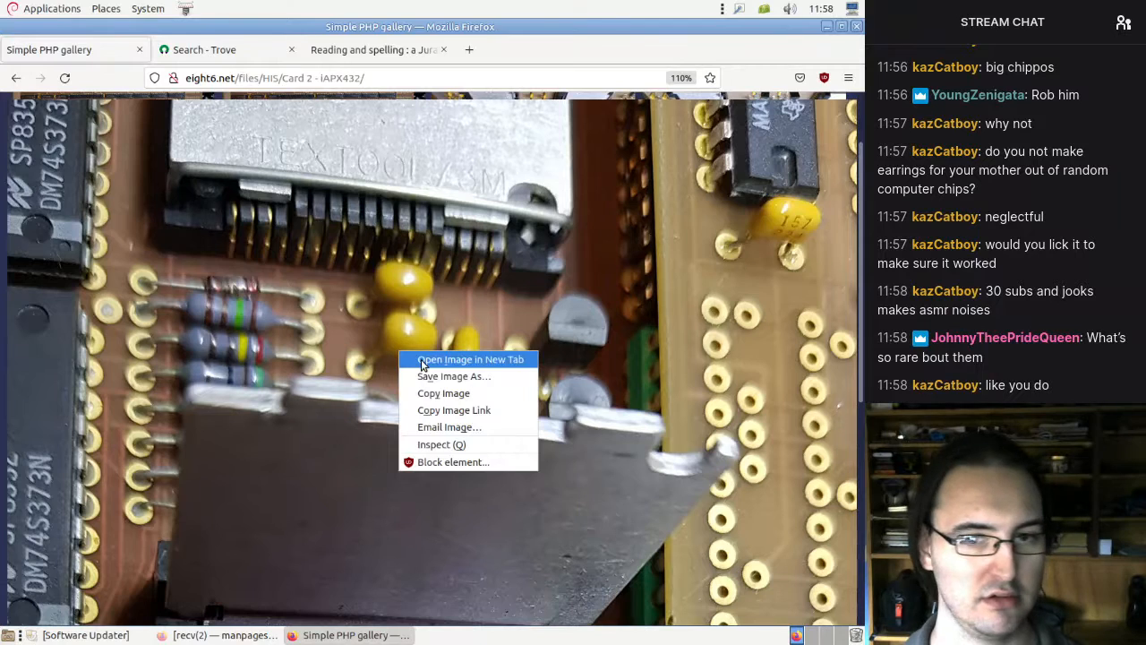
{"action": "left_click", "coordinate": [472, 359]}
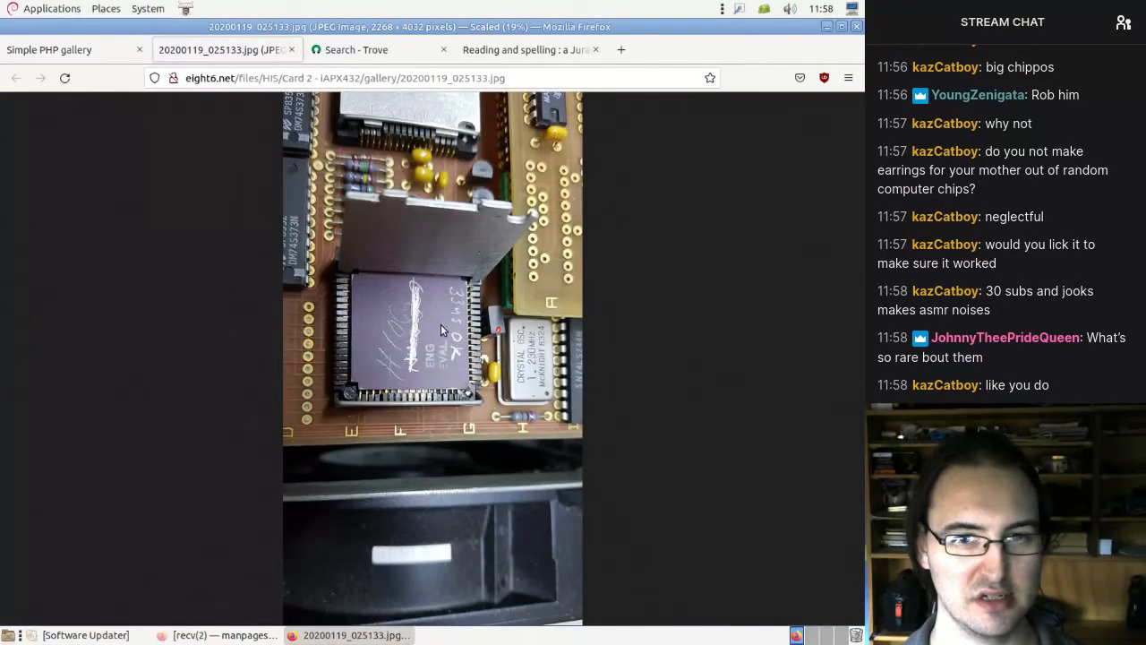
{"action": "mouse_move", "coordinate": [444, 332]}
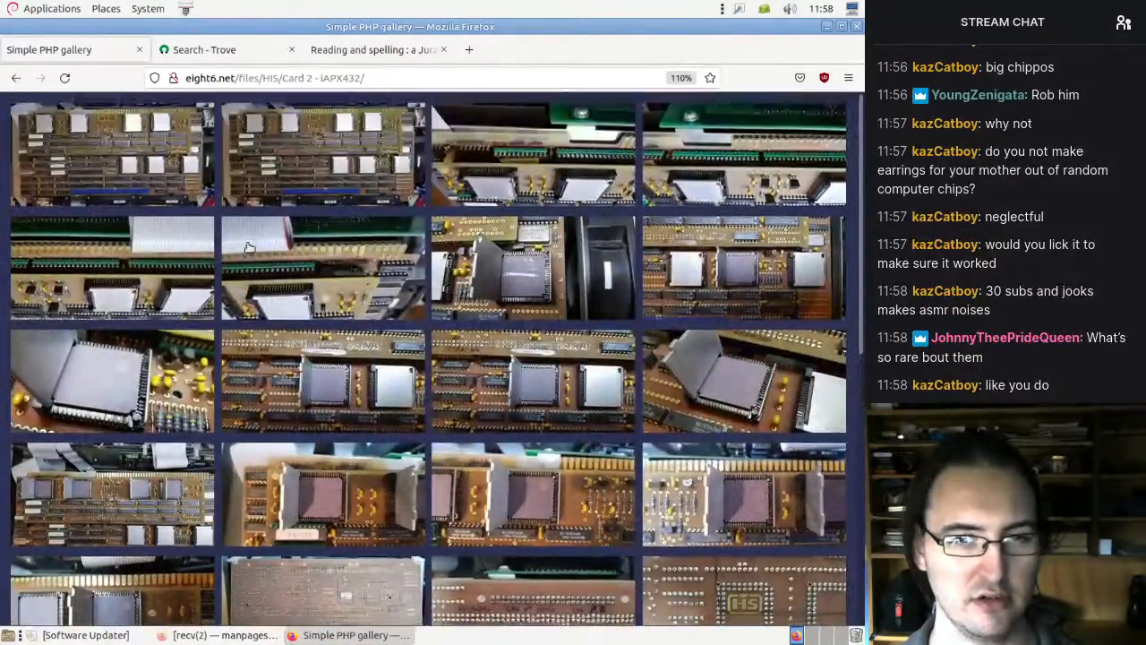
{"action": "left_click", "coordinate": [15, 78]}
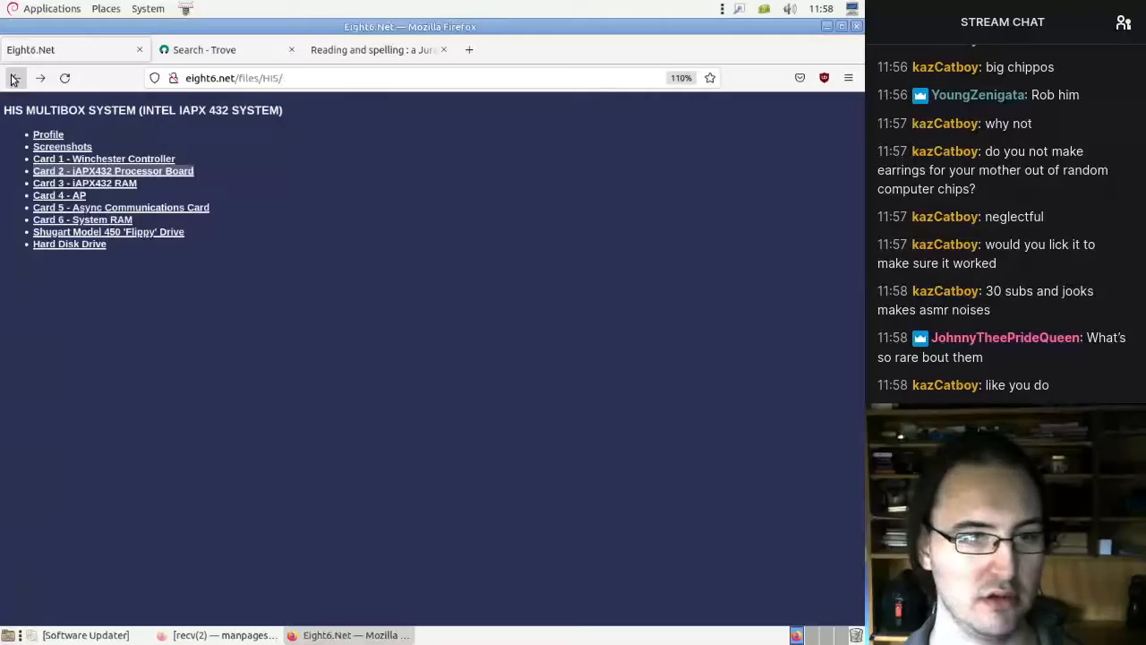
{"action": "left_click", "coordinate": [84, 182]}
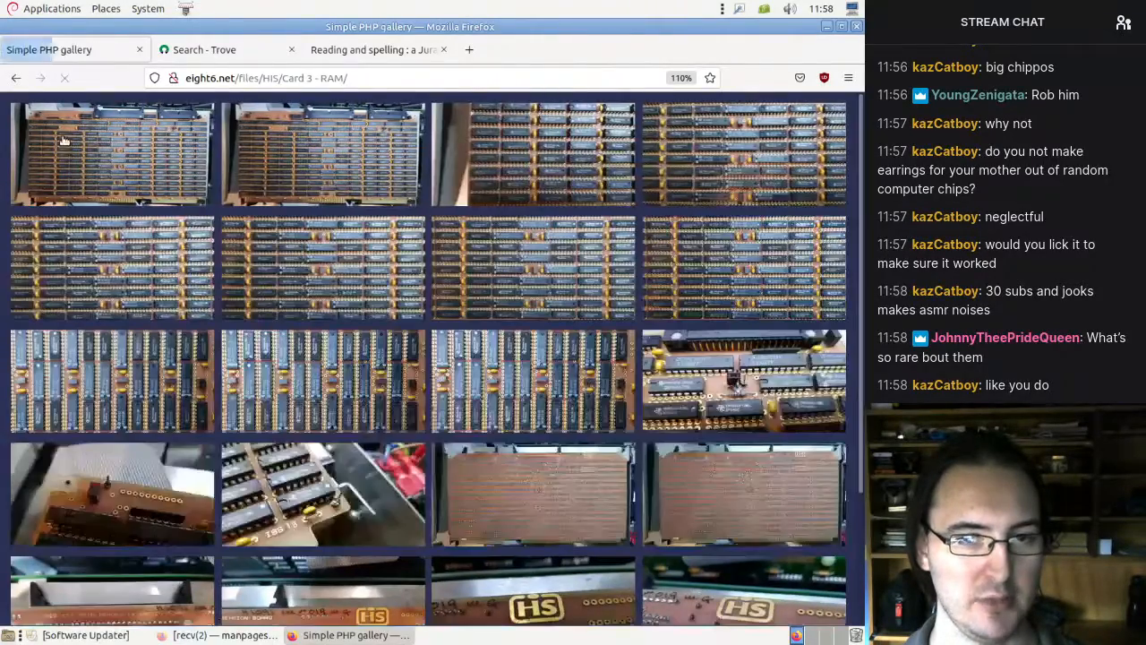
{"action": "scroll", "scroll_direction": "down", "scroll_amount": 3}
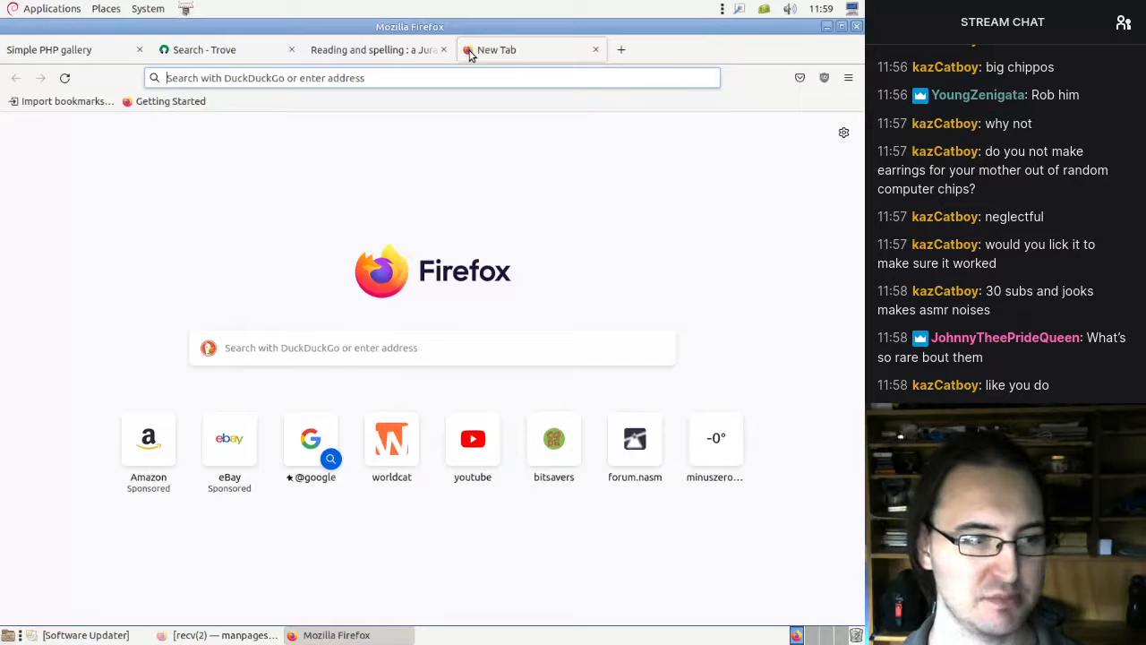
- Find the iAPX 432 review in the YouTube channel's videos and expand the working-iAPX 432 comment
{"action": "type", "text": "youtube.com/user/166291"}
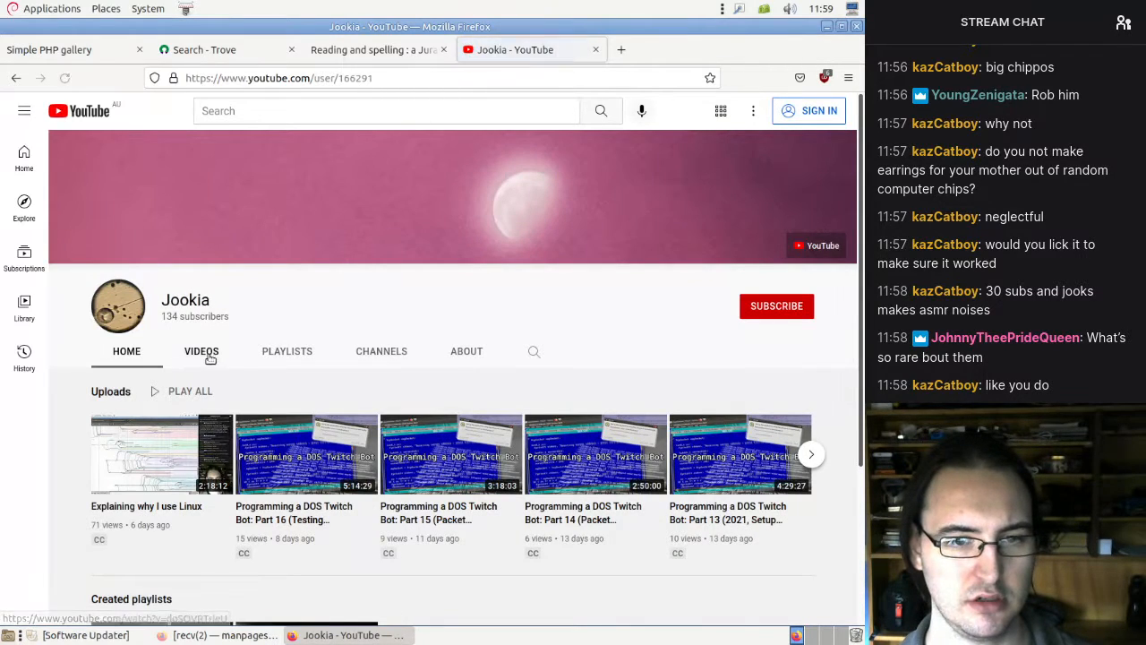
{"action": "left_click", "coordinate": [201, 351]}
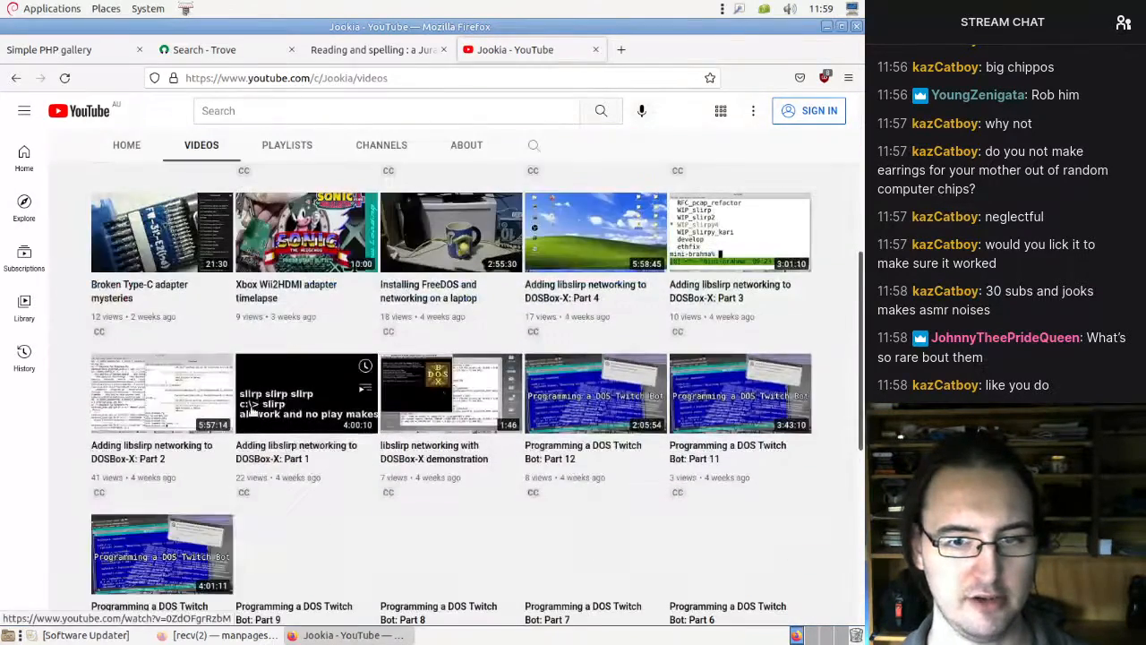
{"action": "scroll", "scroll_direction": "down", "scroll_amount": 3}
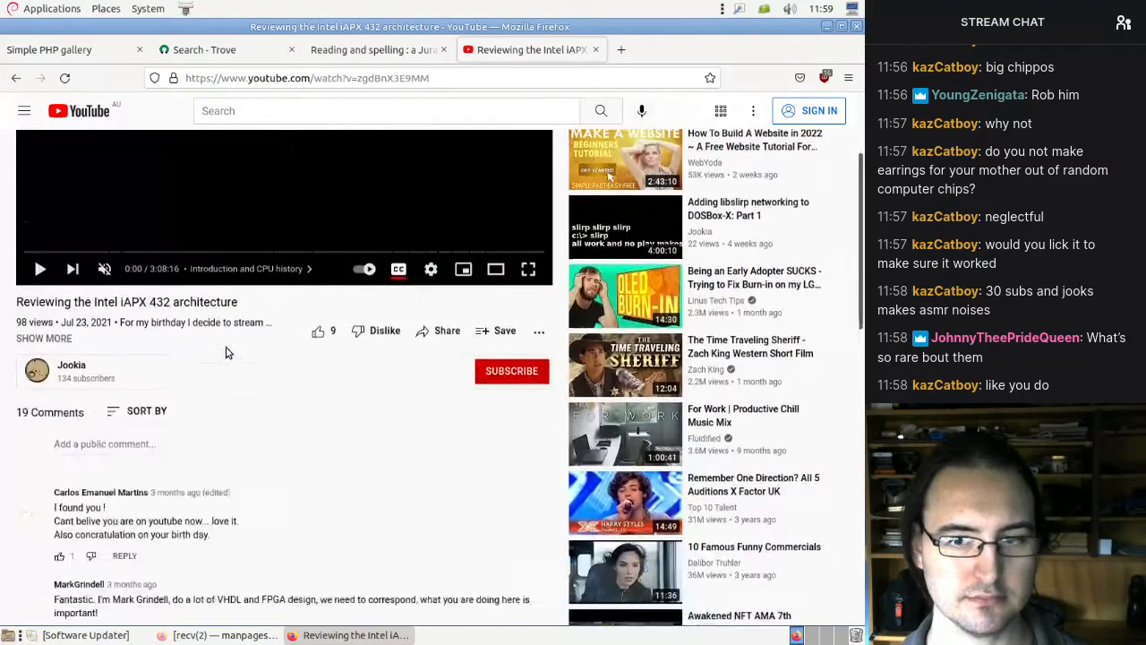
{"action": "scroll", "scroll_direction": "down", "scroll_amount": 3}
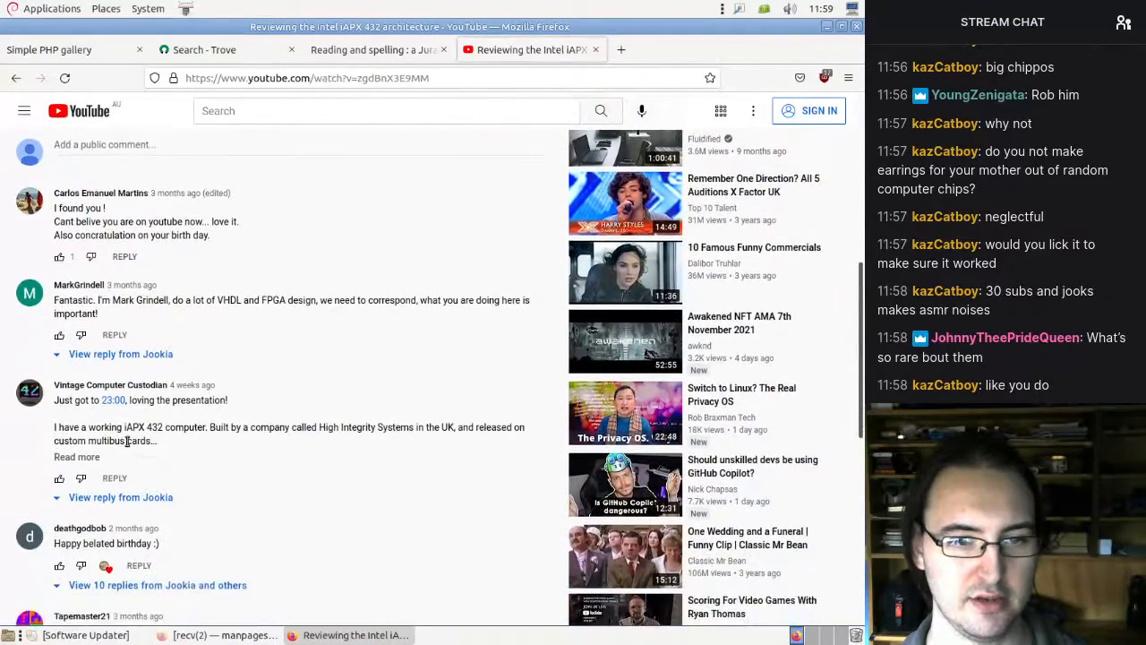
{"action": "left_click", "coordinate": [76, 457]}
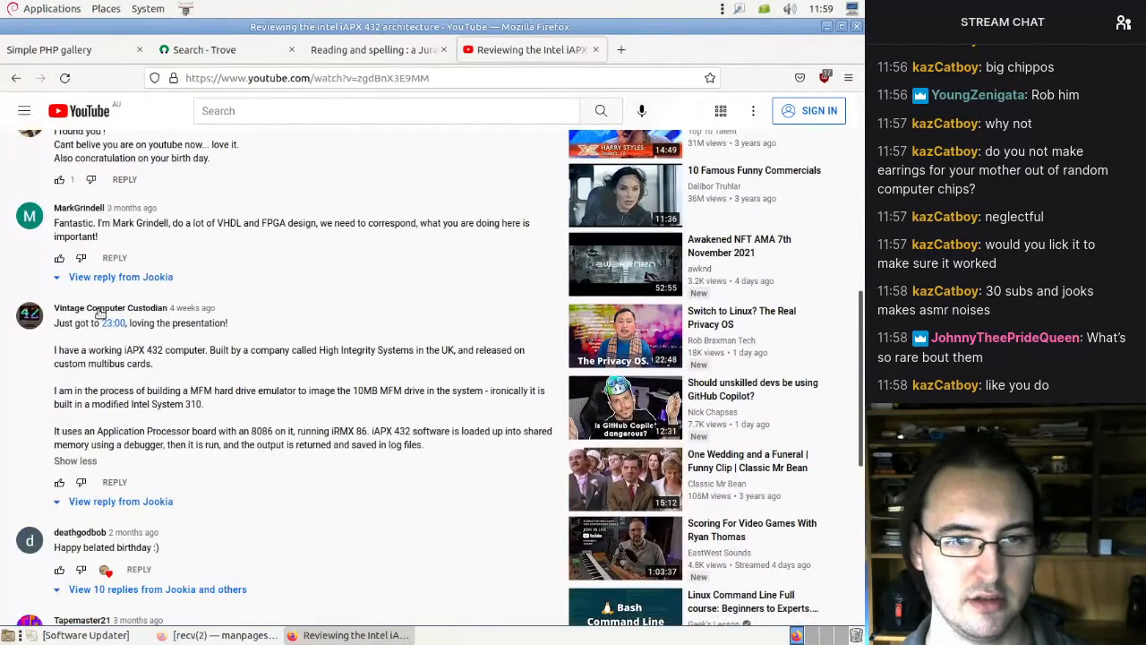
{"action": "mouse_move", "coordinate": [139, 316]}
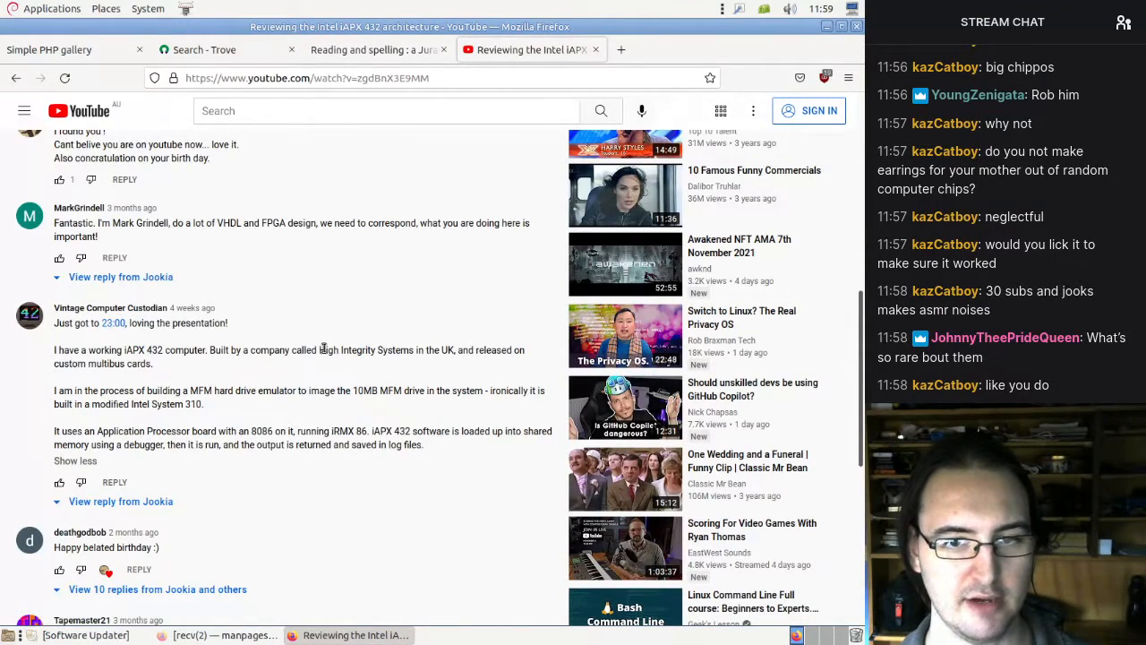
{"action": "mouse_move", "coordinate": [318, 354]}
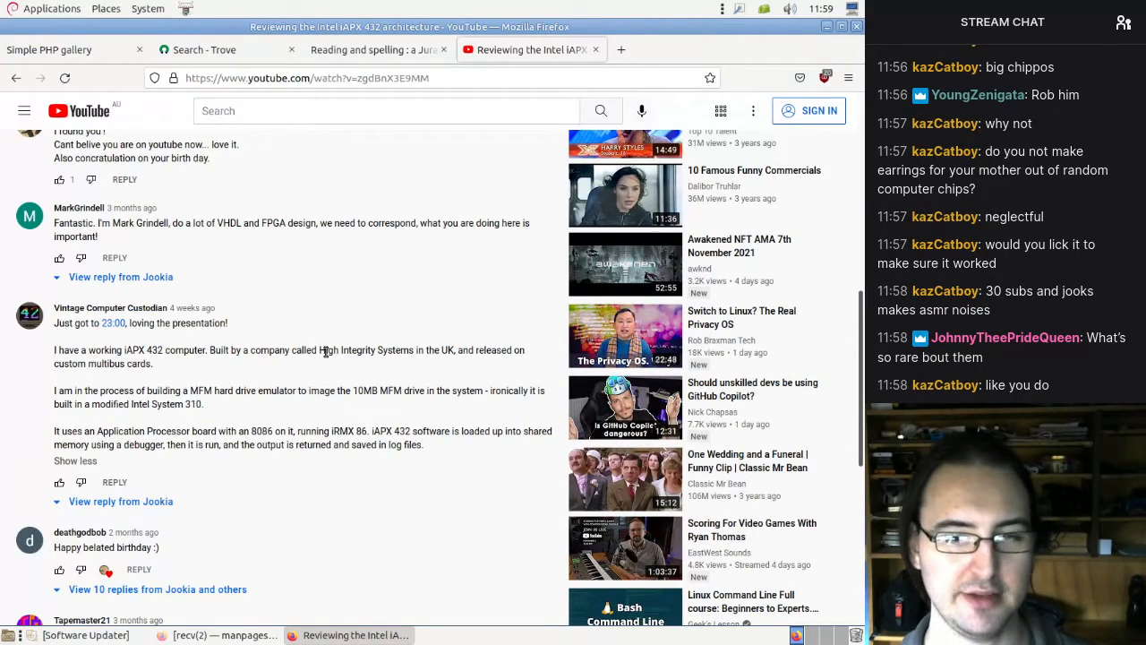
{"action": "mouse_move", "coordinate": [333, 356]}
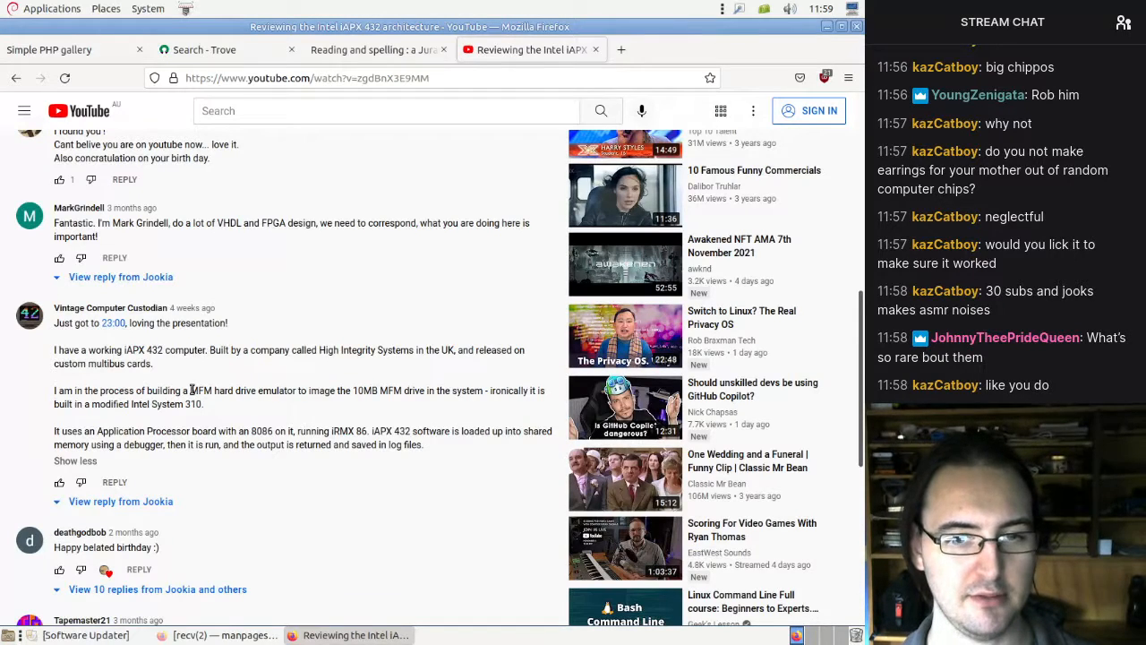
{"action": "mouse_move", "coordinate": [150, 389]}
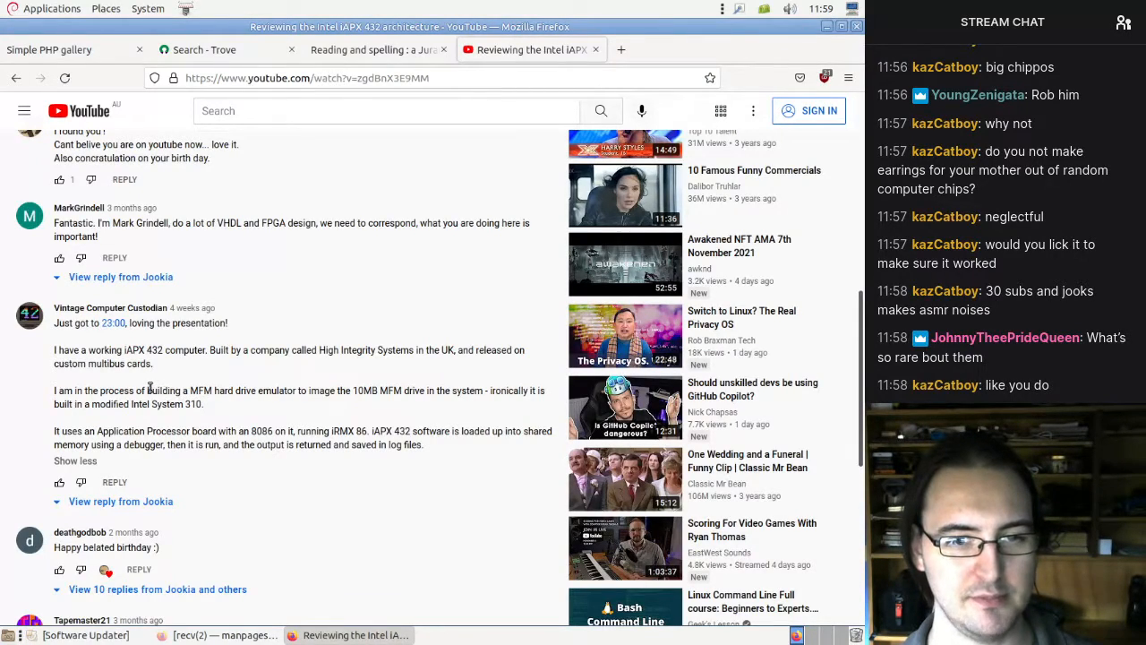
{"action": "left_click_drag", "start_coordinate": [54, 390], "coordinate": [147, 391]}
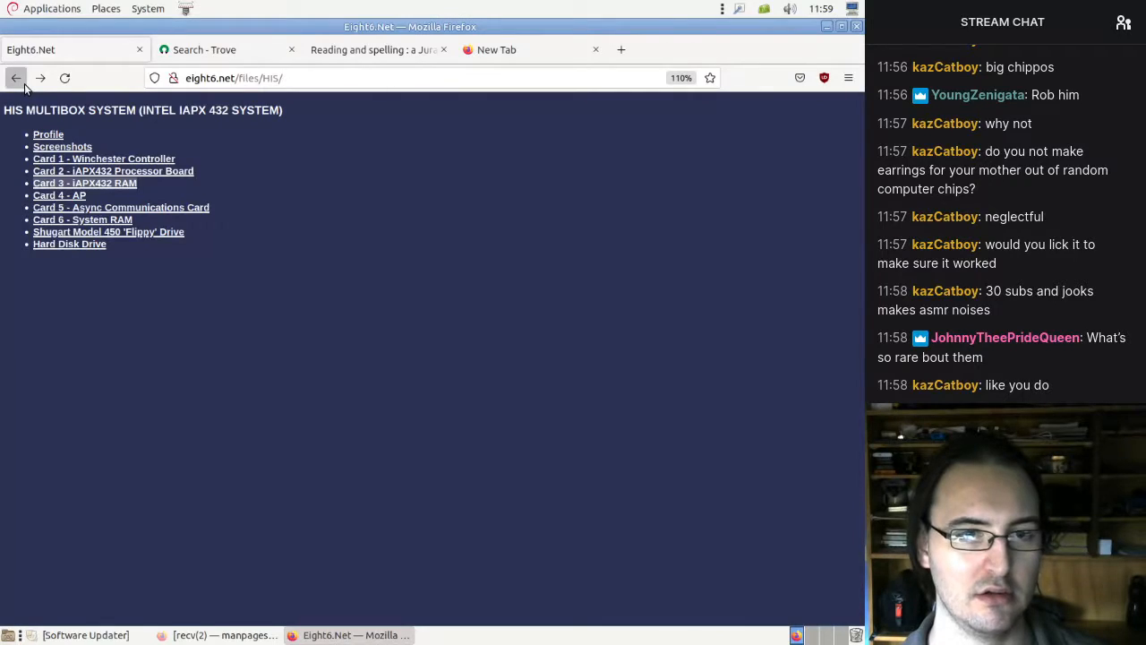
- Glance at the MFM Hard Drive Backup listing, then open the HIS 432 COM logs listing
{"action": "left_click", "coordinate": [16, 78]}
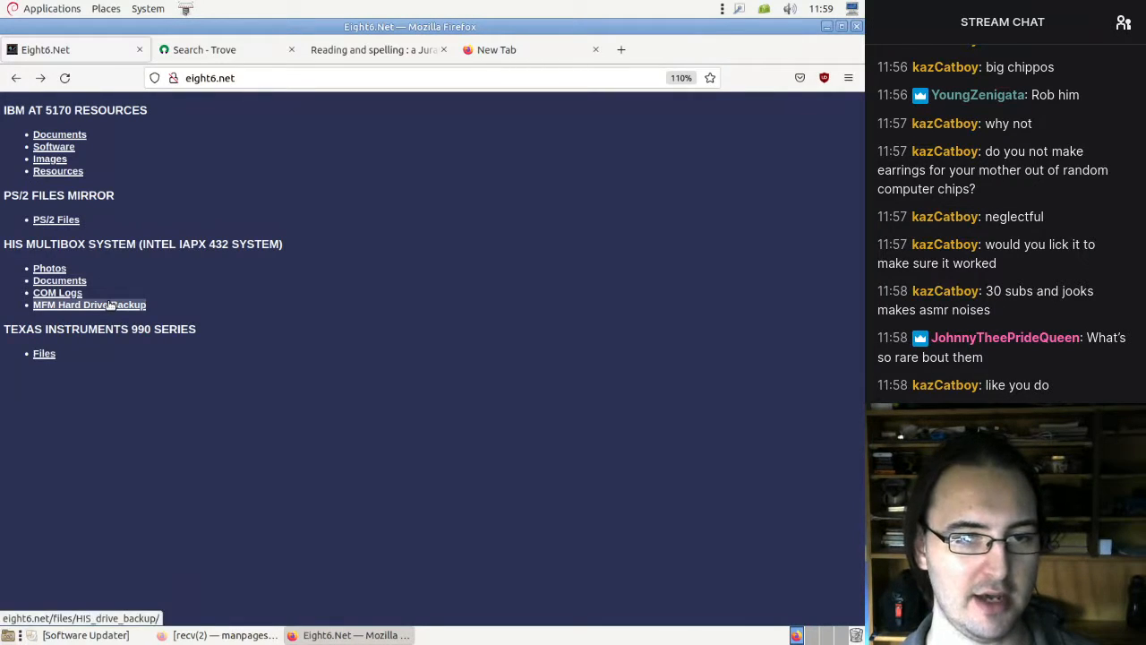
{"action": "left_click", "coordinate": [89, 305]}
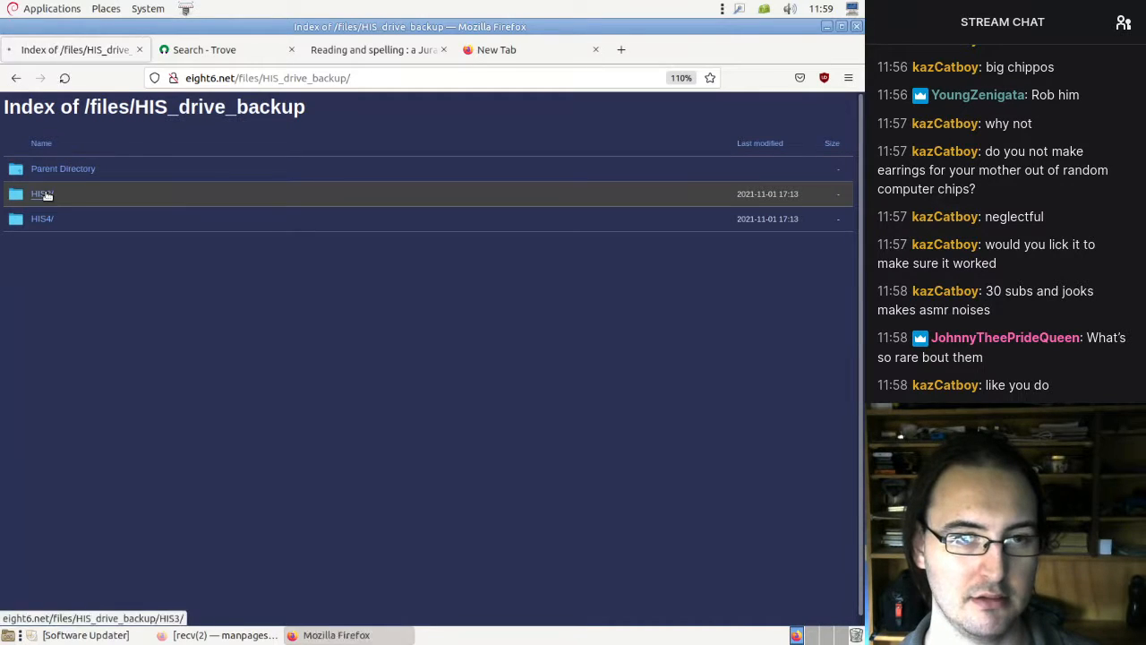
{"action": "left_click", "coordinate": [38, 193]}
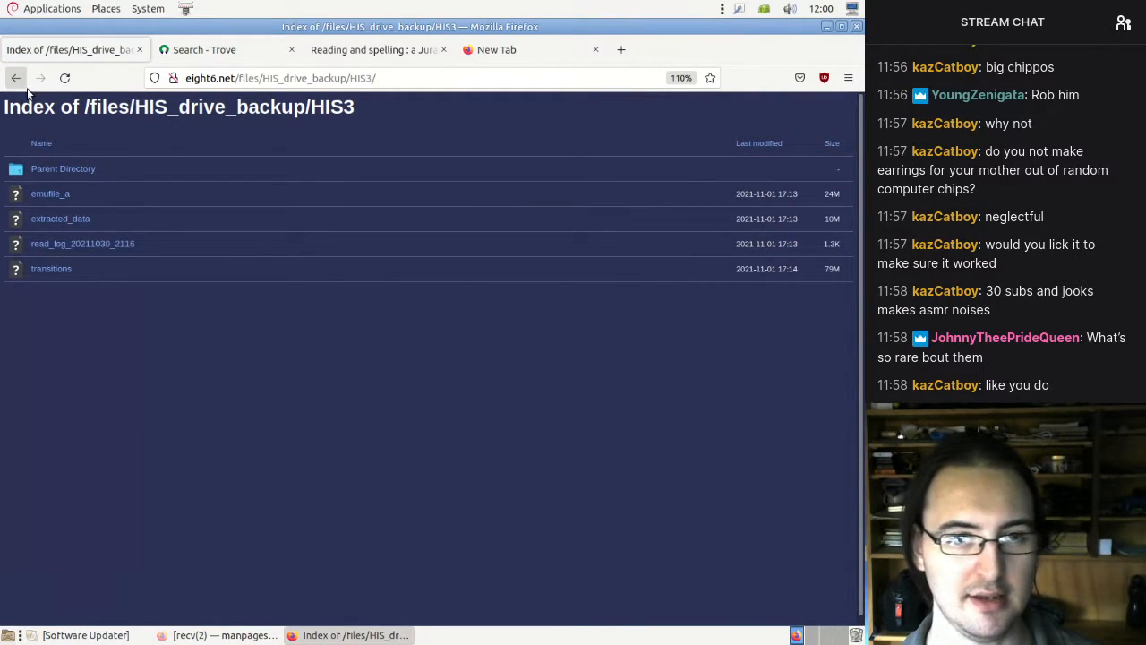
{"action": "left_click", "coordinate": [16, 78]}
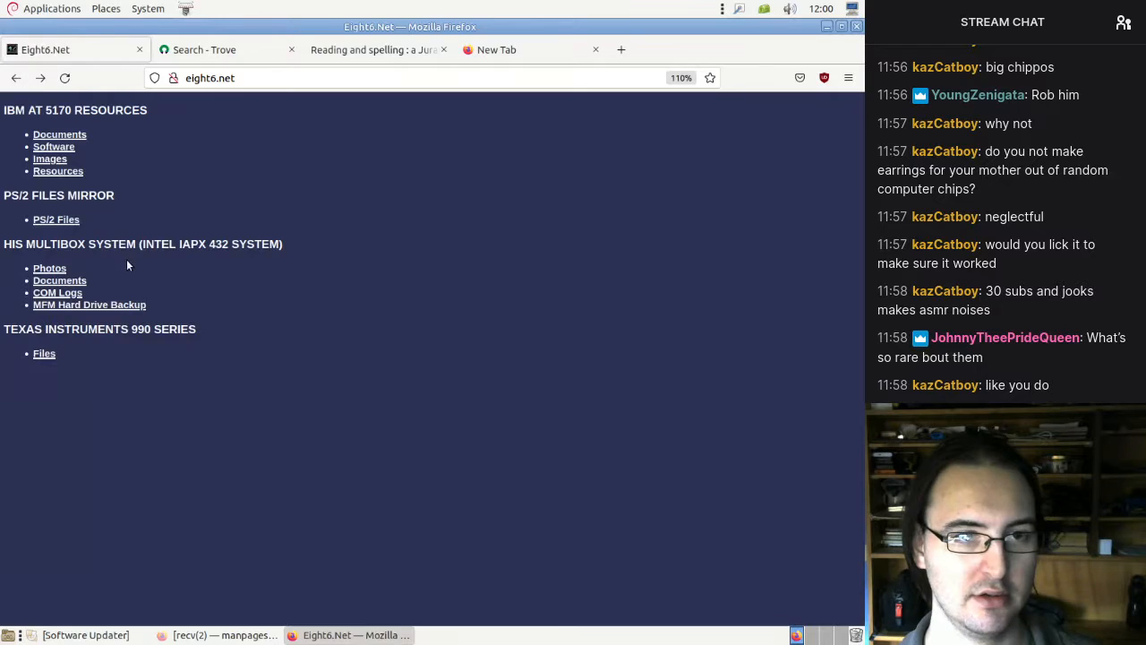
{"action": "left_click", "coordinate": [59, 281]}
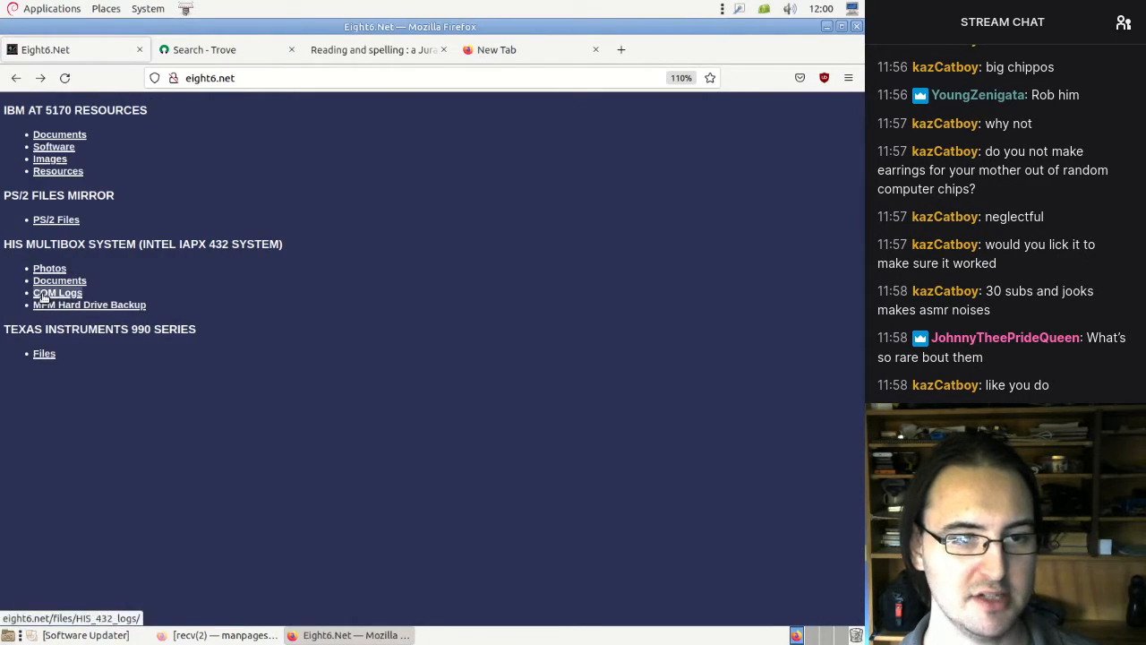
{"action": "left_click", "coordinate": [58, 292]}
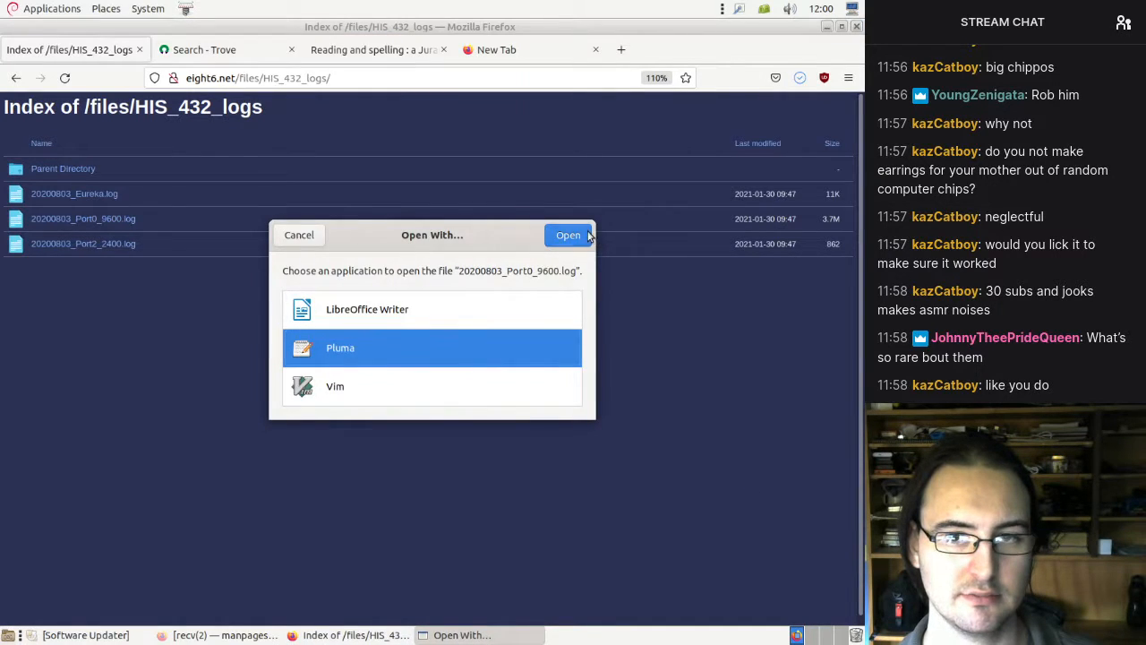
- View and close the Port0_9600 log, then open and scroll 20200803_Eureka.log in Pluma
{"action": "left_click", "coordinate": [568, 235]}
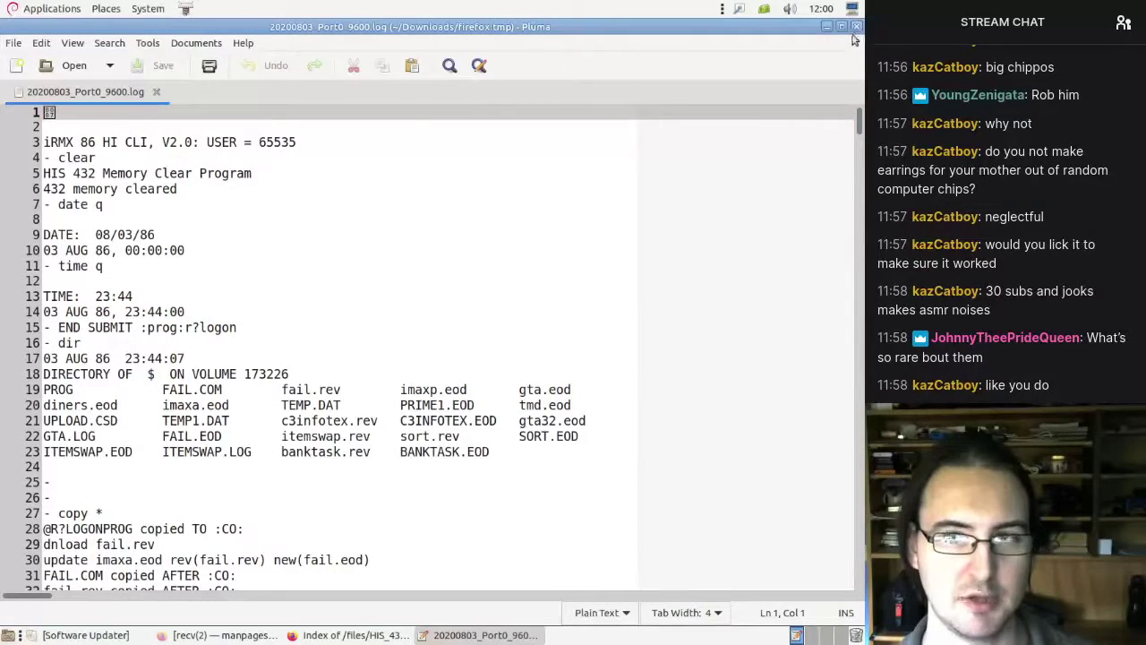
{"action": "left_click", "coordinate": [347, 635]}
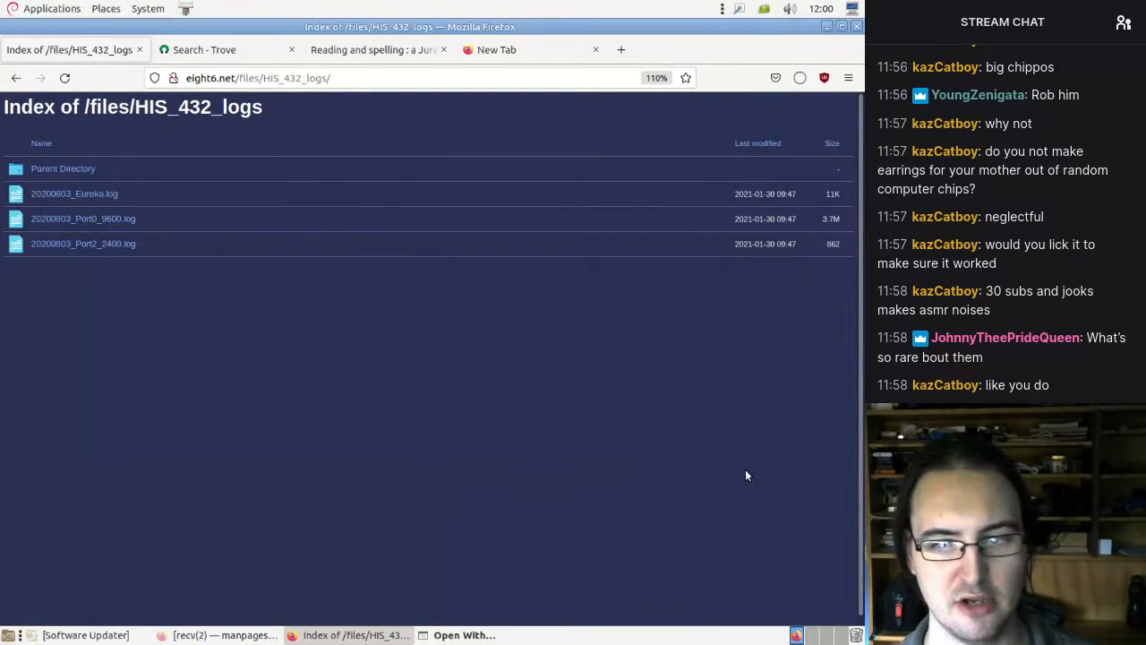
{"action": "left_click", "coordinate": [800, 78]}
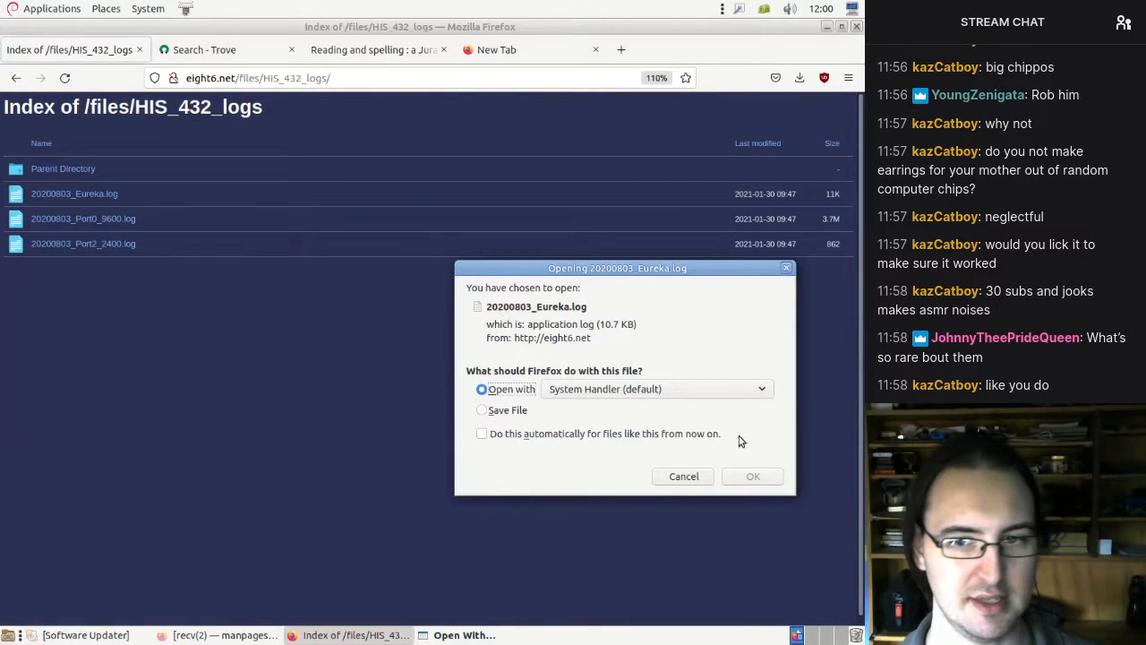
{"action": "left_click", "coordinate": [683, 476]}
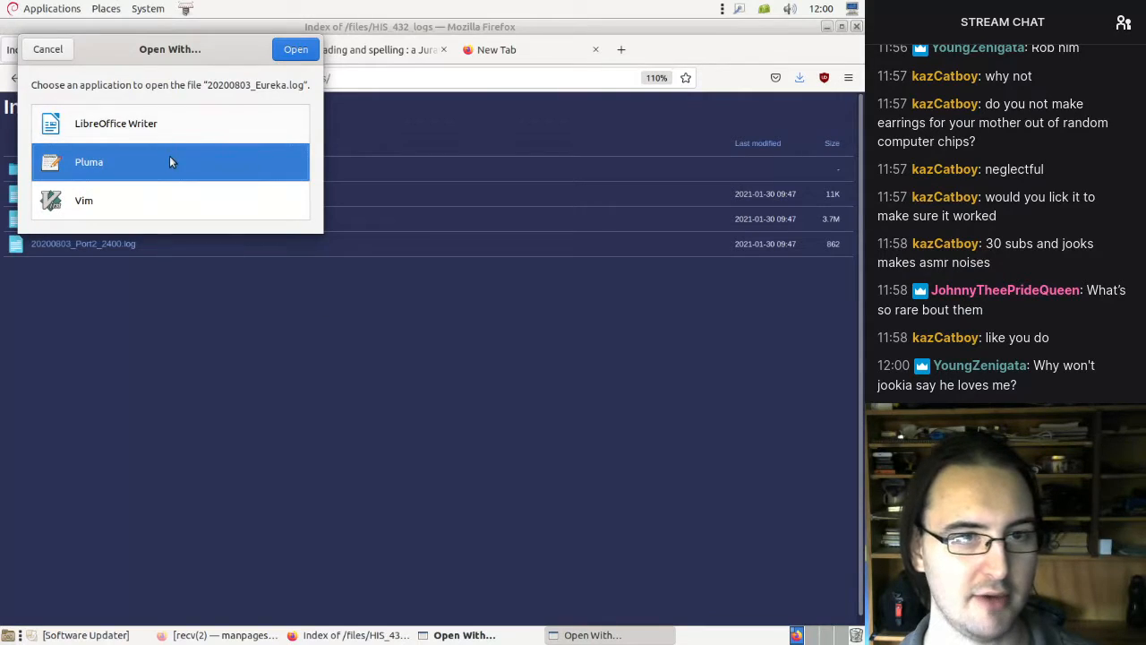
{"action": "left_click", "coordinate": [295, 50]}
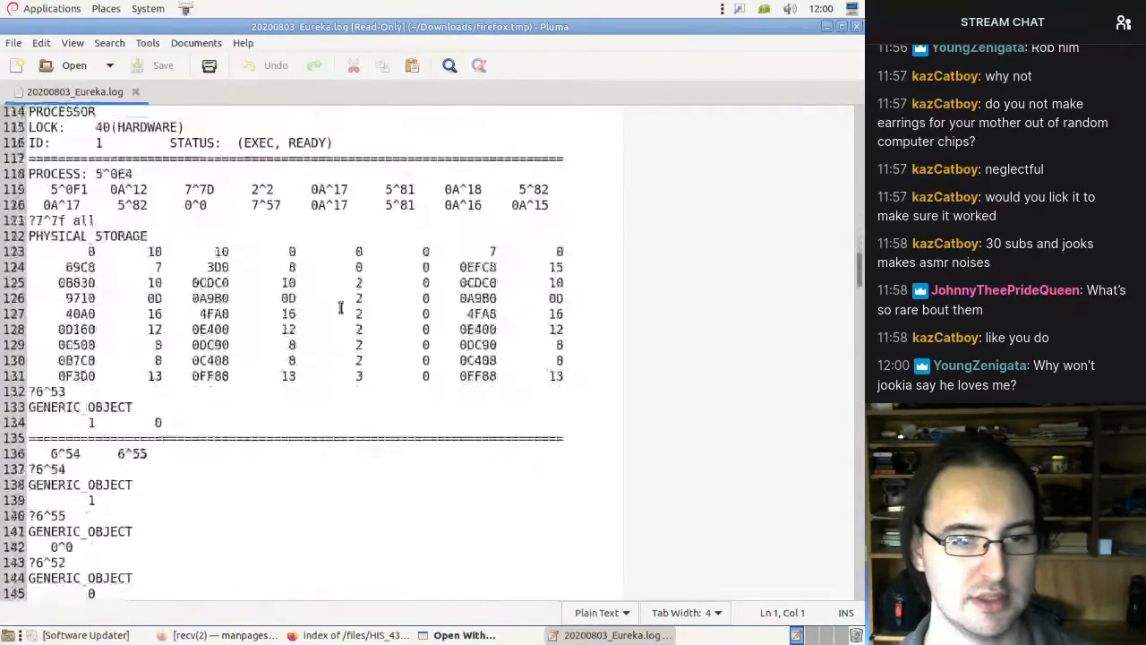
{"action": "scroll", "scroll_direction": "down", "scroll_amount": 3}
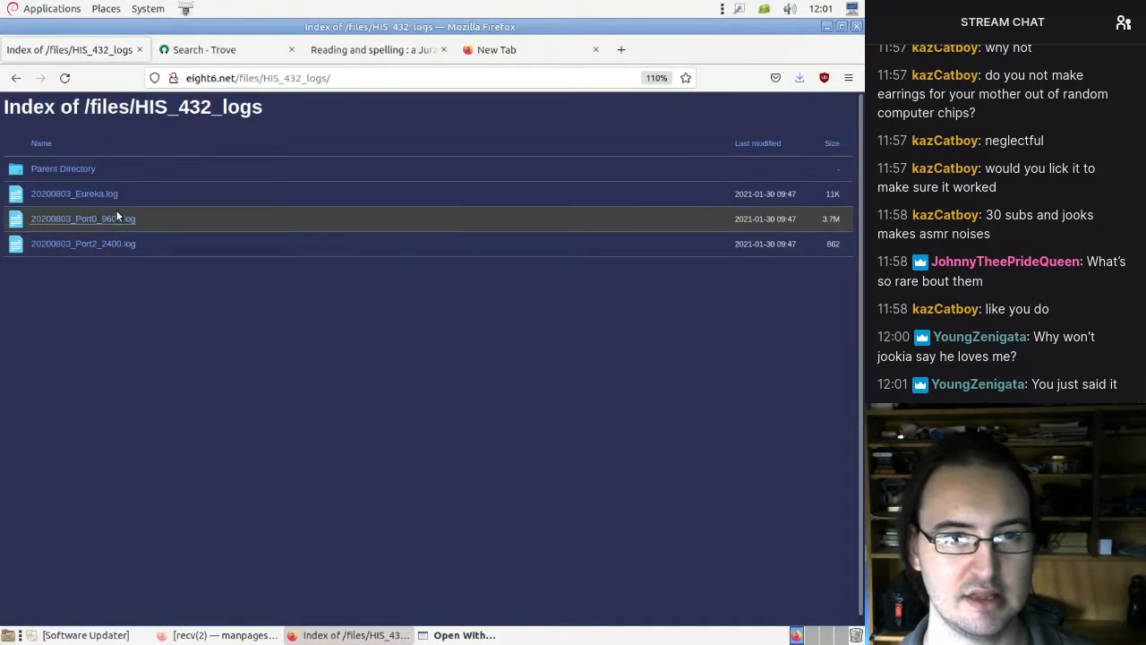
{"action": "left_click", "coordinate": [82, 218]}
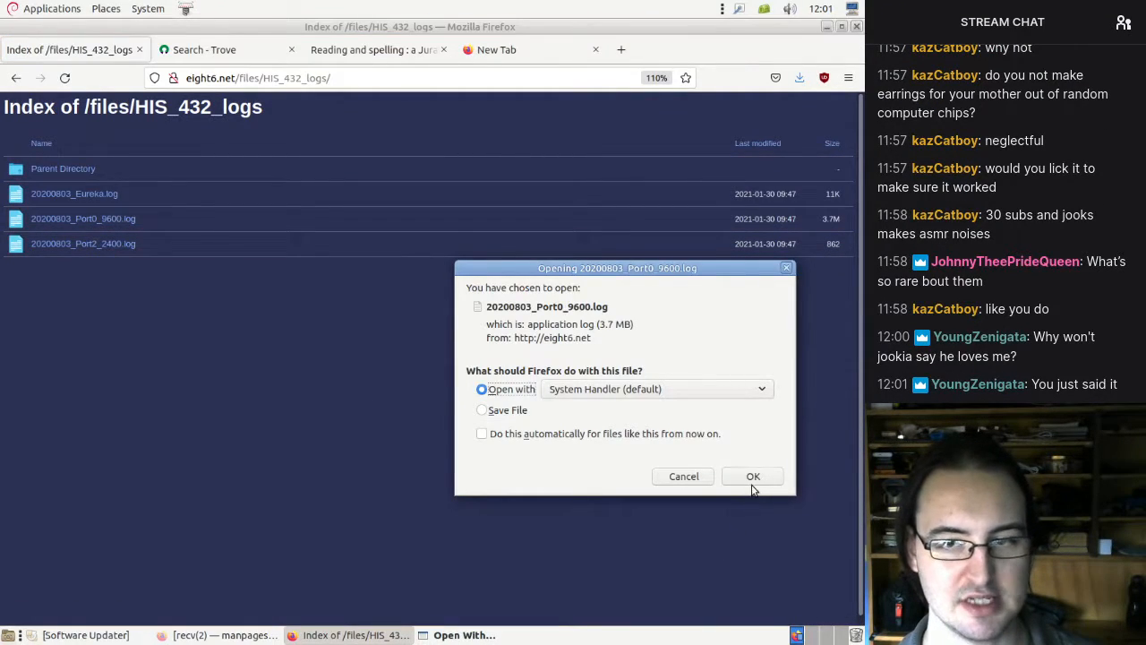
{"action": "left_click", "coordinate": [752, 476]}
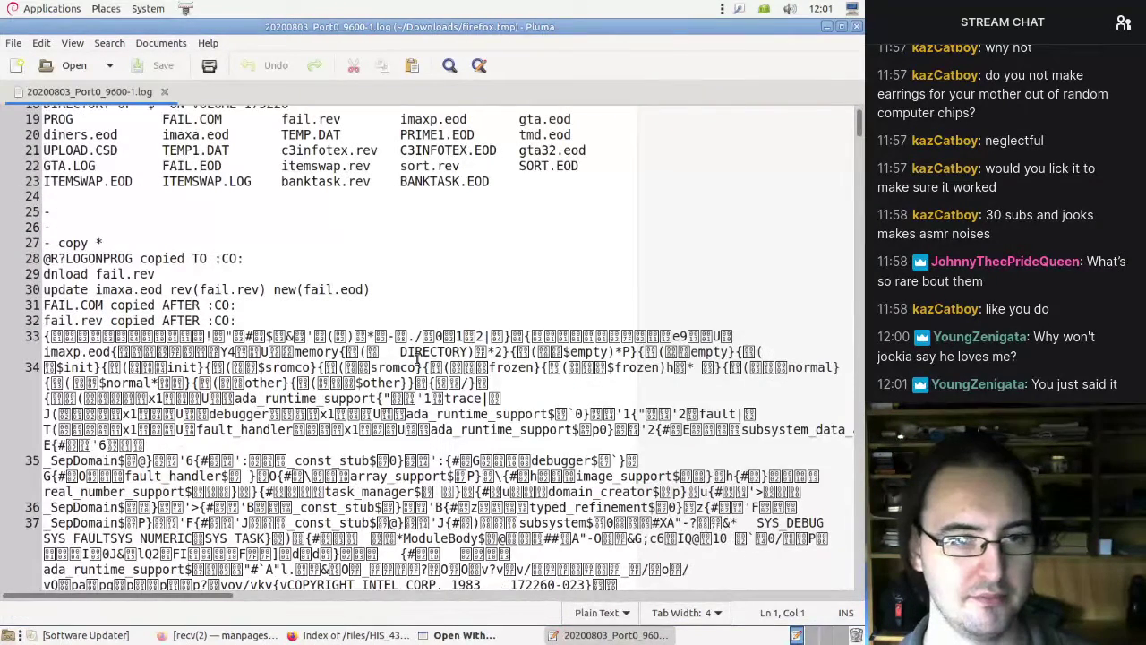
{"action": "left_click", "coordinate": [449, 66]}
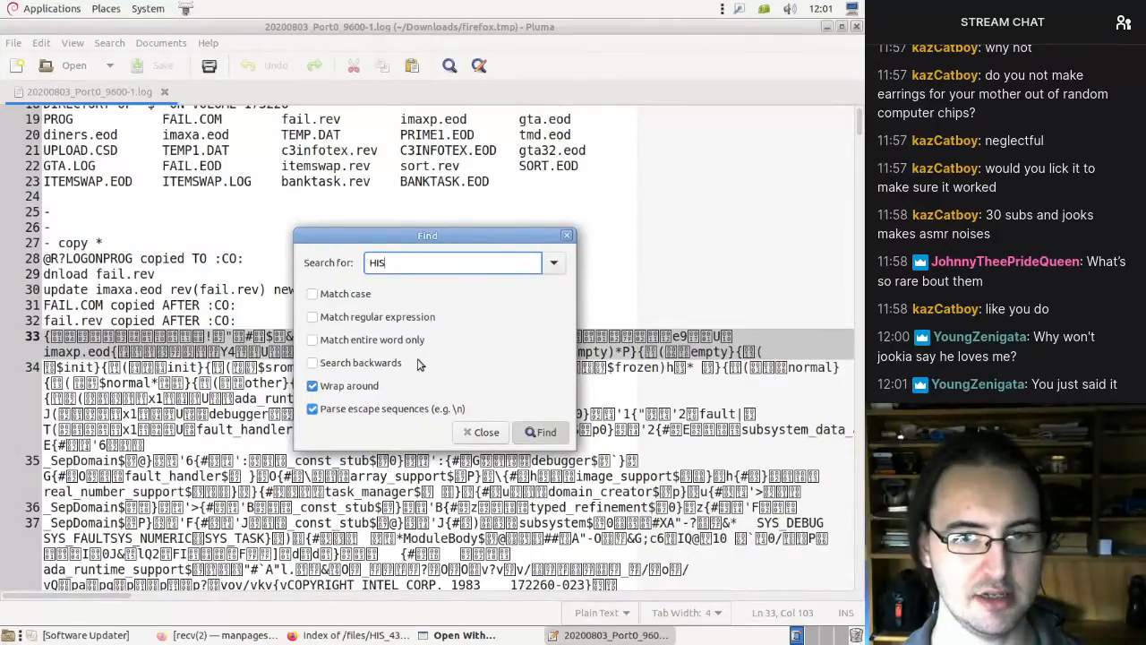
{"action": "left_click", "coordinate": [541, 433]}
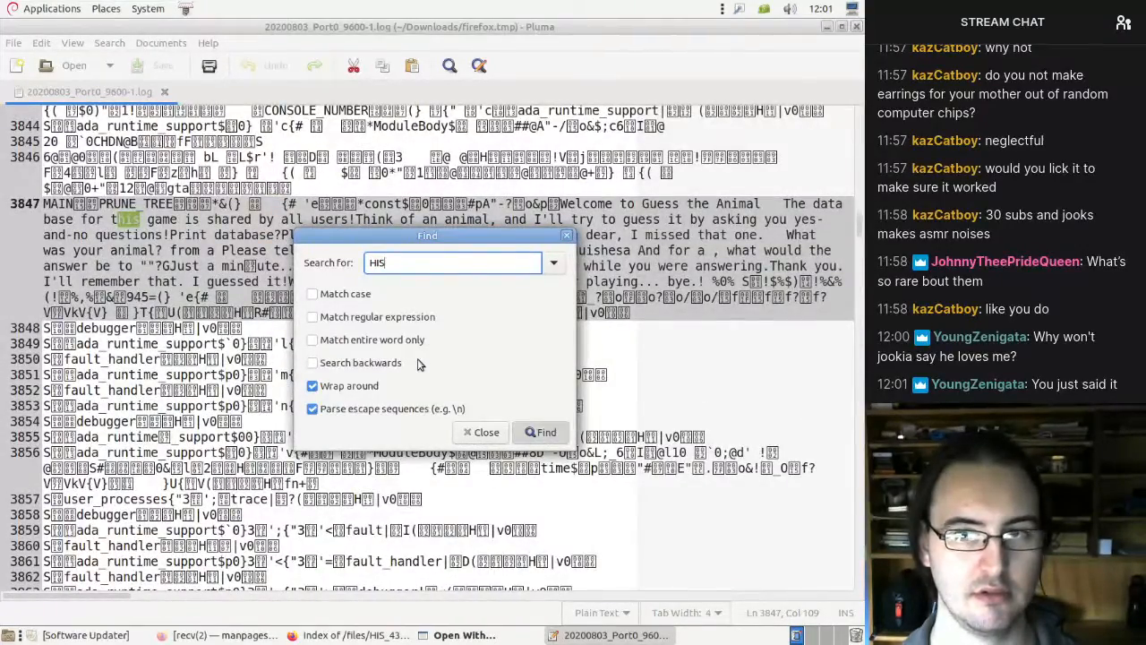
{"action": "left_click", "coordinate": [541, 433]}
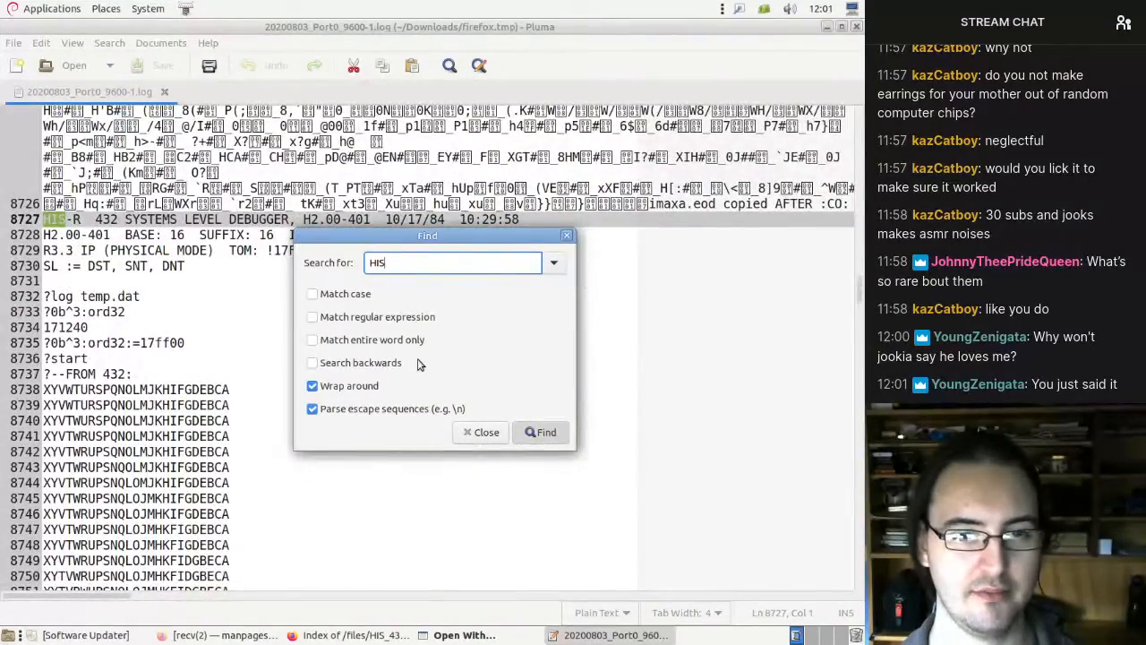
{"action": "left_click", "coordinate": [540, 432]}
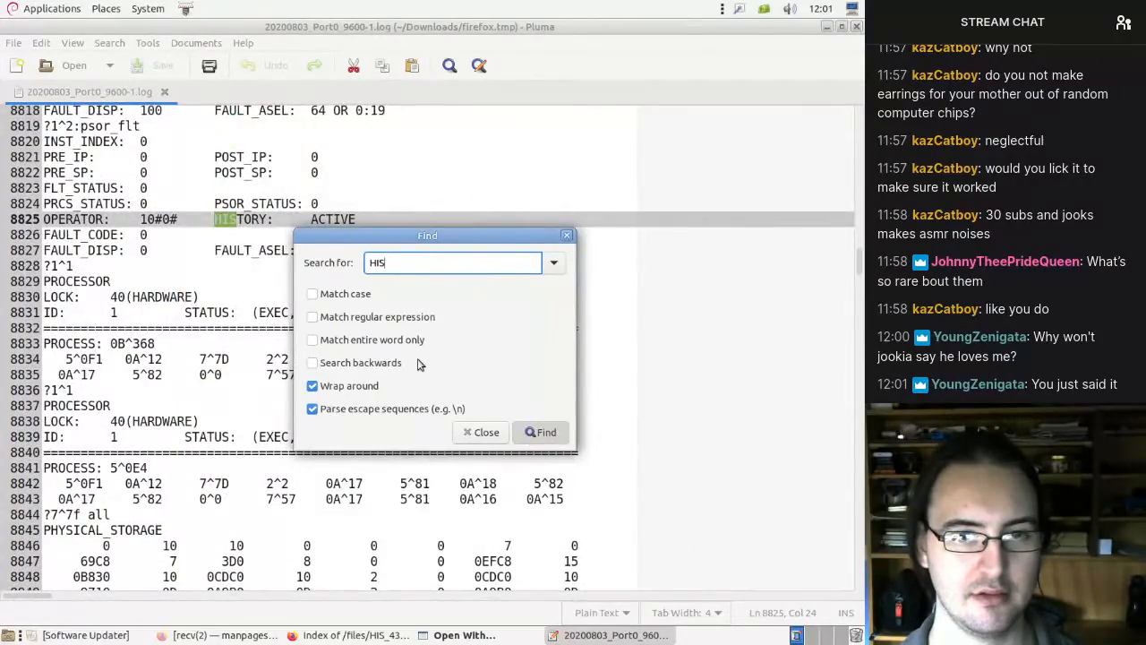
{"action": "left_click", "coordinate": [541, 432]}
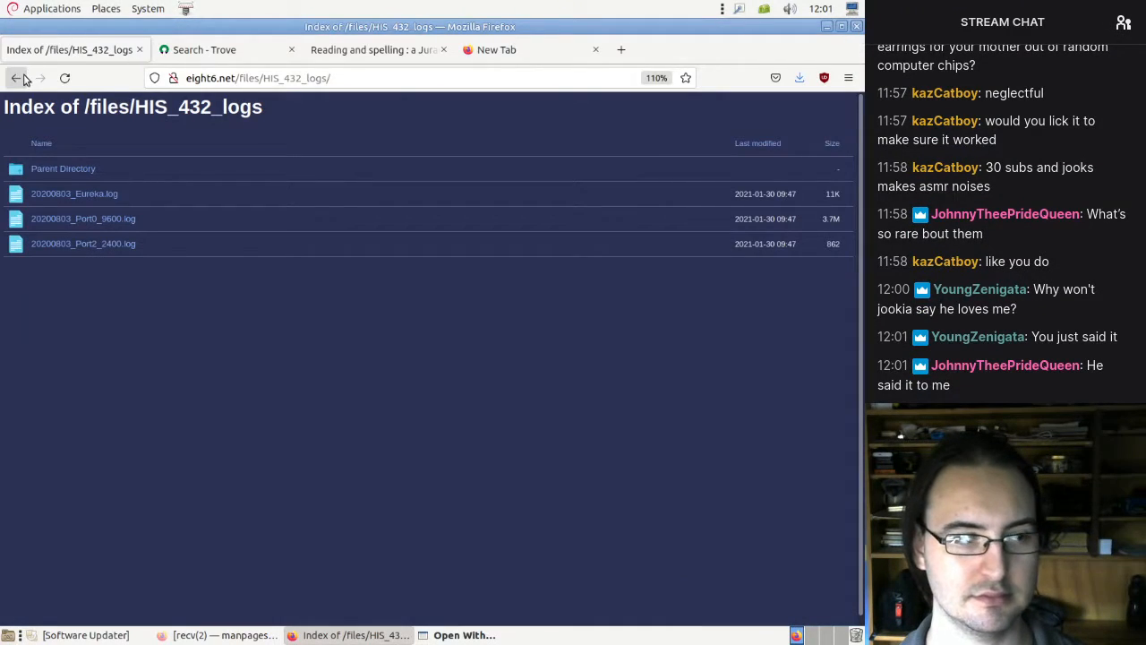
- Open the HIS Multibox Photos Screenshots gallery, view the first screenshot full size, and go back
{"action": "left_click", "coordinate": [16, 77]}
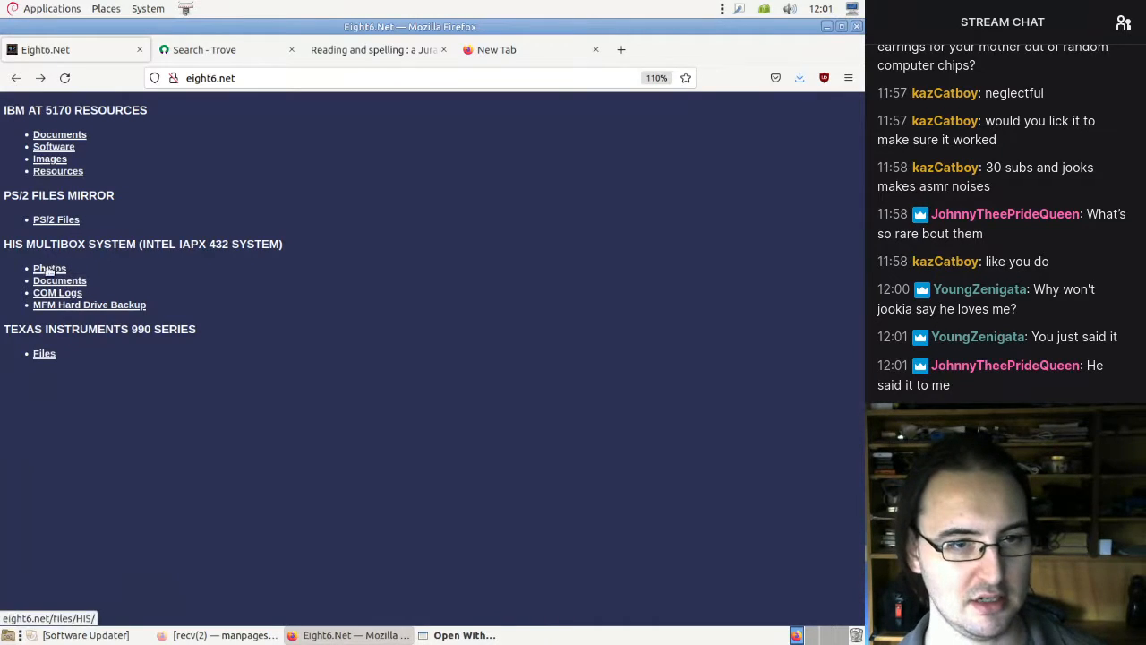
{"action": "left_click", "coordinate": [49, 267]}
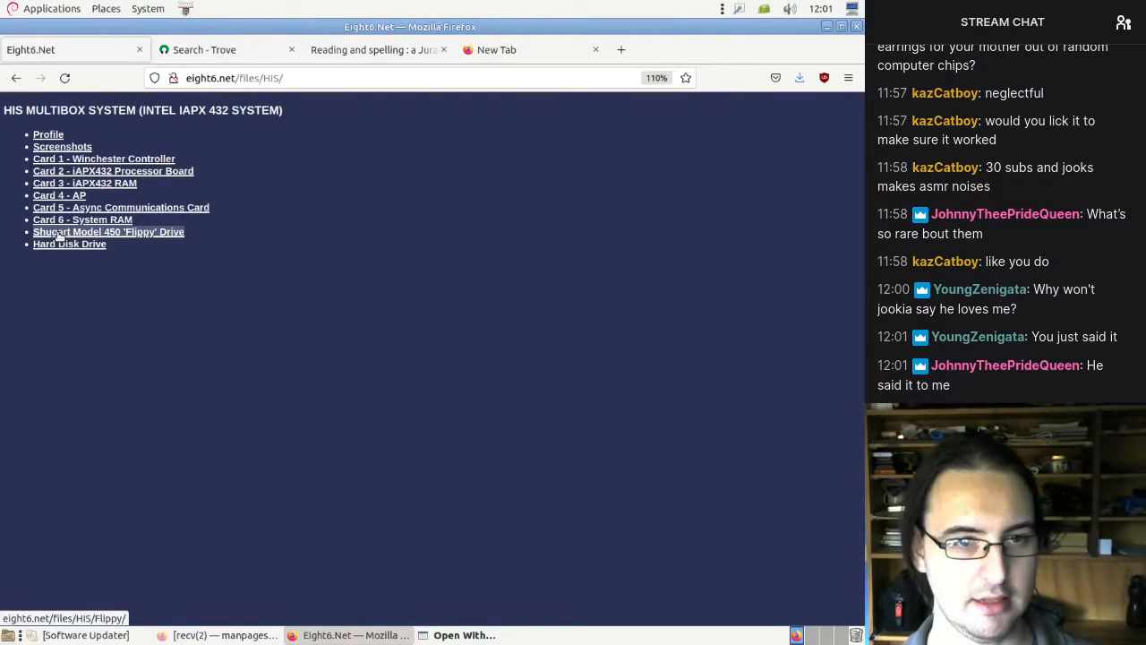
{"action": "mouse_move", "coordinate": [63, 146]}
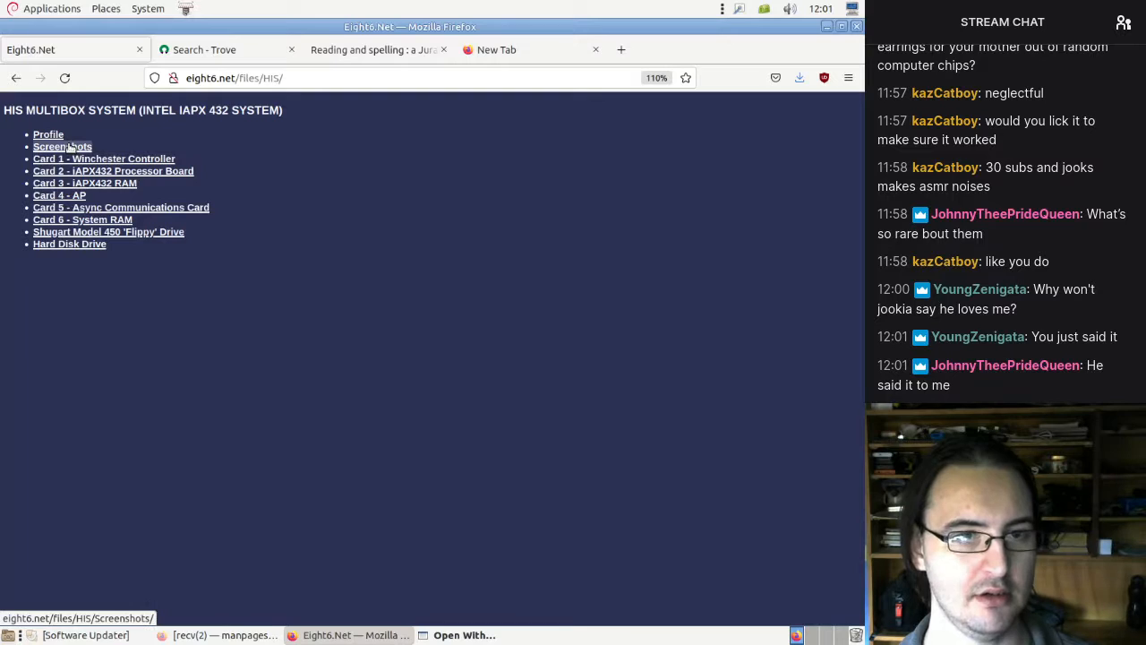
{"action": "left_click", "coordinate": [61, 146]}
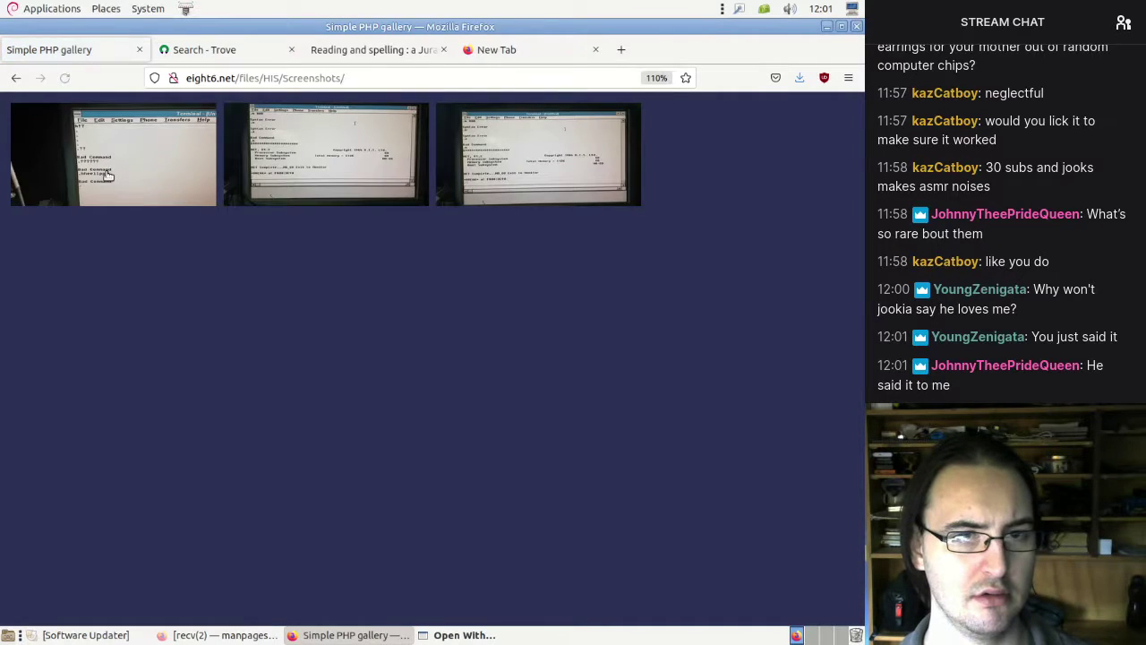
{"action": "left_click", "coordinate": [328, 154]}
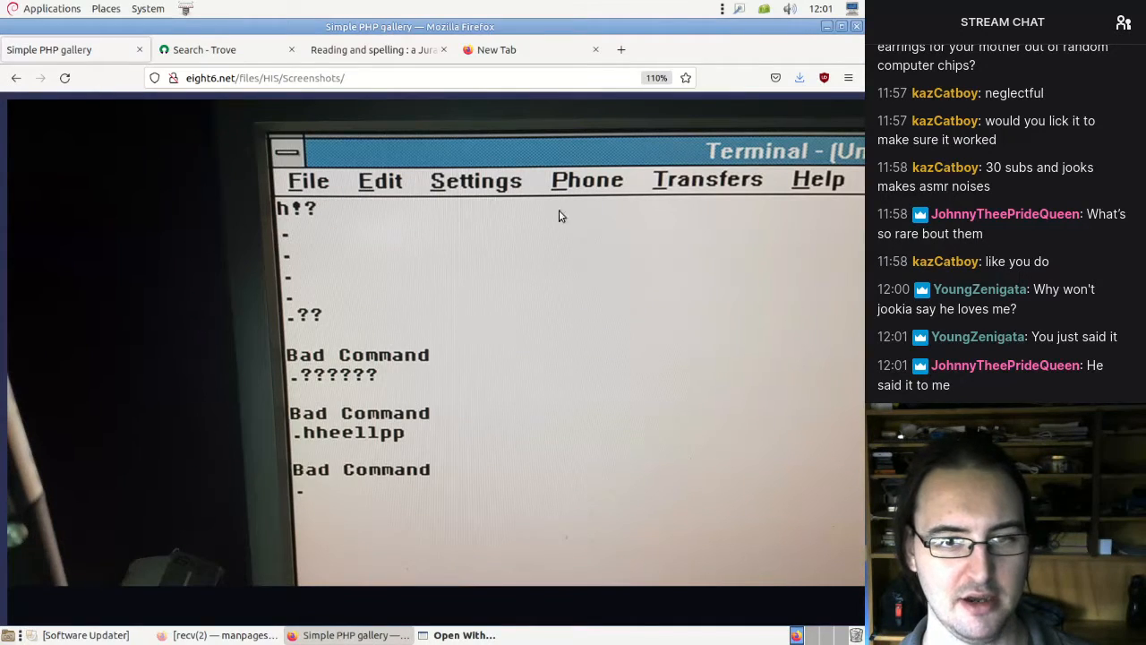
{"action": "mouse_move", "coordinate": [524, 228]}
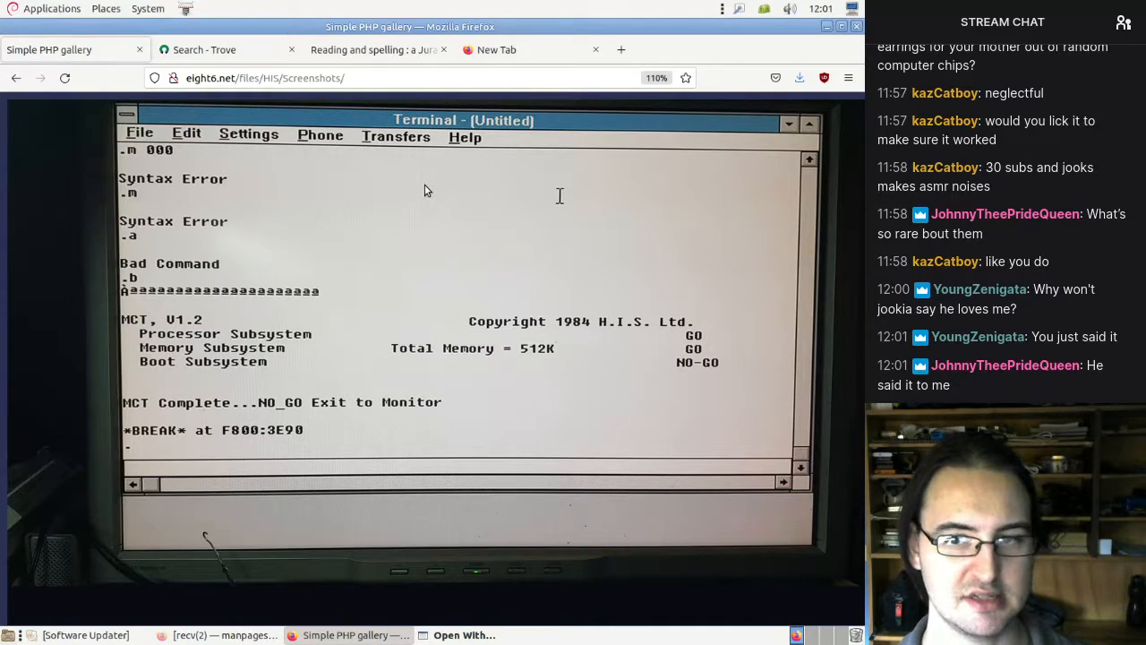
{"action": "mouse_move", "coordinate": [788, 337]}
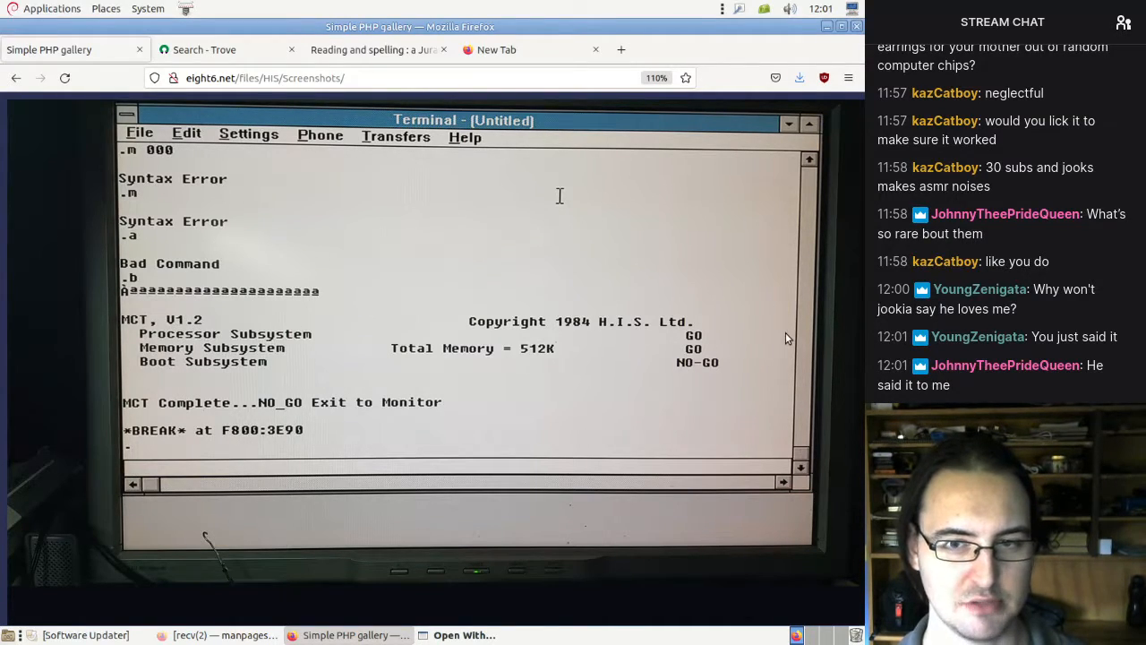
{"action": "mouse_move", "coordinate": [550, 321]}
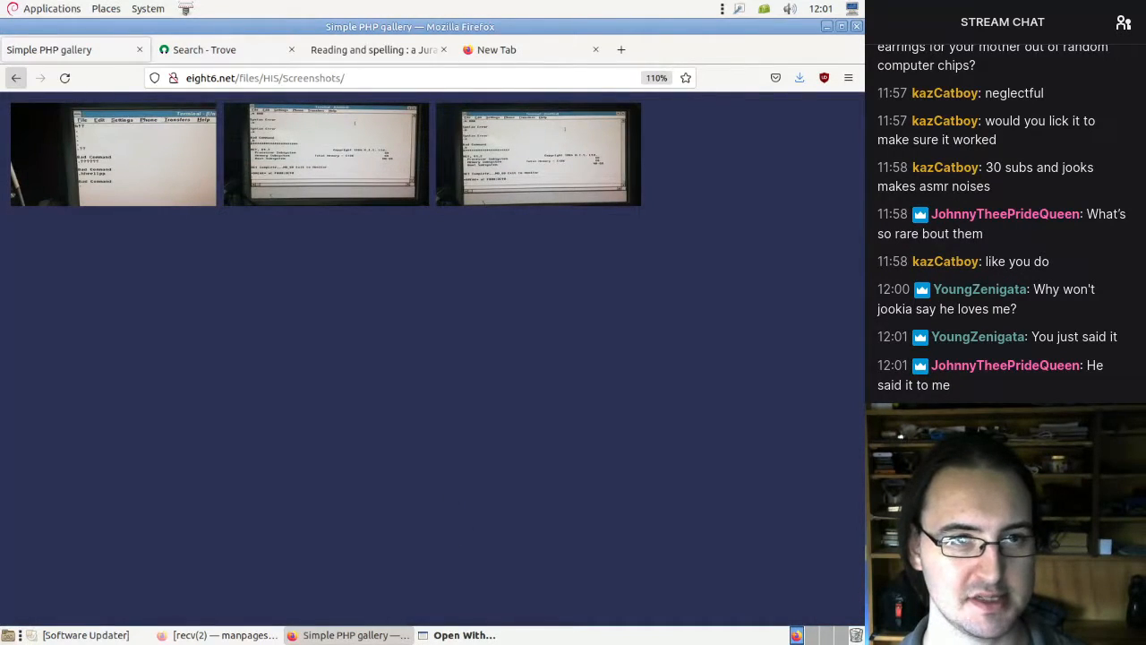
{"action": "left_click", "coordinate": [16, 76]}
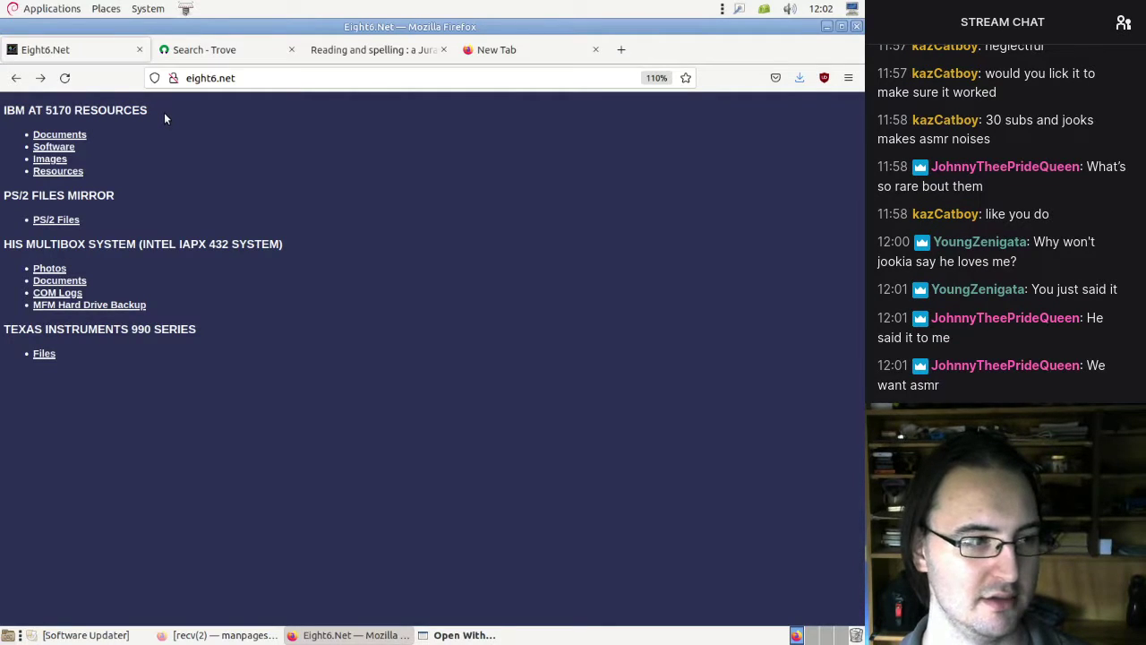
- Close Firefox, revealing the home, bot, slirp_killer folders and TODO file
{"action": "left_click", "coordinate": [204, 49]}
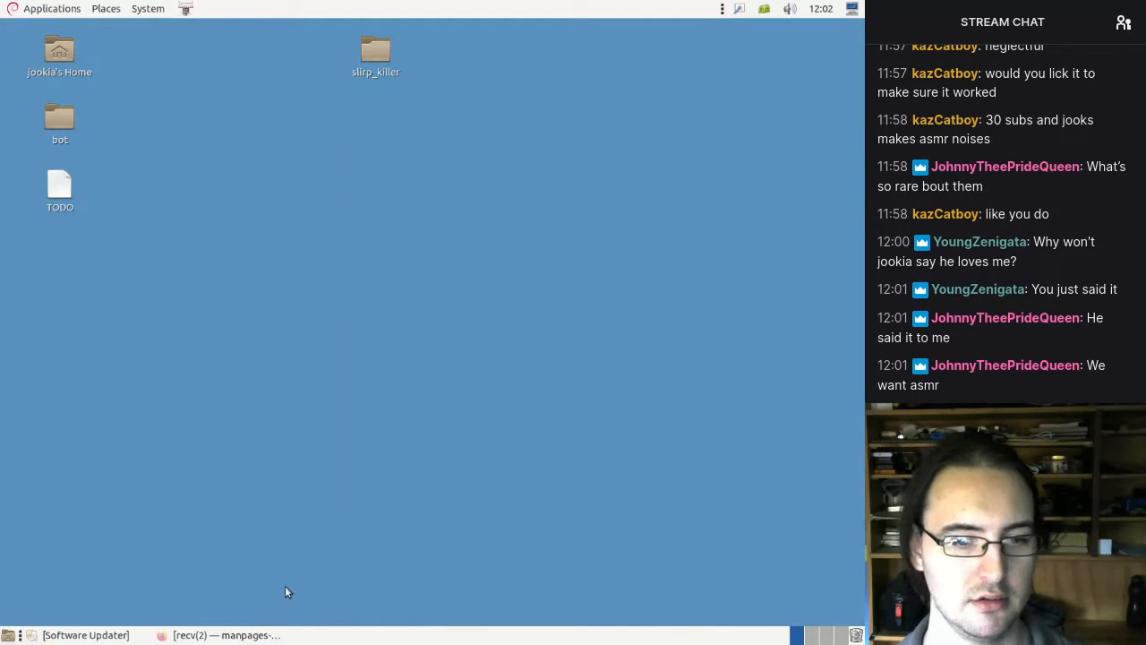
{"action": "mouse_move", "coordinate": [287, 582]}
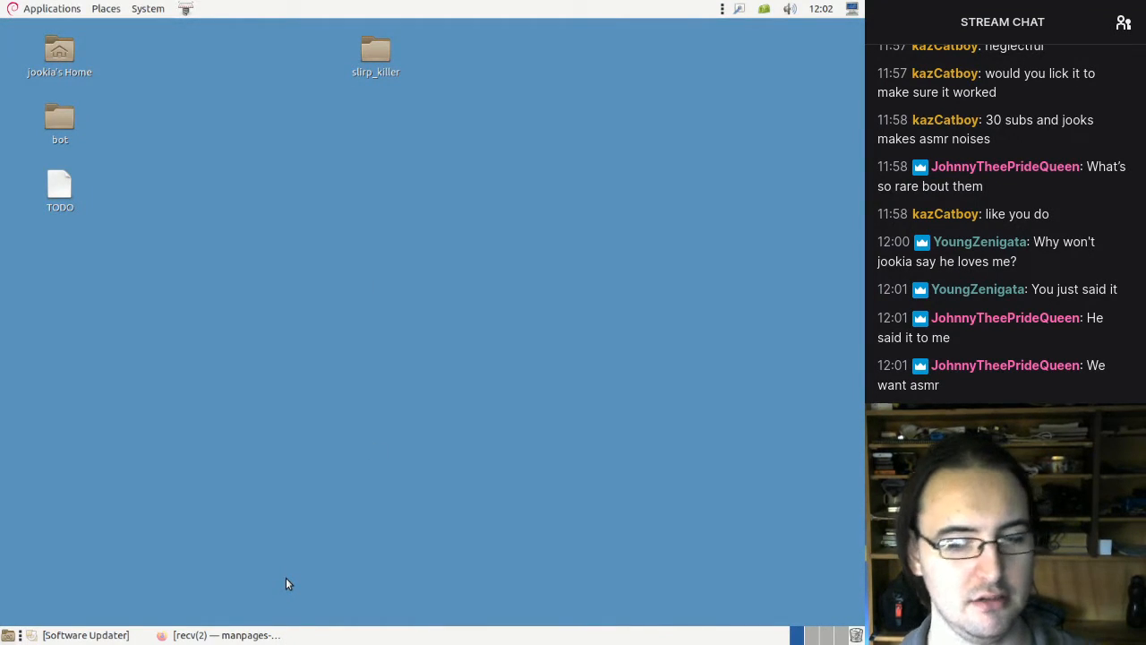